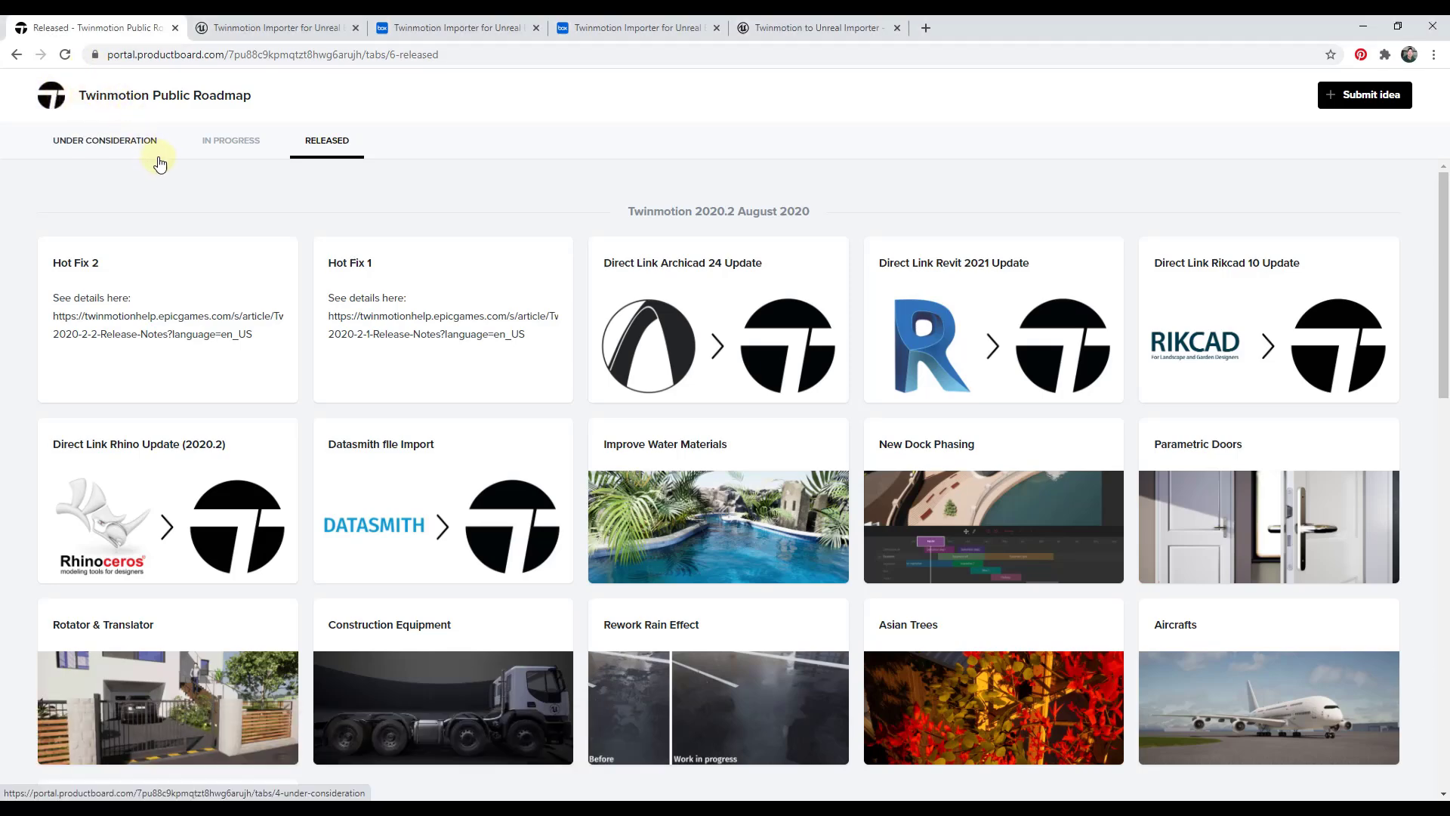
{"action": "mouse_move", "coordinate": [230, 152]}
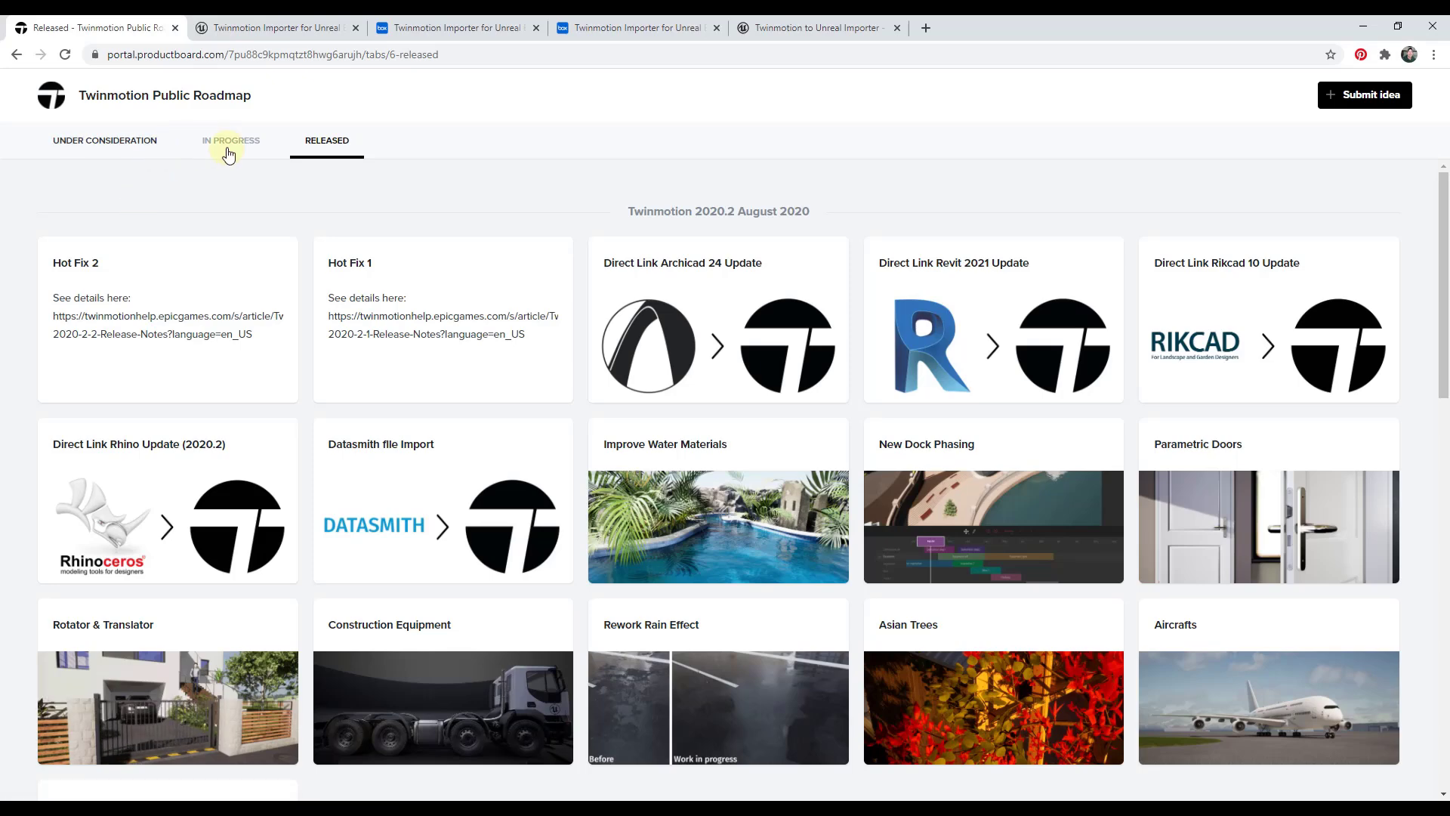
{"action": "mouse_move", "coordinate": [166, 139]}
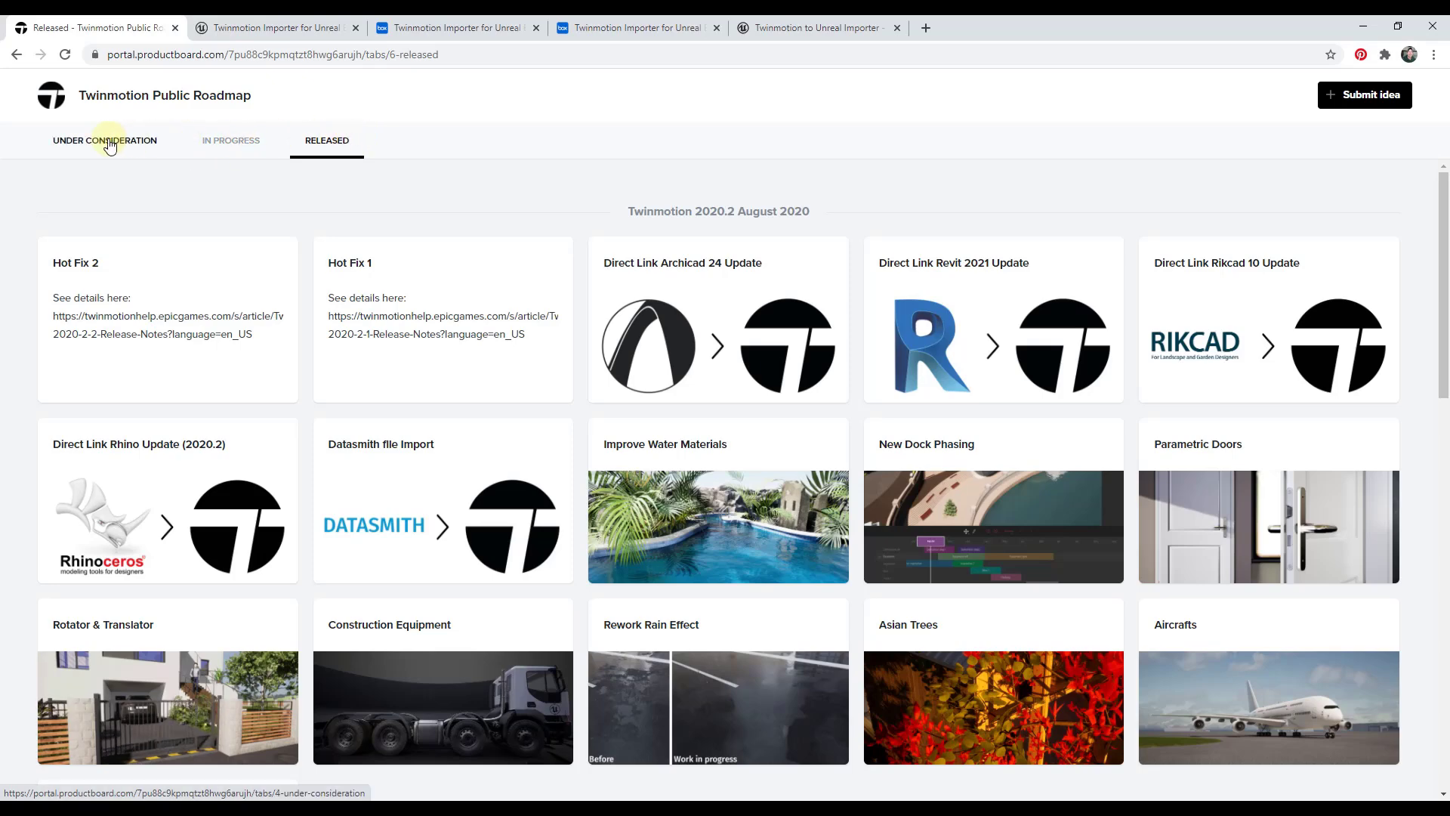
View the Under Consideration ideas, checking the Animated FBX card and dismissing its details.
{"action": "left_click", "coordinate": [104, 140]}
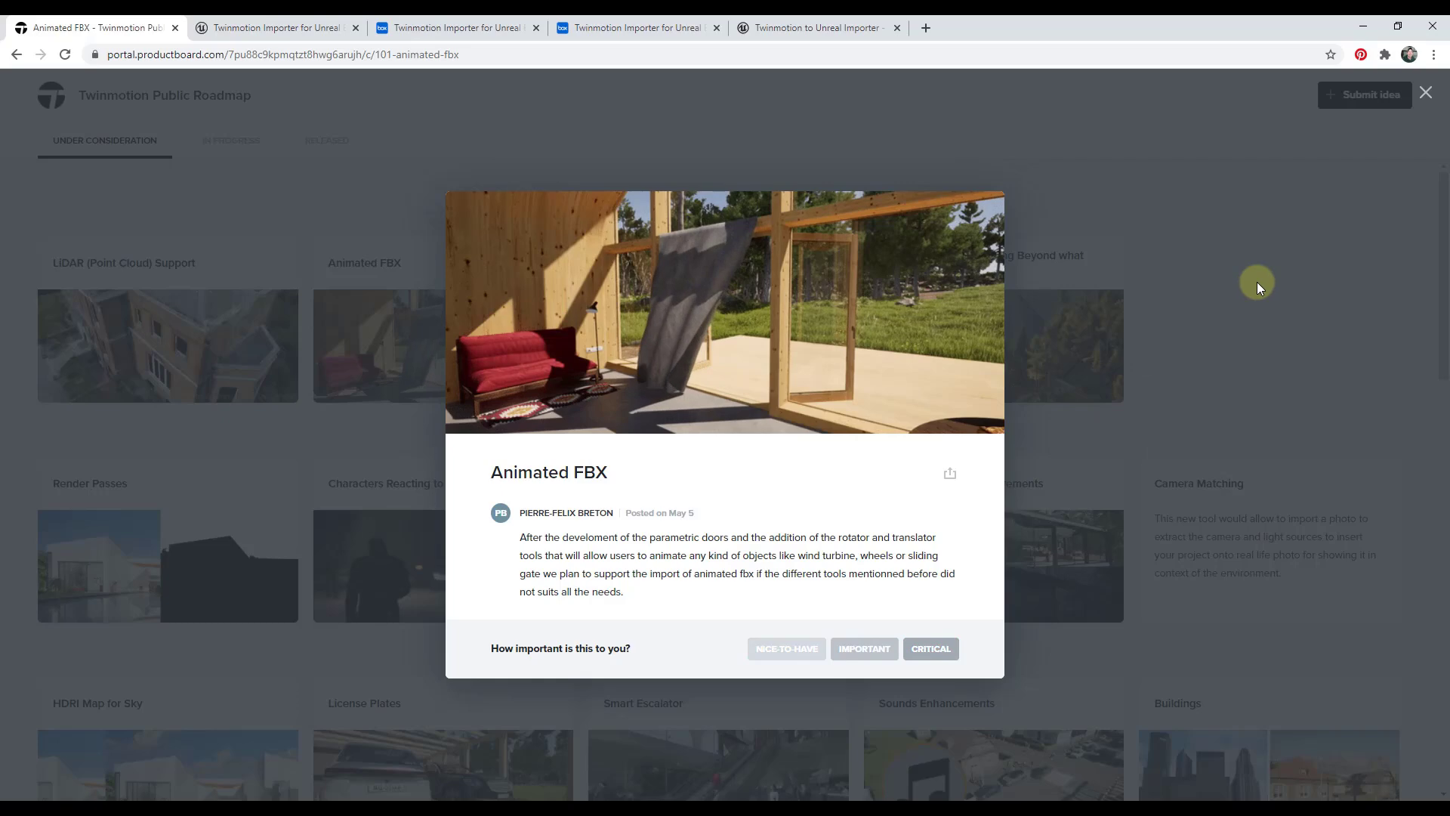
{"action": "left_click", "coordinate": [1427, 92]}
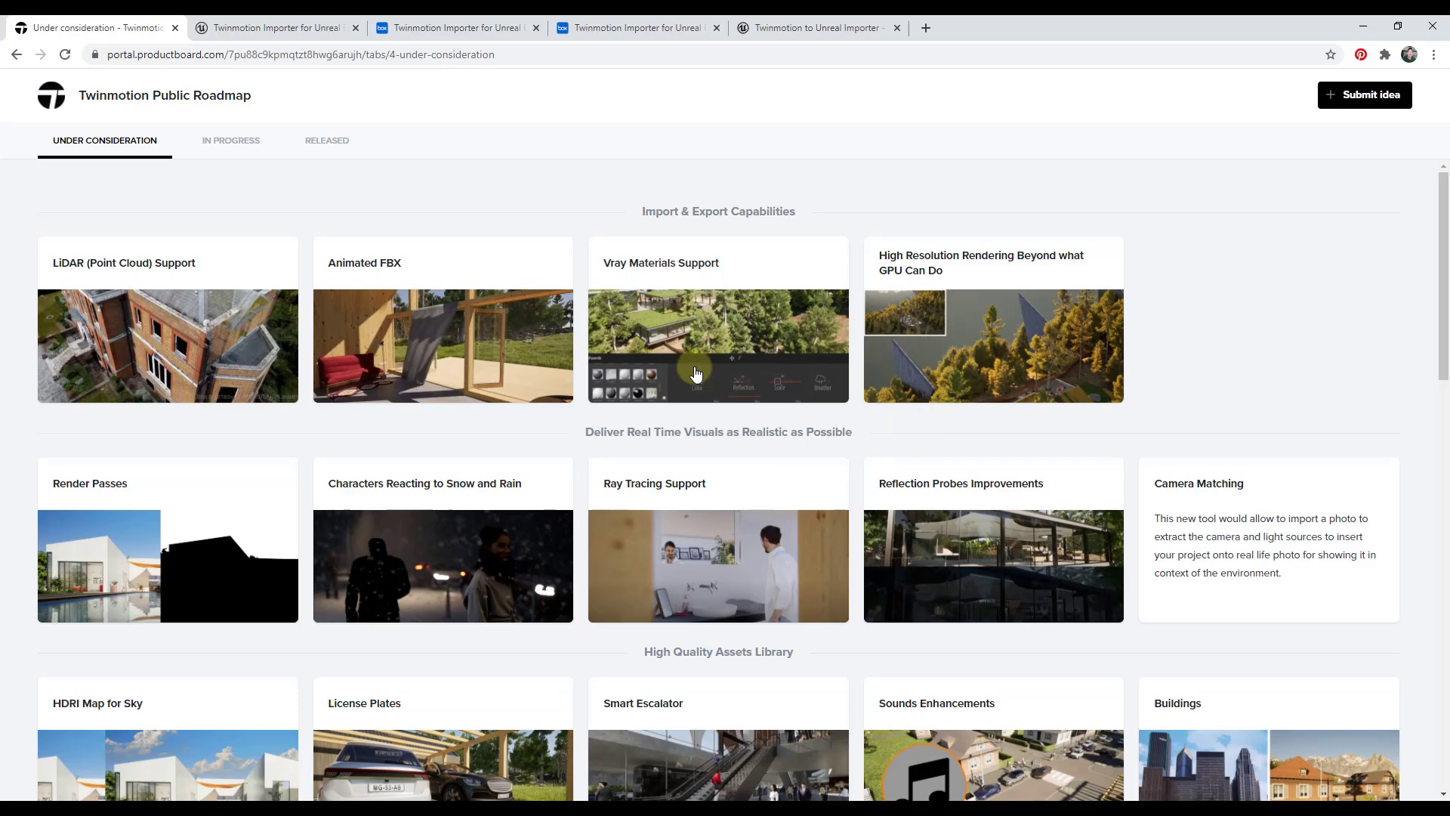
{"action": "mouse_move", "coordinate": [325, 139]}
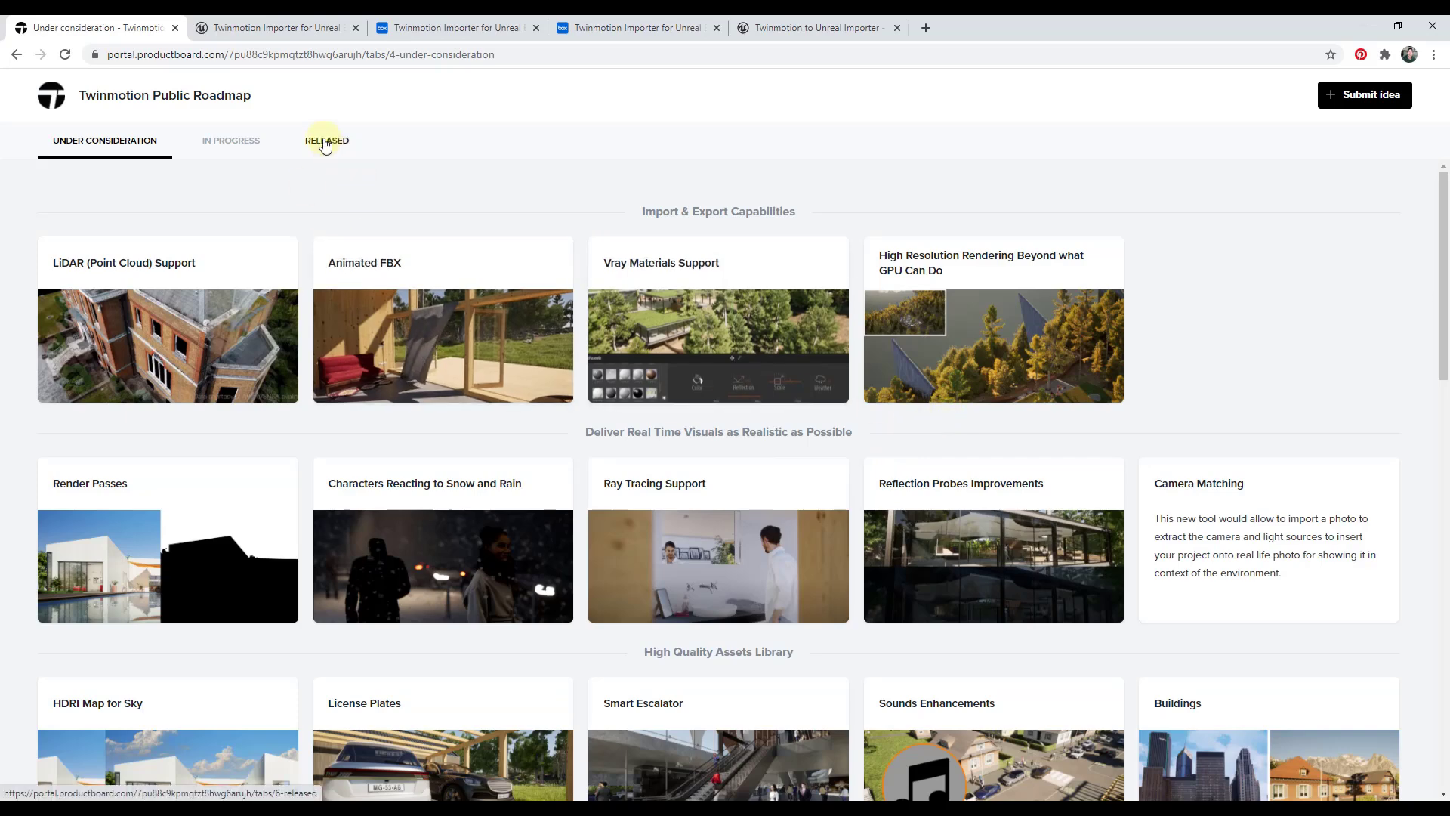
View the Released features down to Import Twinmotion Projects in Unreal Engine (Public Beta).
{"action": "left_click", "coordinate": [326, 139]}
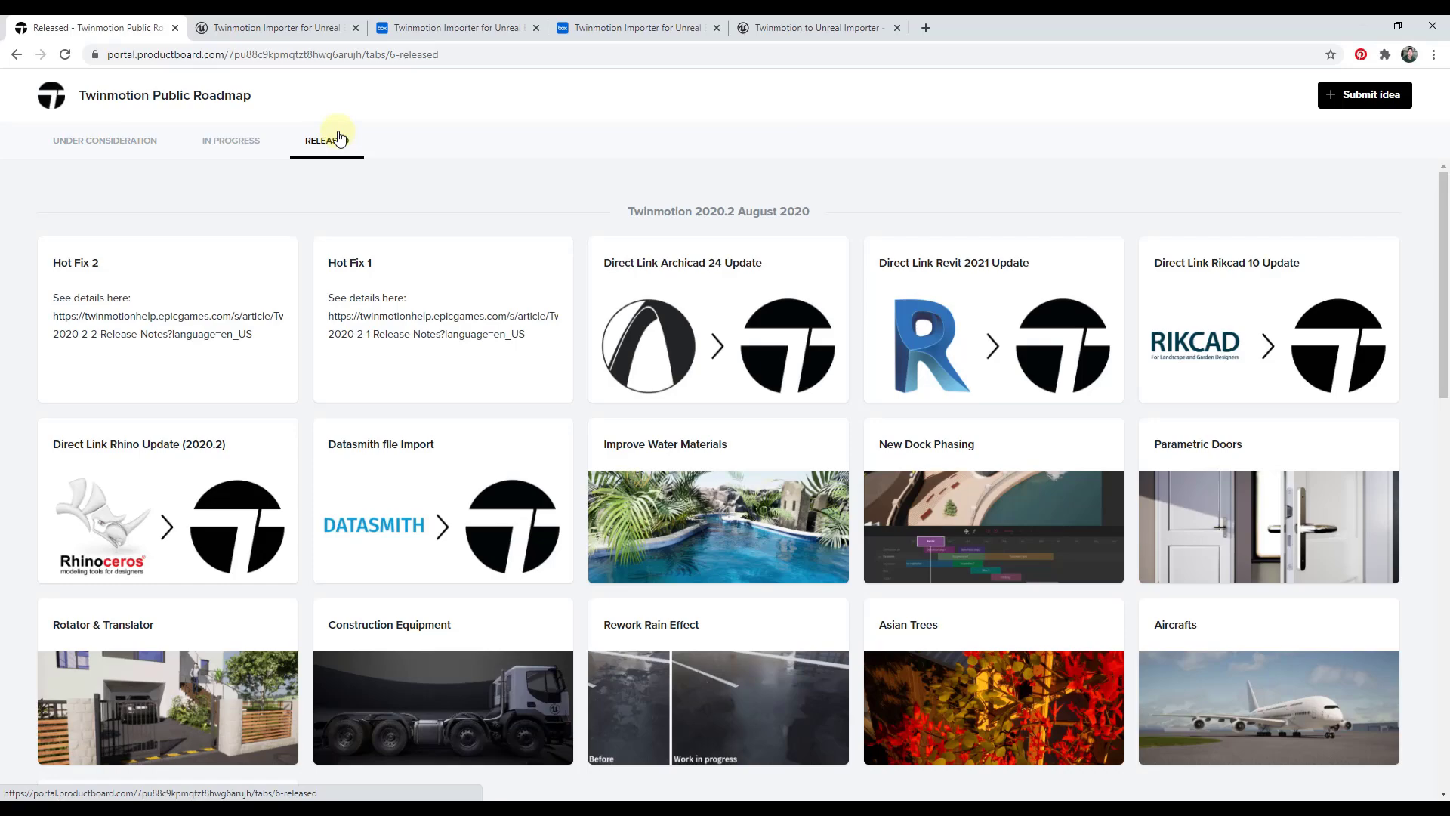
{"action": "scroll", "scroll_direction": "down", "scroll_amount": 3}
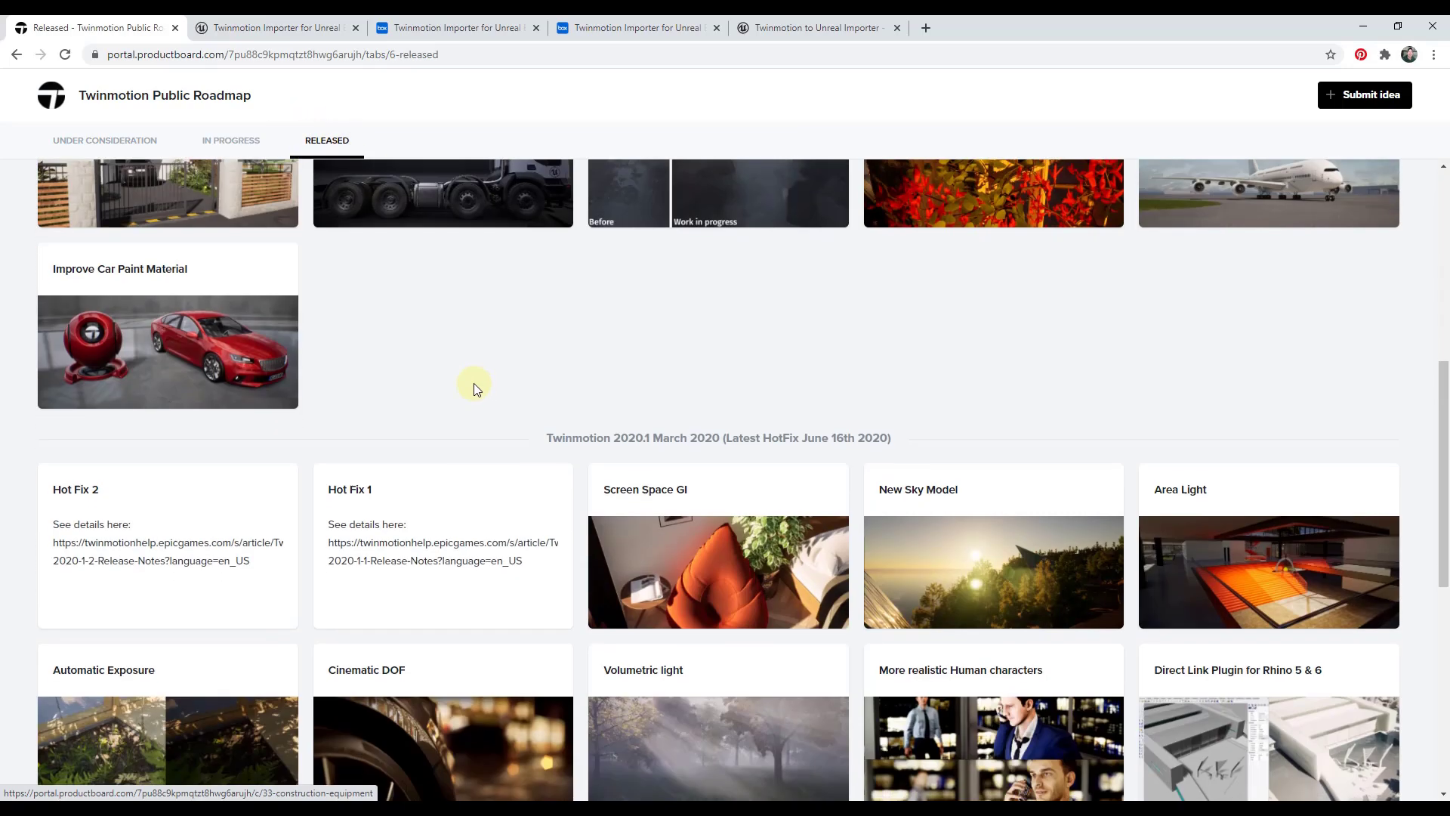
{"action": "scroll", "scroll_direction": "down", "scroll_amount": 3}
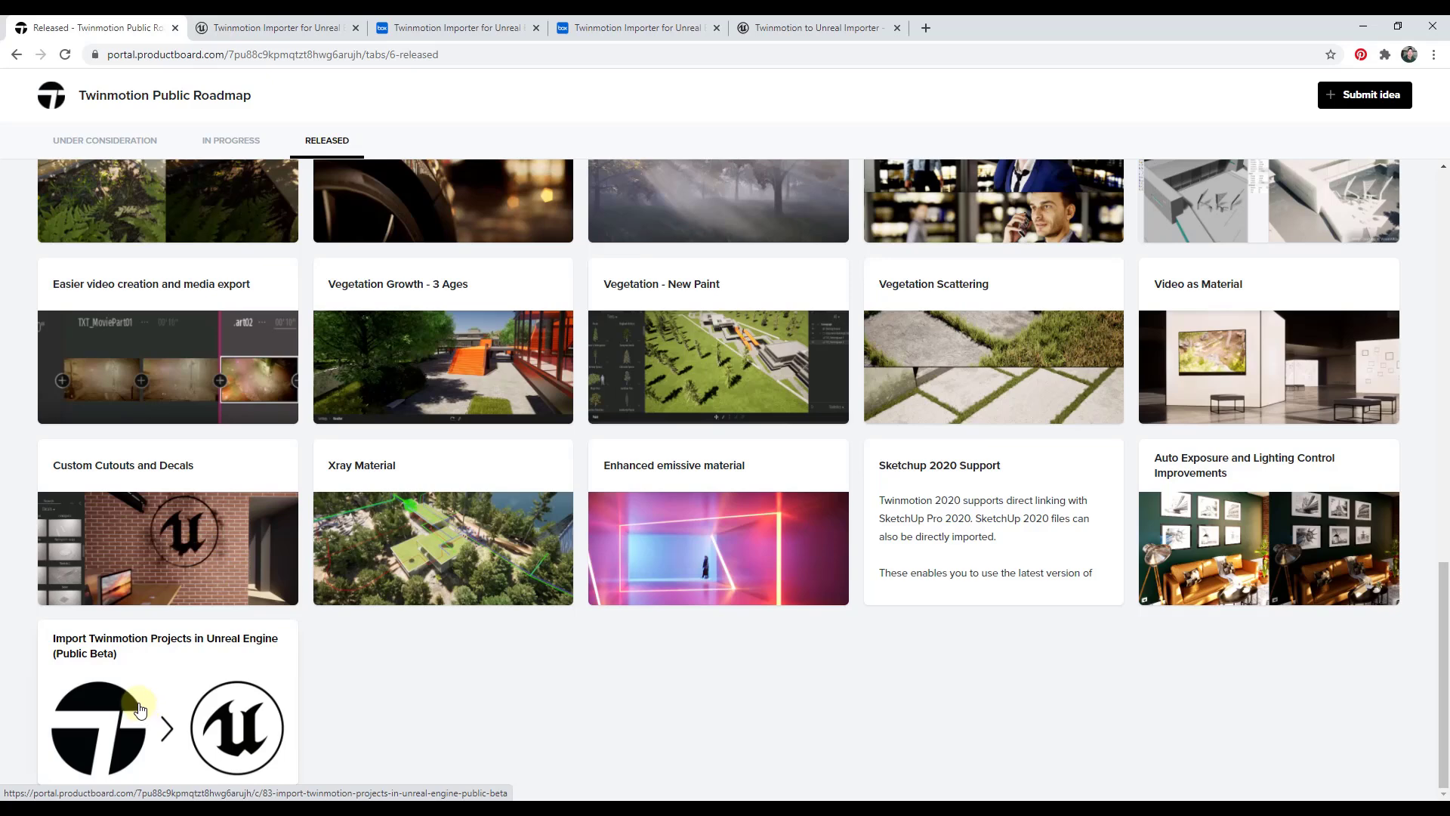
{"action": "mouse_move", "coordinate": [259, 646]}
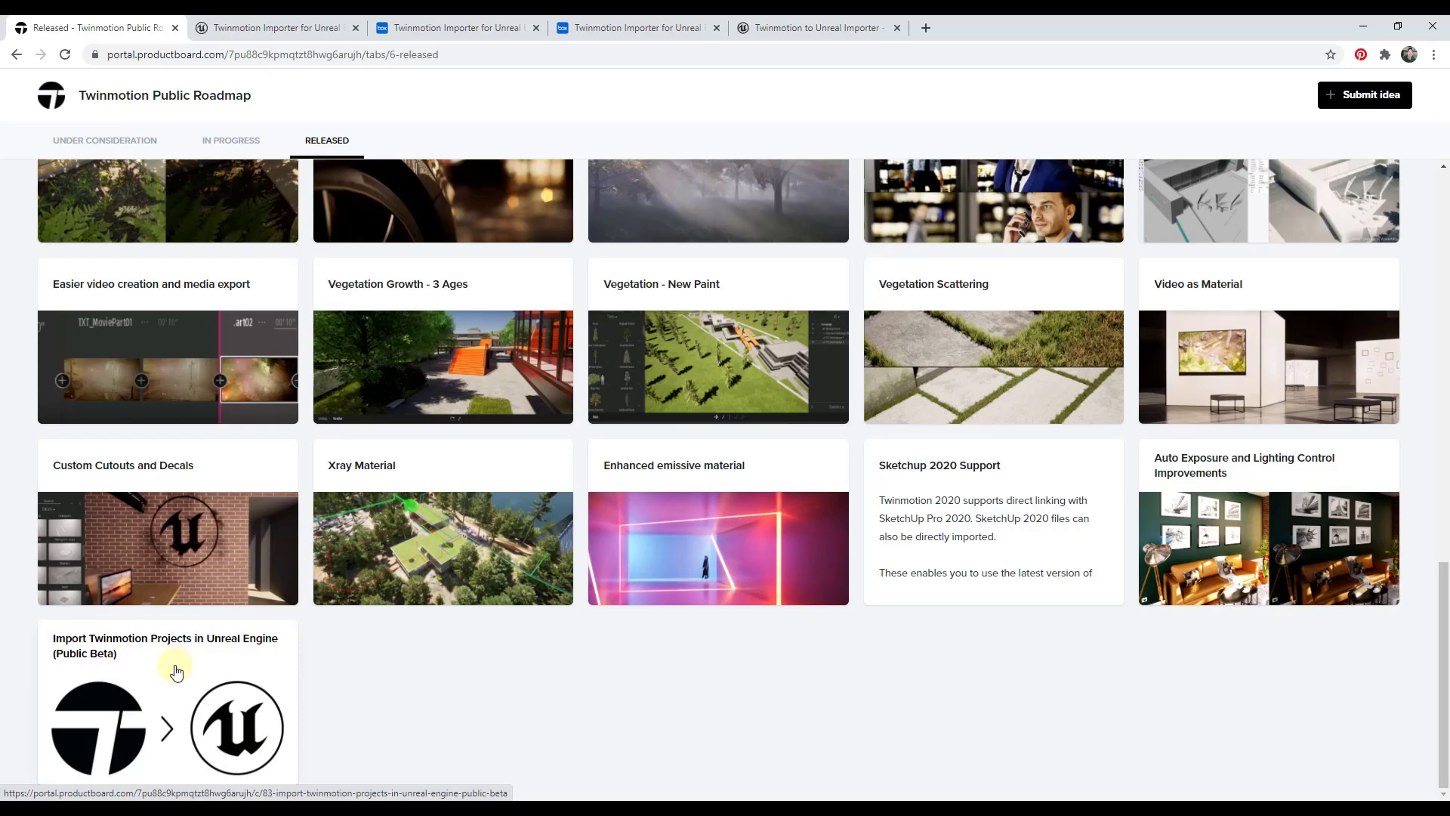
{"action": "mouse_move", "coordinate": [206, 687]}
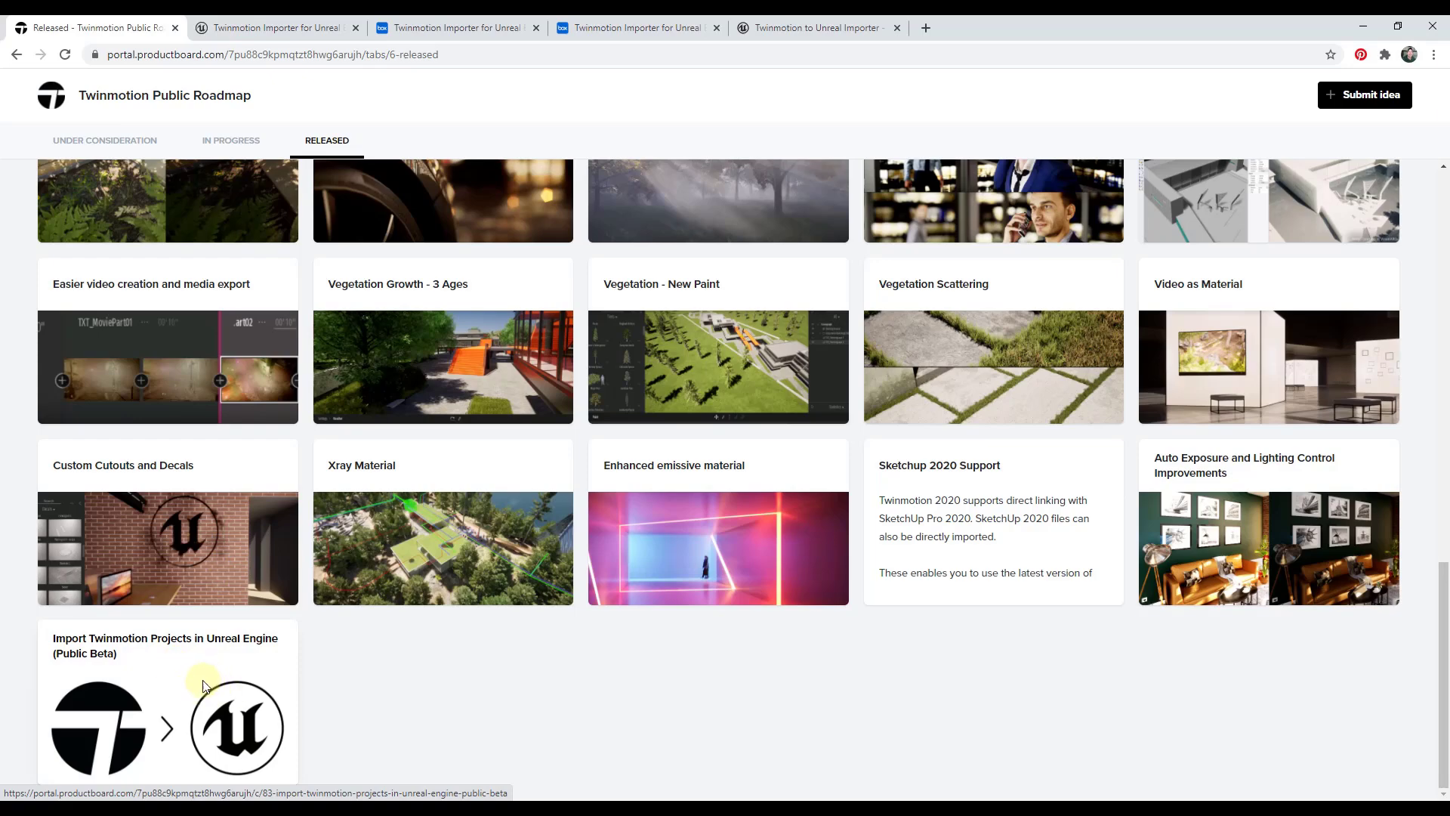
Read the Import Twinmotion Projects idea details and follow its unrealengine.com marketplace link.
{"action": "left_click", "coordinate": [166, 703]}
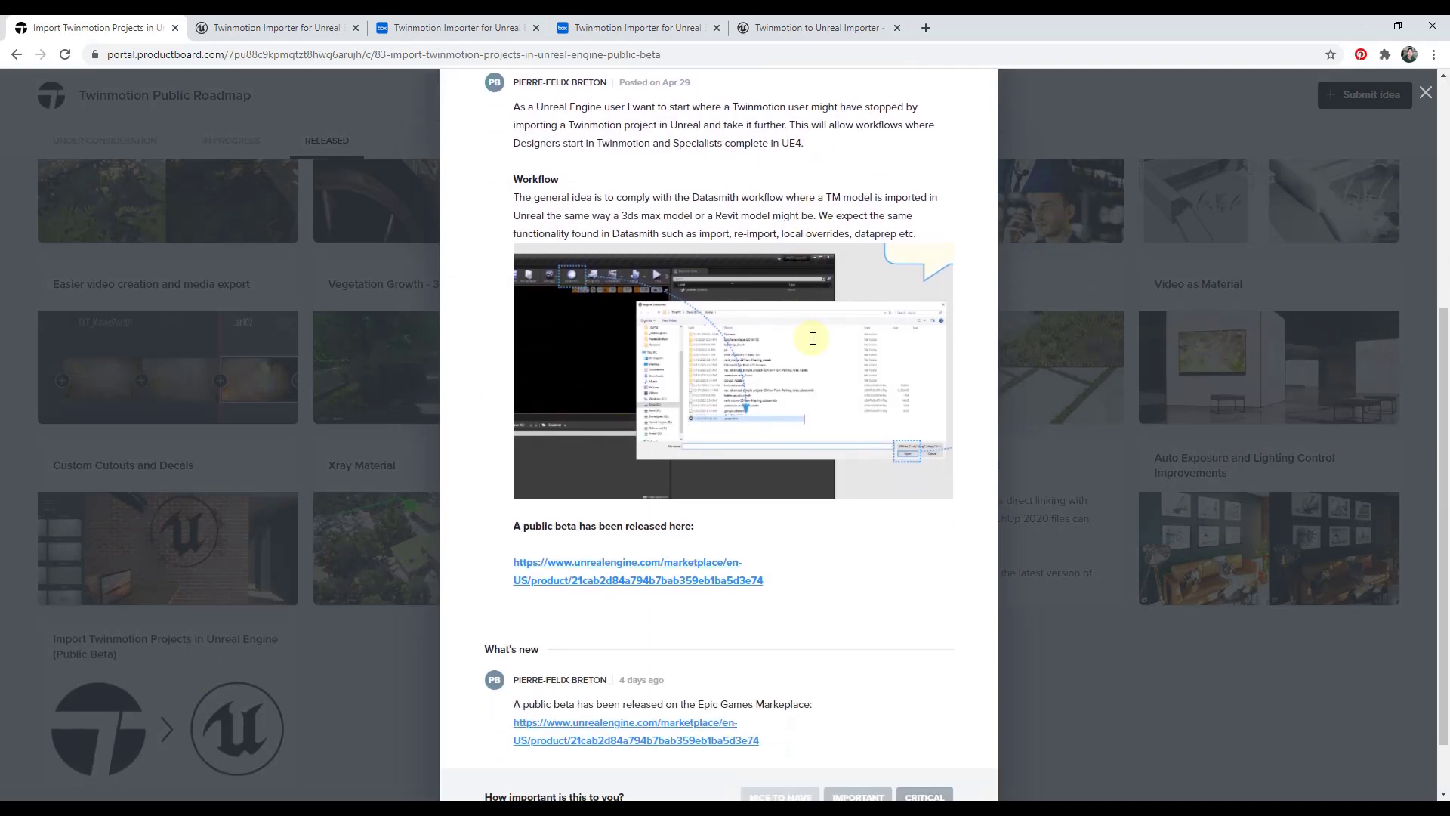
{"action": "scroll", "scroll_direction": "down", "scroll_amount": 3}
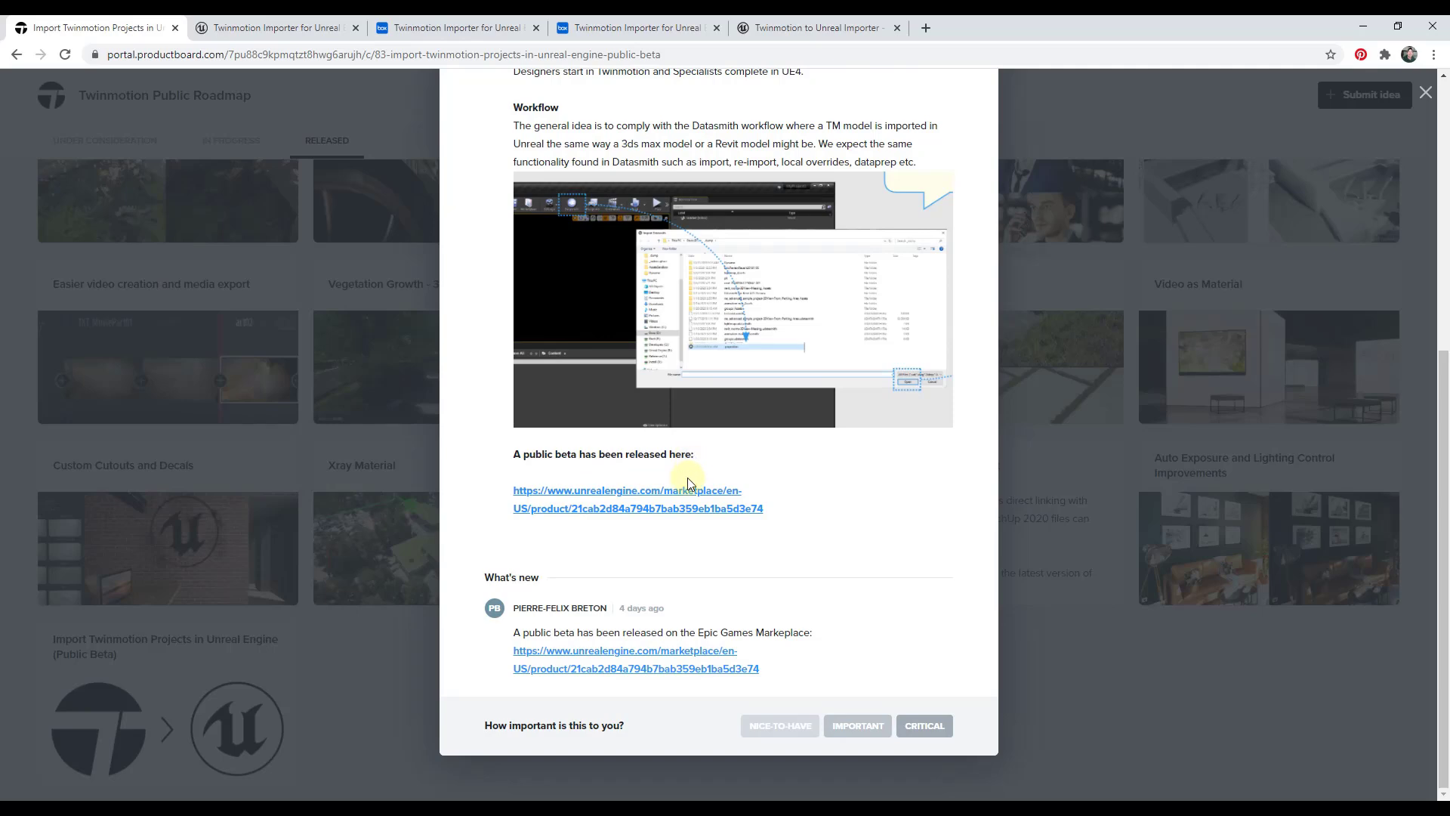
{"action": "left_click", "coordinate": [626, 490]}
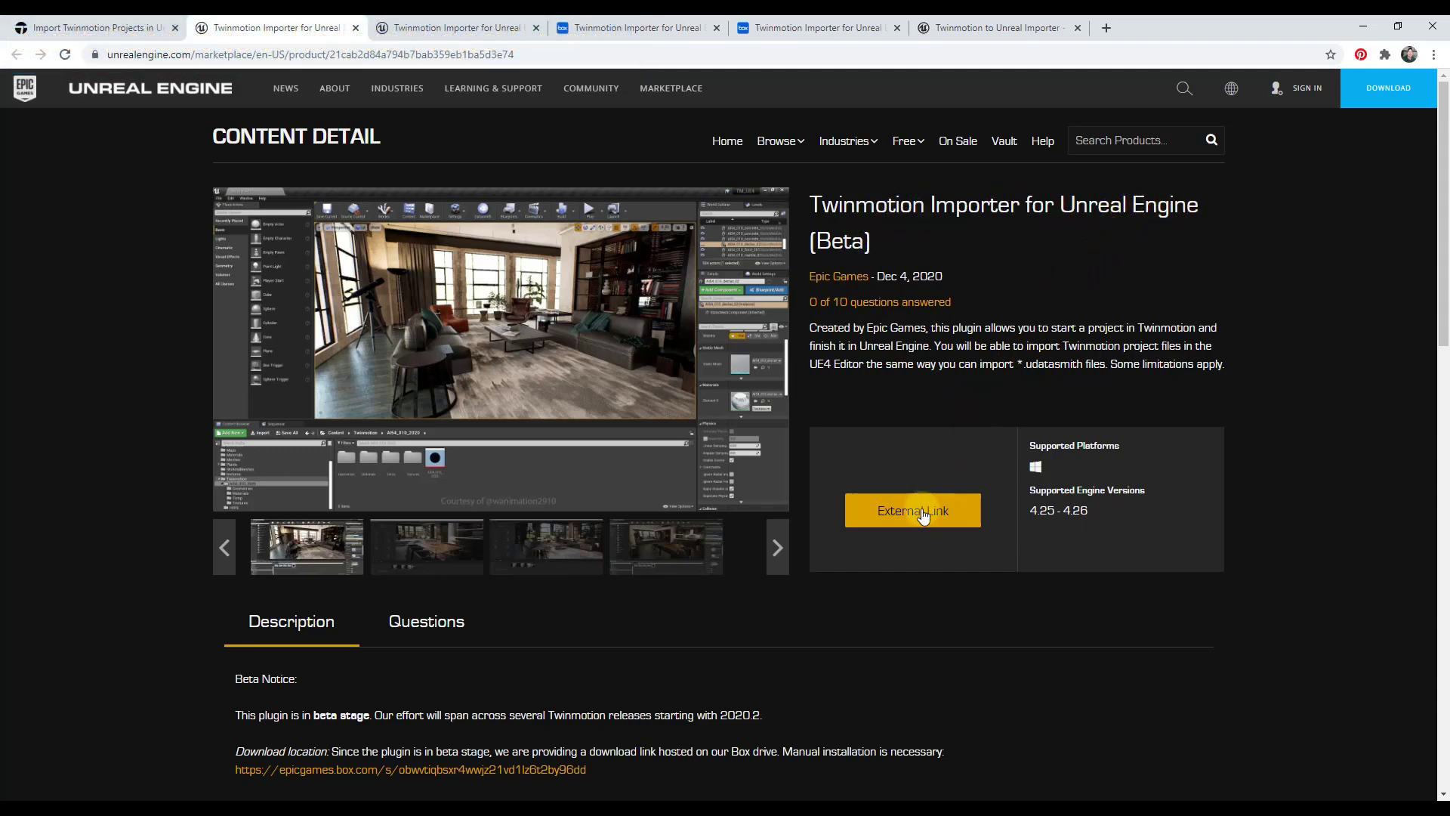
{"action": "mouse_move", "coordinate": [911, 509]}
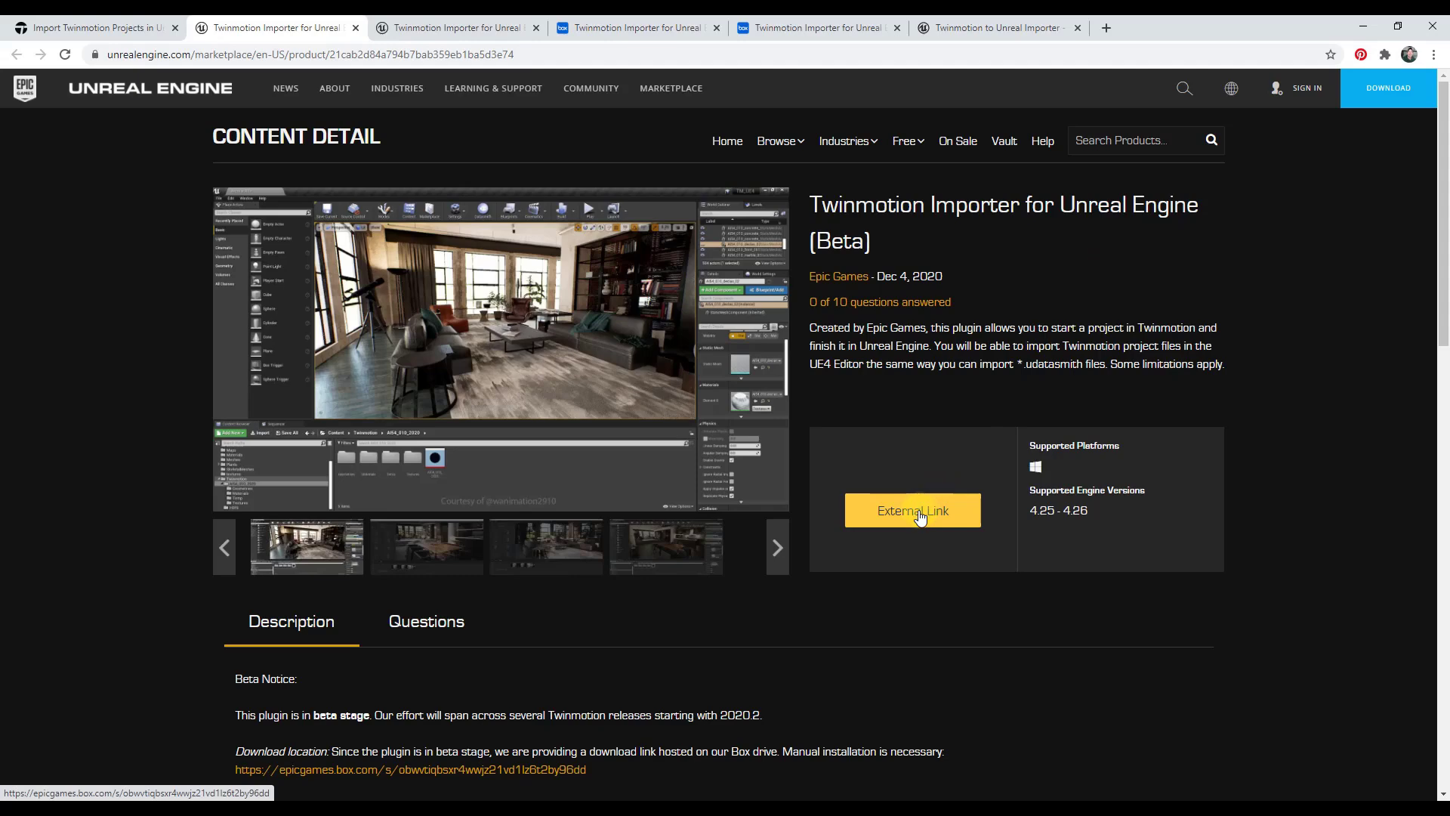
Follow the marketplace page's External Link to the importer's Box download folder.
{"action": "left_click", "coordinate": [912, 510]}
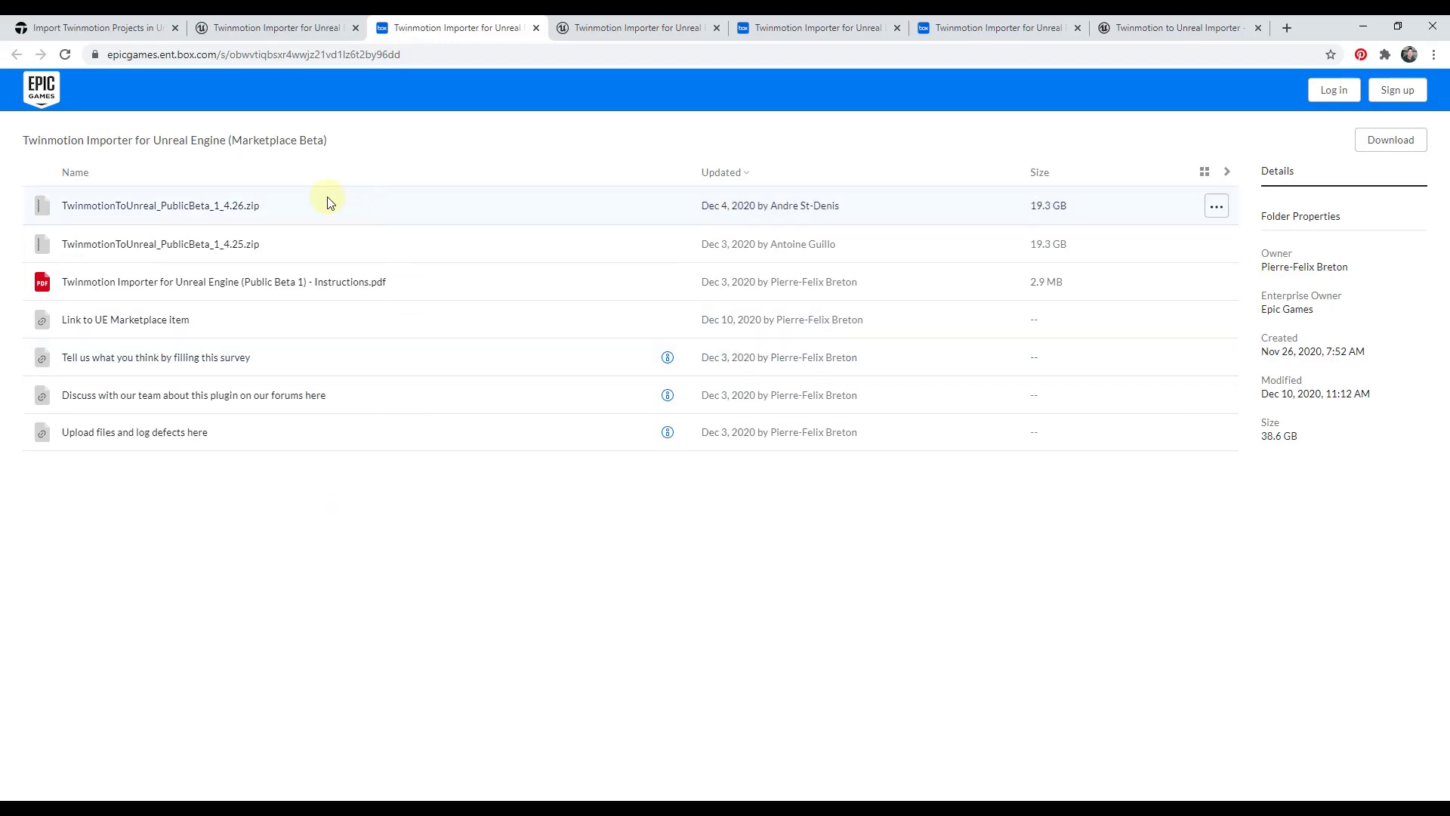
{"action": "mouse_move", "coordinate": [222, 206]}
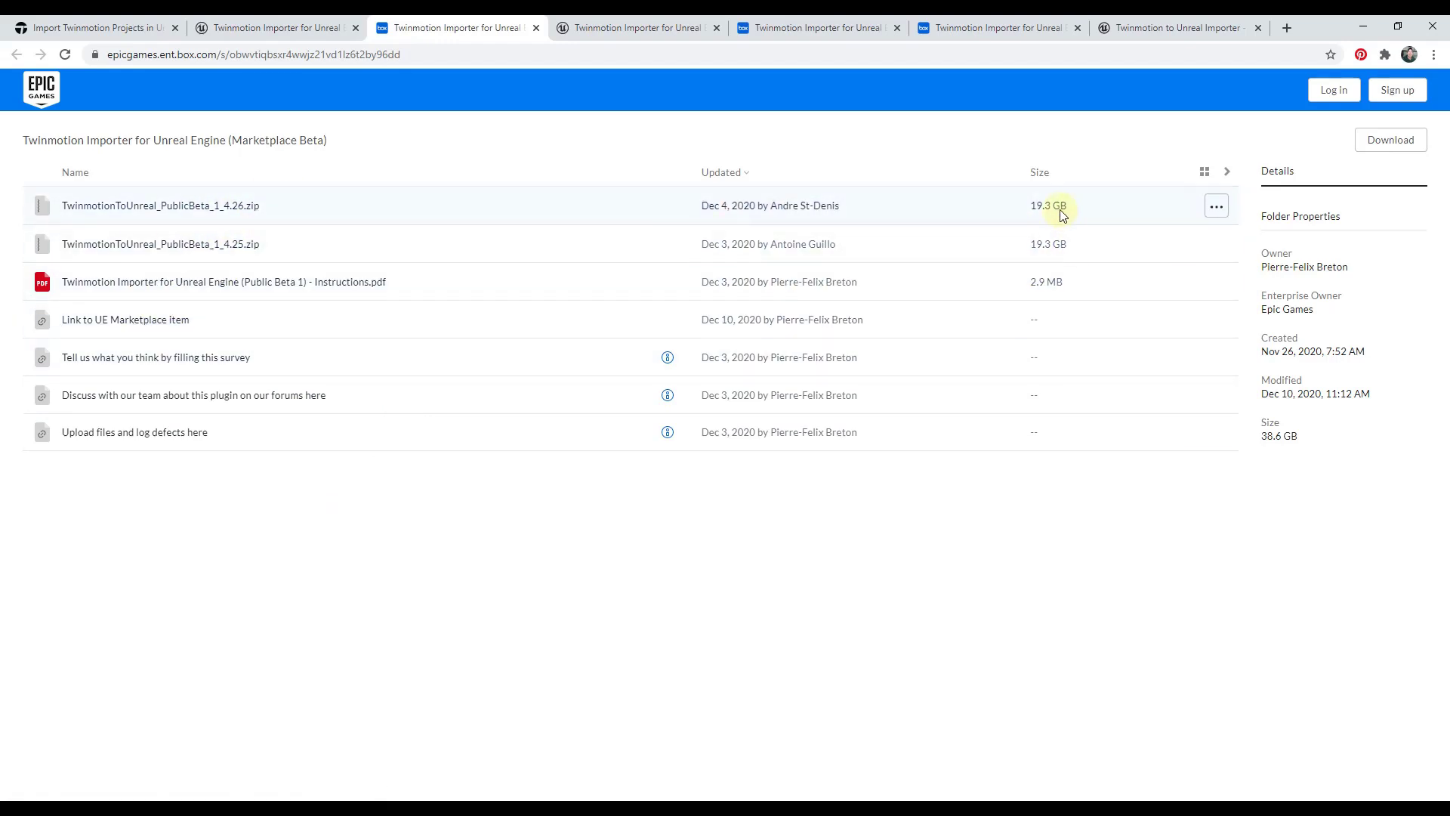
{"action": "mouse_move", "coordinate": [1057, 220]}
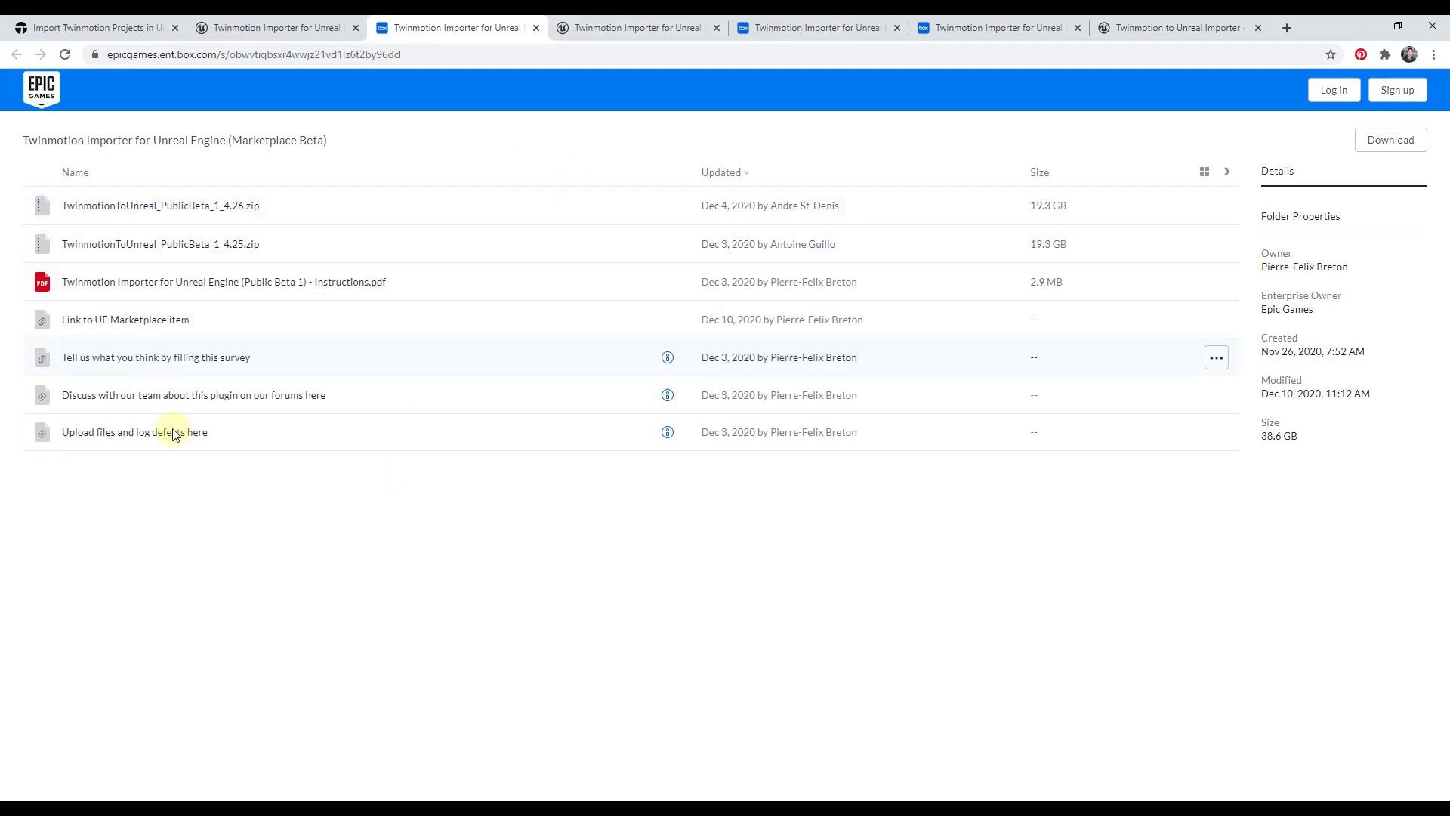
{"action": "mouse_move", "coordinate": [104, 368]}
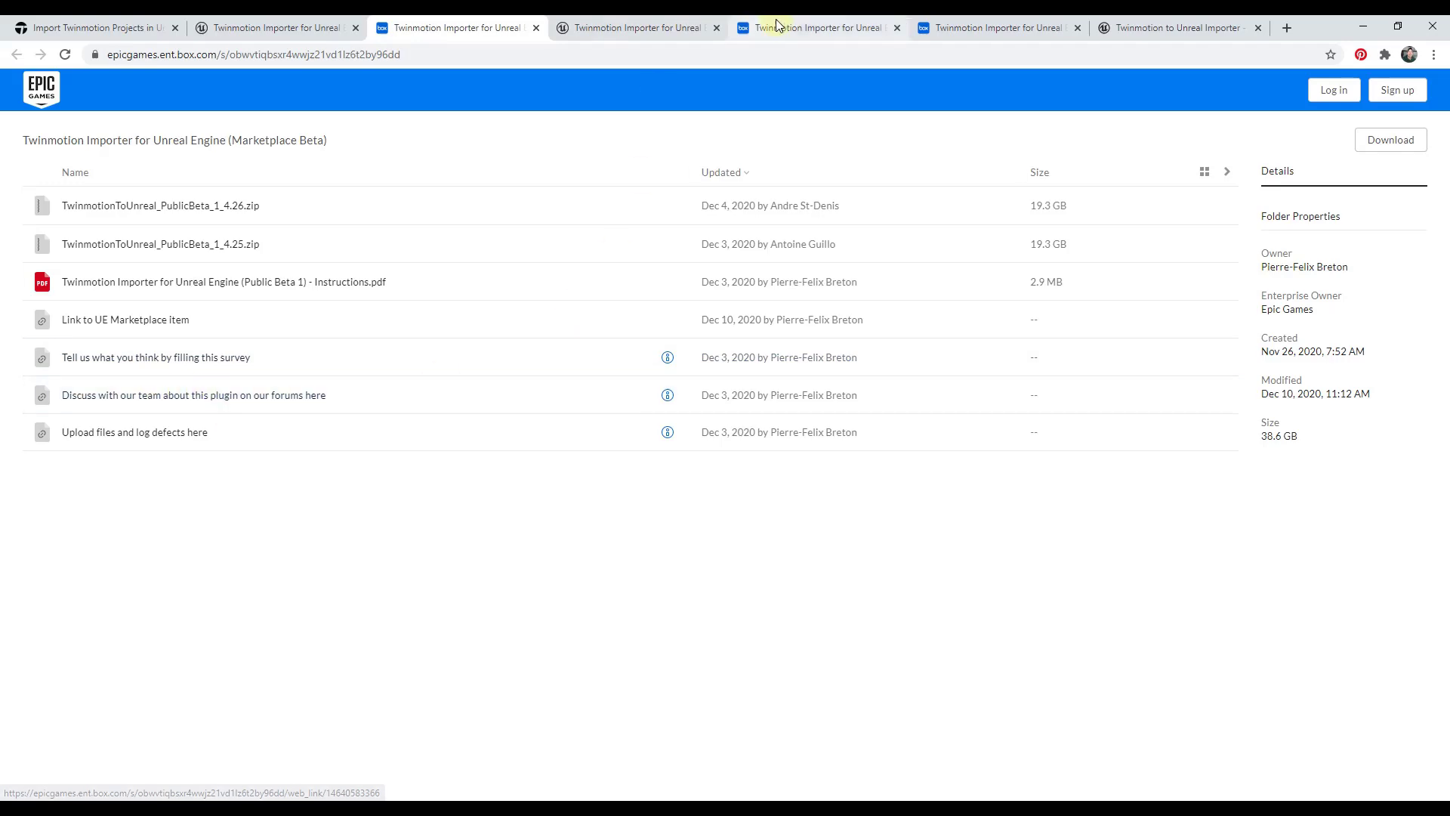
{"action": "left_click", "coordinate": [1174, 27]}
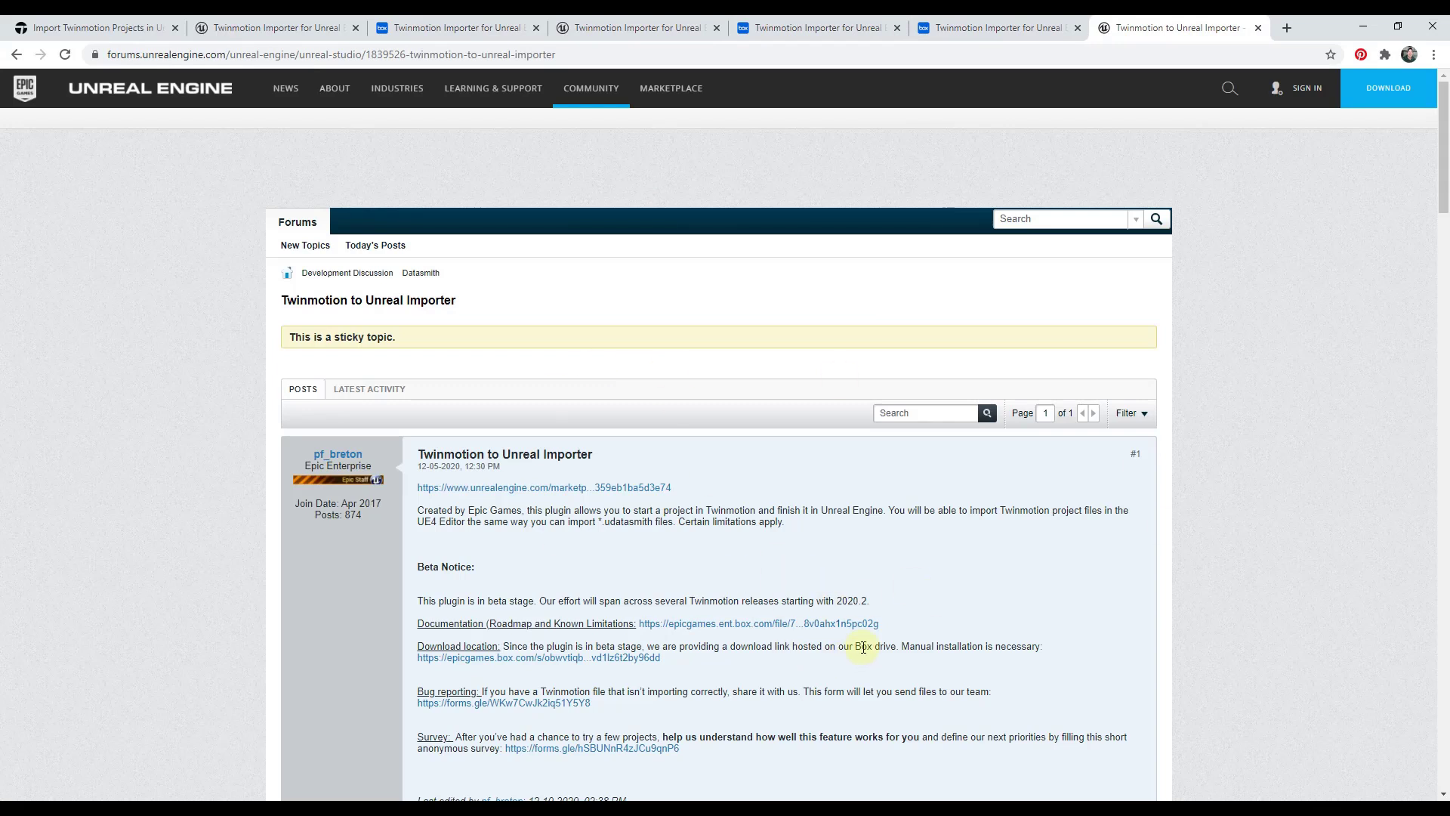
{"action": "mouse_move", "coordinate": [784, 618]}
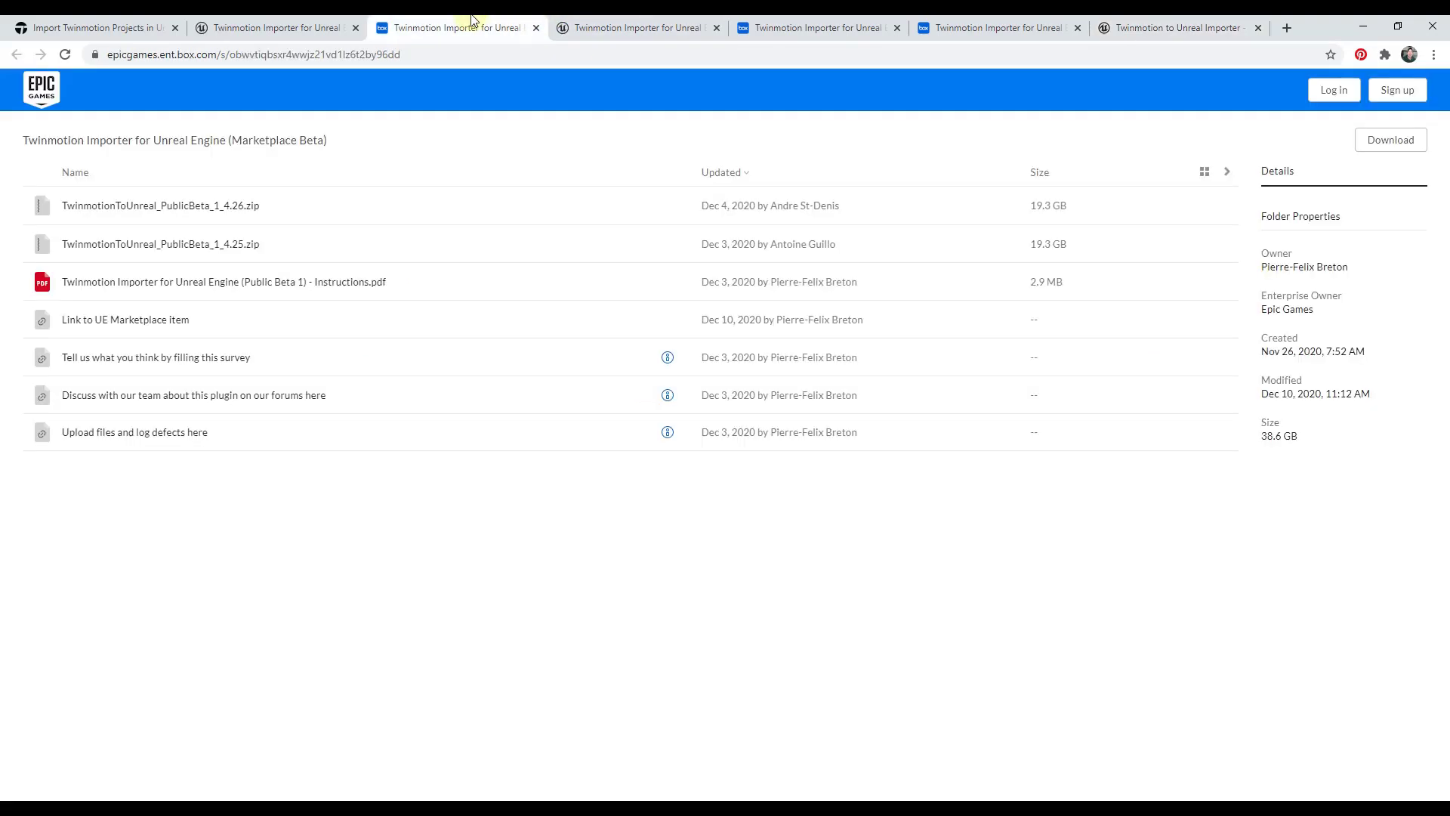
{"action": "mouse_move", "coordinate": [294, 288]}
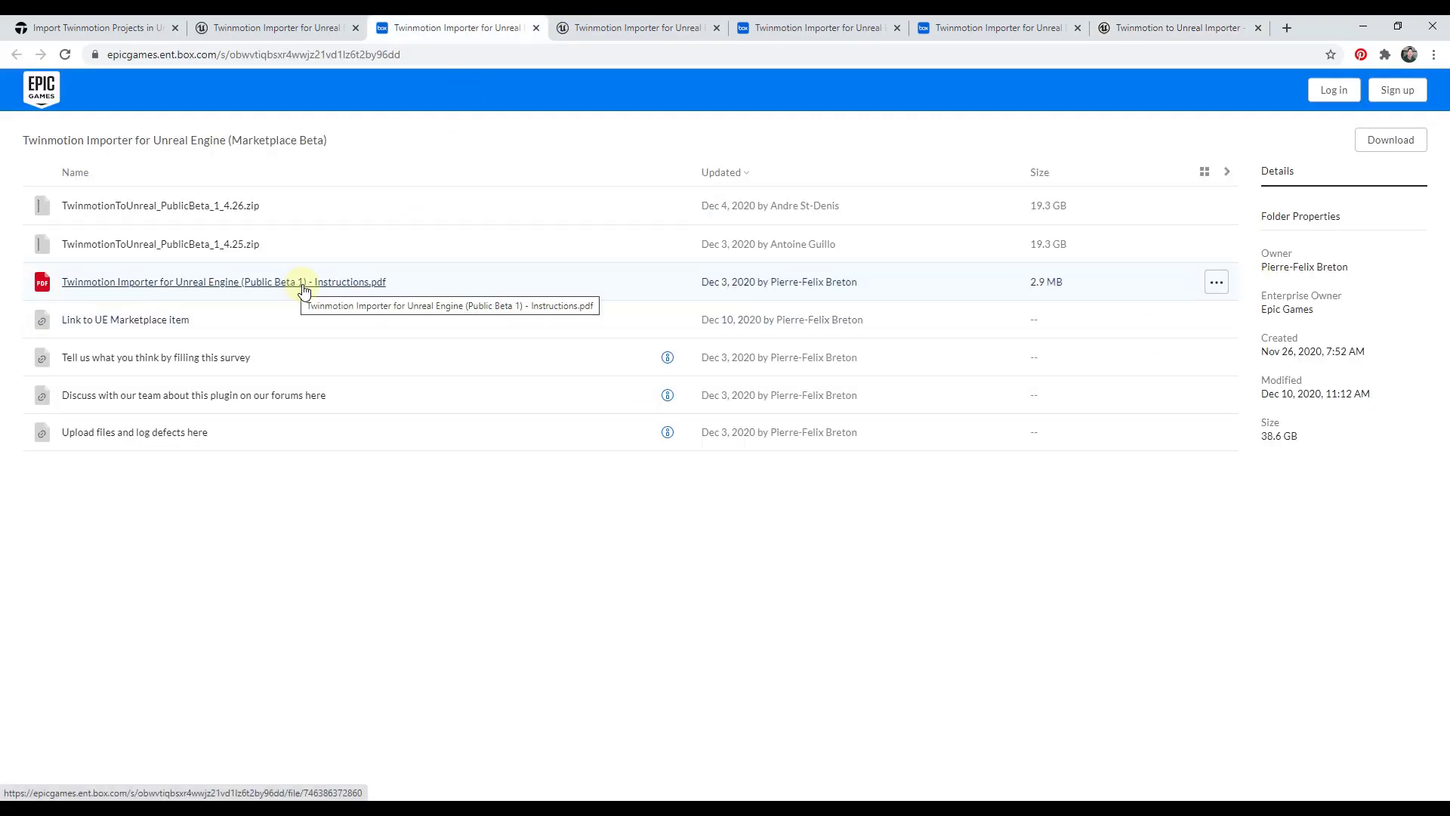
Preview 'Twinmotion Importer for Unreal Engine (Public Beta 1) - Instructions.pdf' from the folder.
{"action": "left_click", "coordinate": [224, 281]}
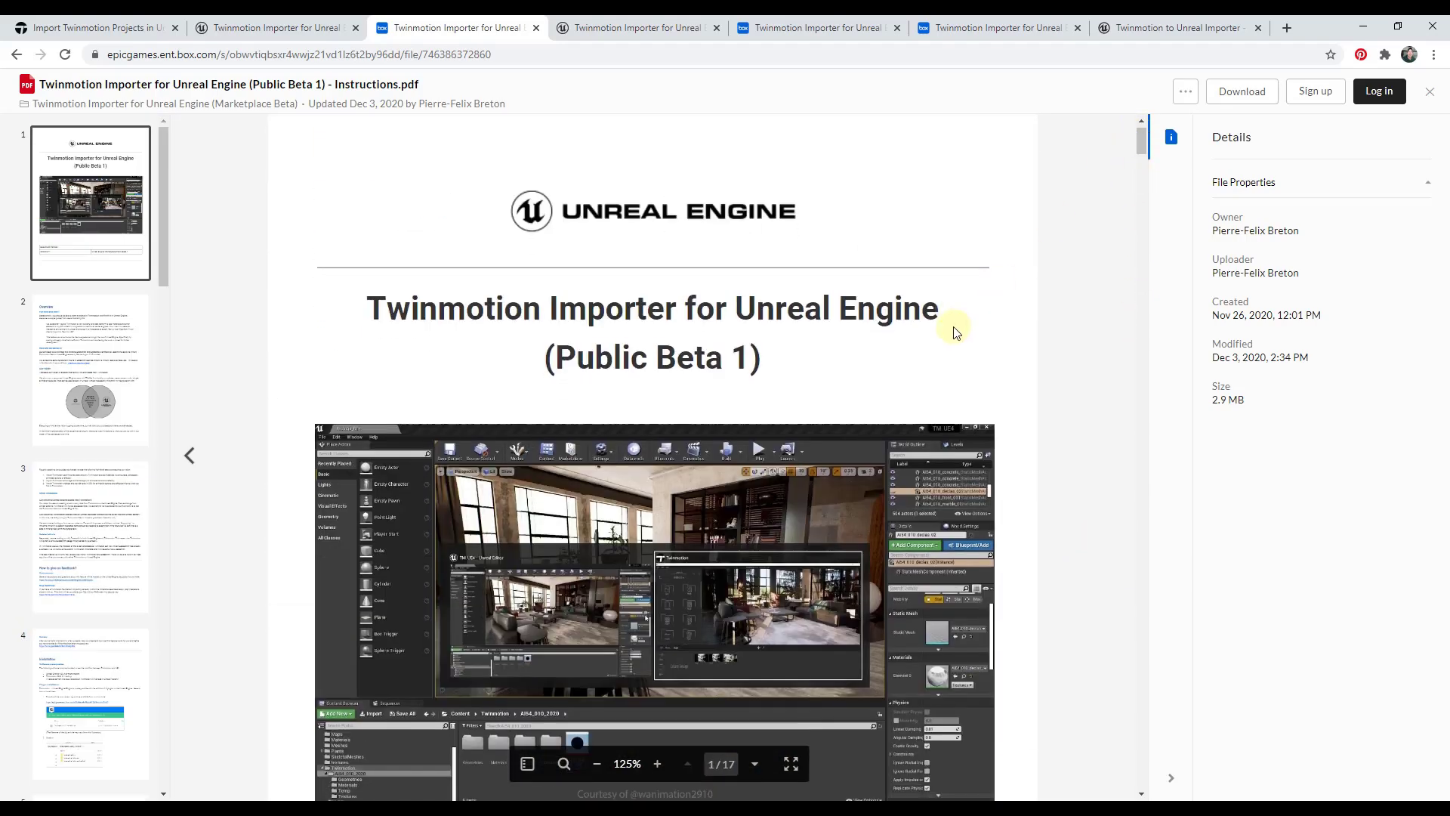
Bring page 2, the Overview on who the importer is for and why, into view.
{"action": "scroll", "scroll_direction": "down", "scroll_amount": 3}
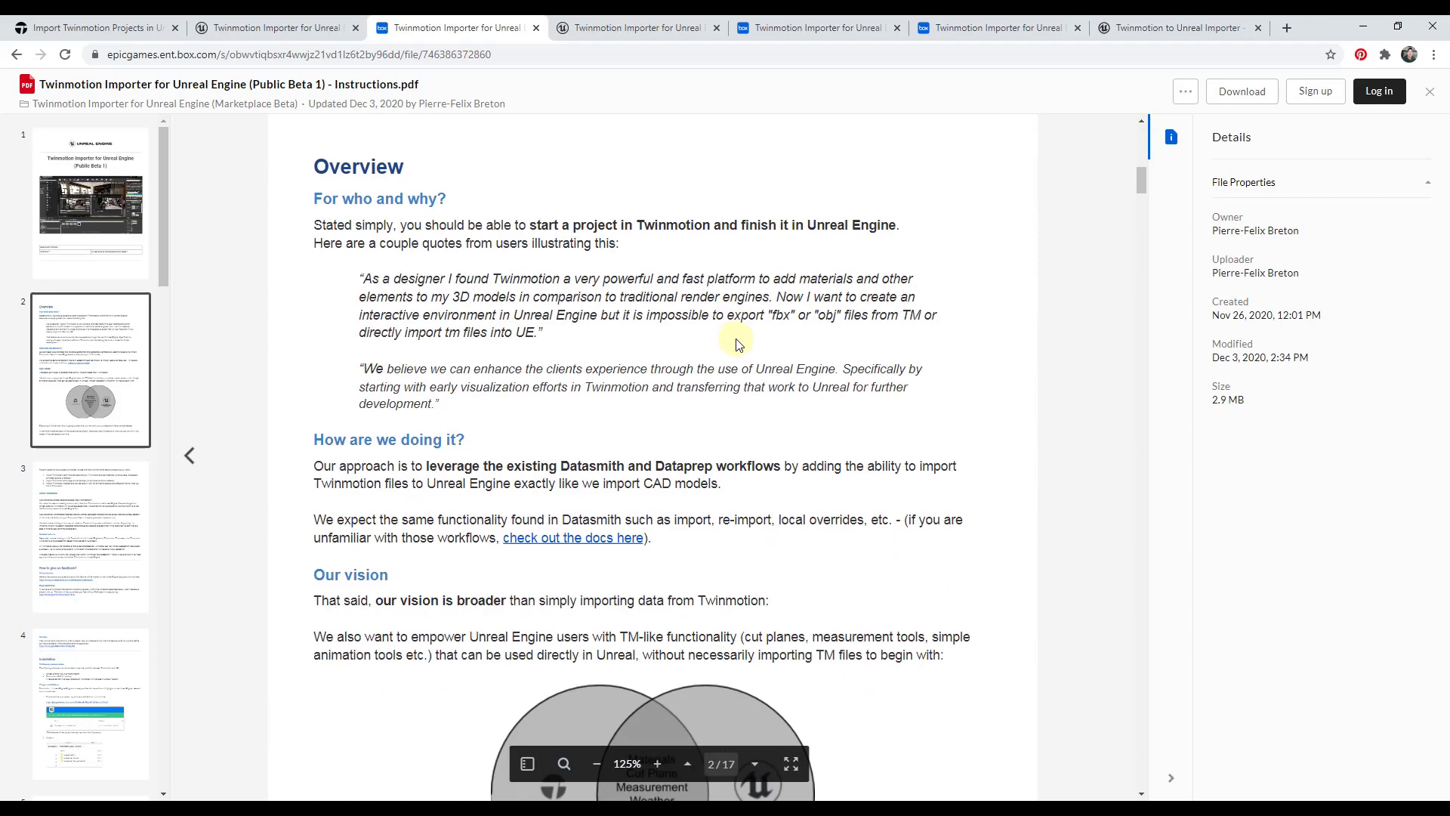
{"action": "mouse_move", "coordinate": [673, 496]}
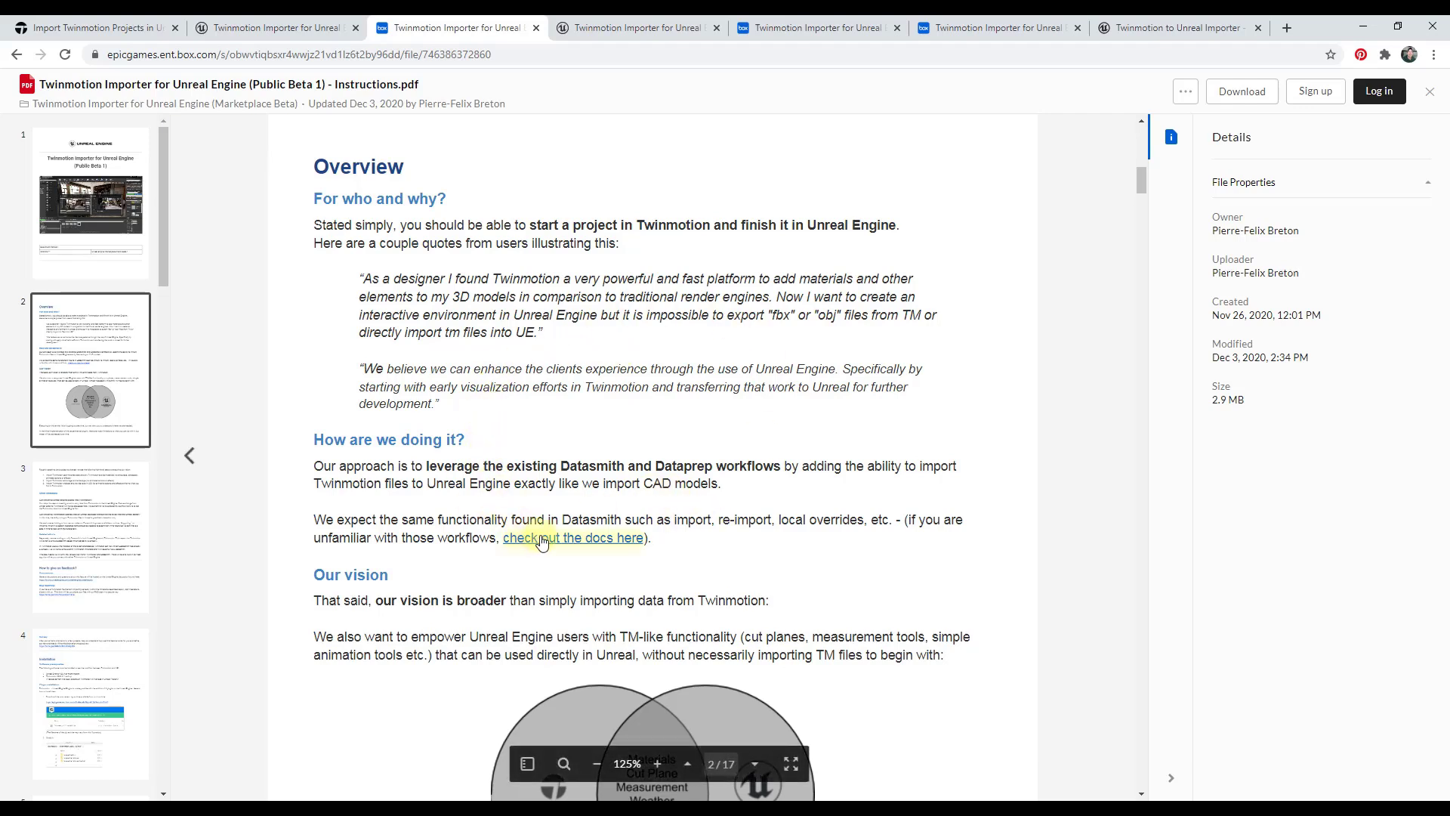
{"action": "mouse_move", "coordinate": [573, 537]}
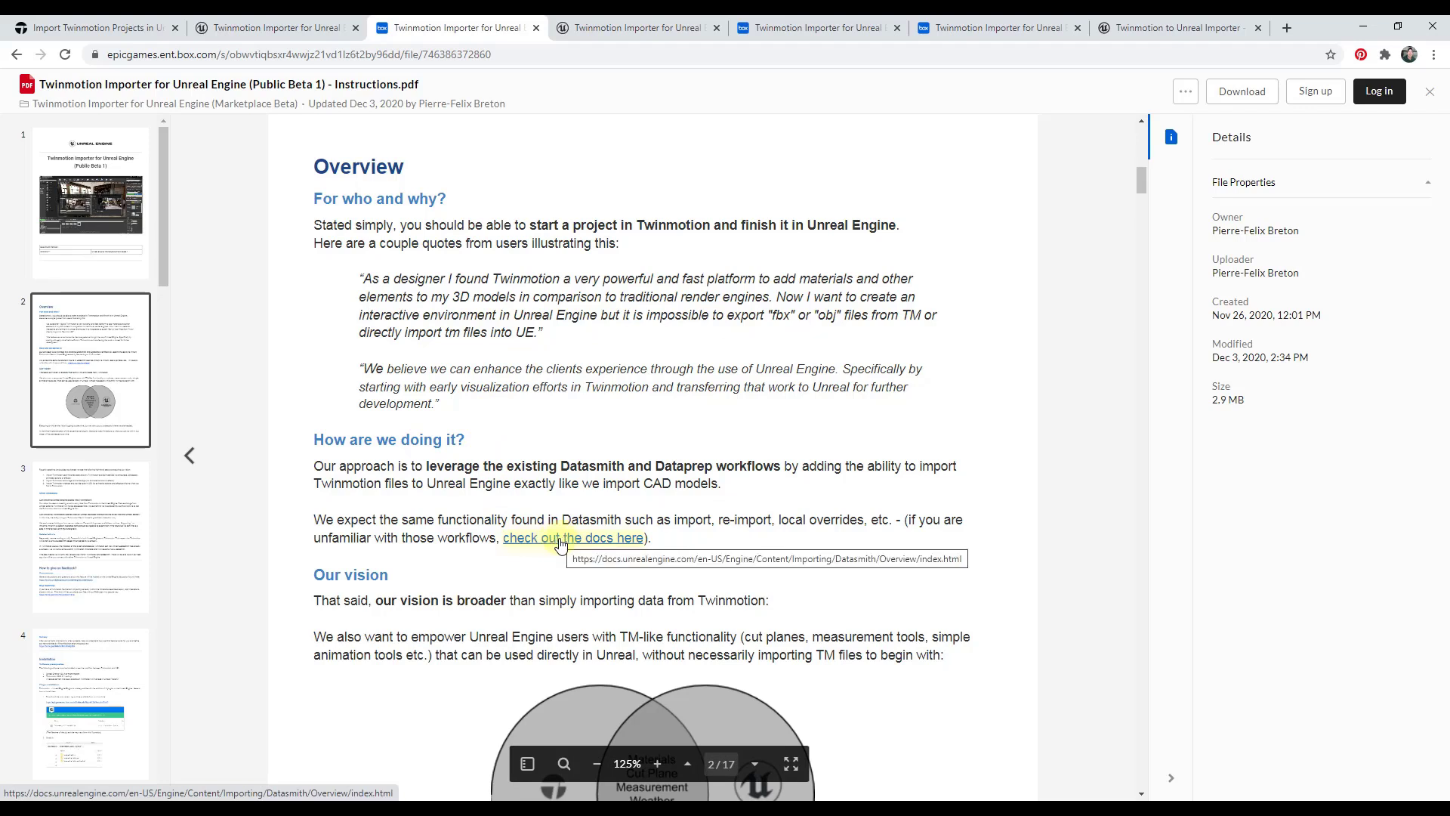
{"action": "mouse_move", "coordinate": [680, 368]}
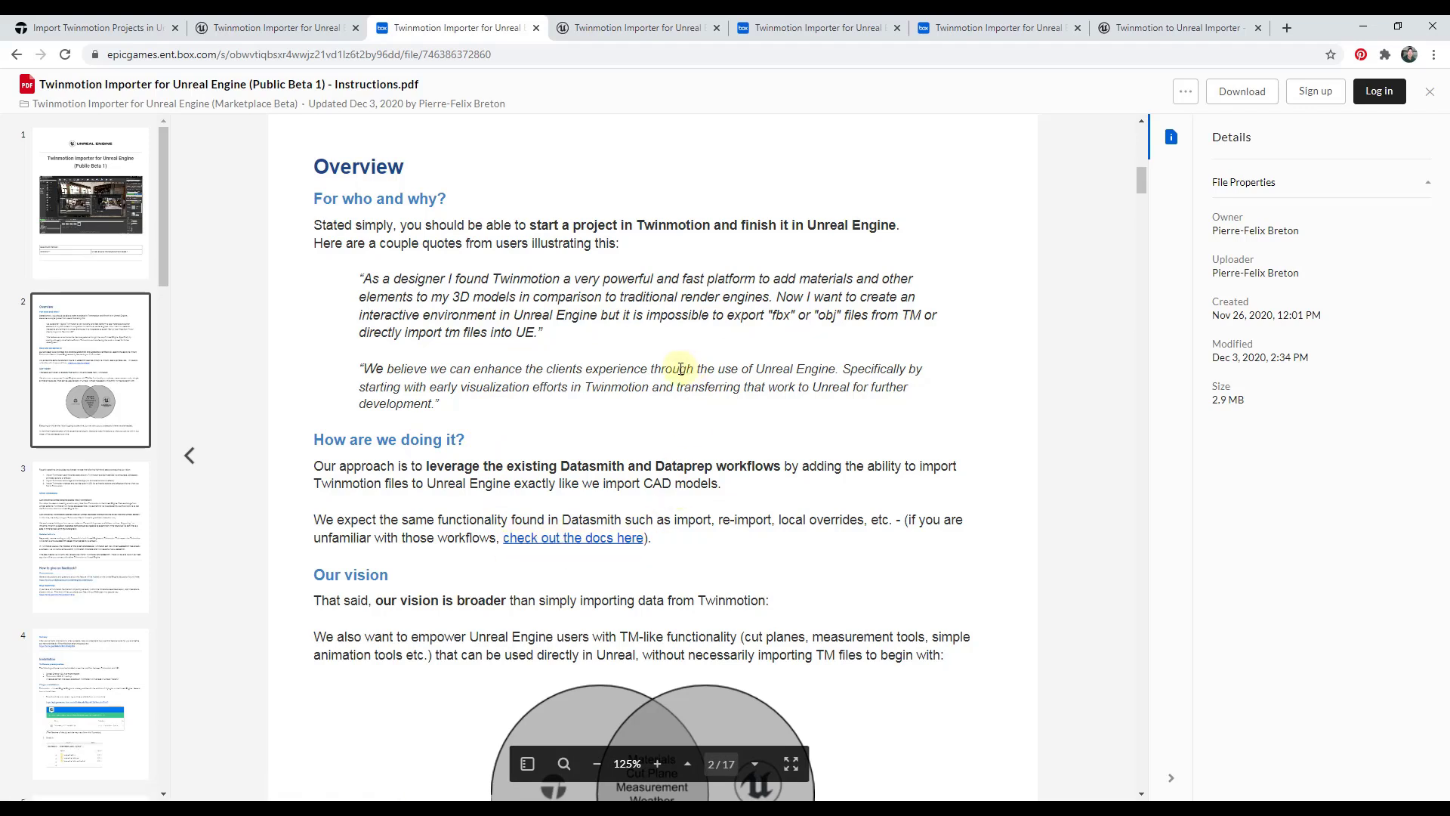
{"action": "mouse_move", "coordinate": [673, 314]}
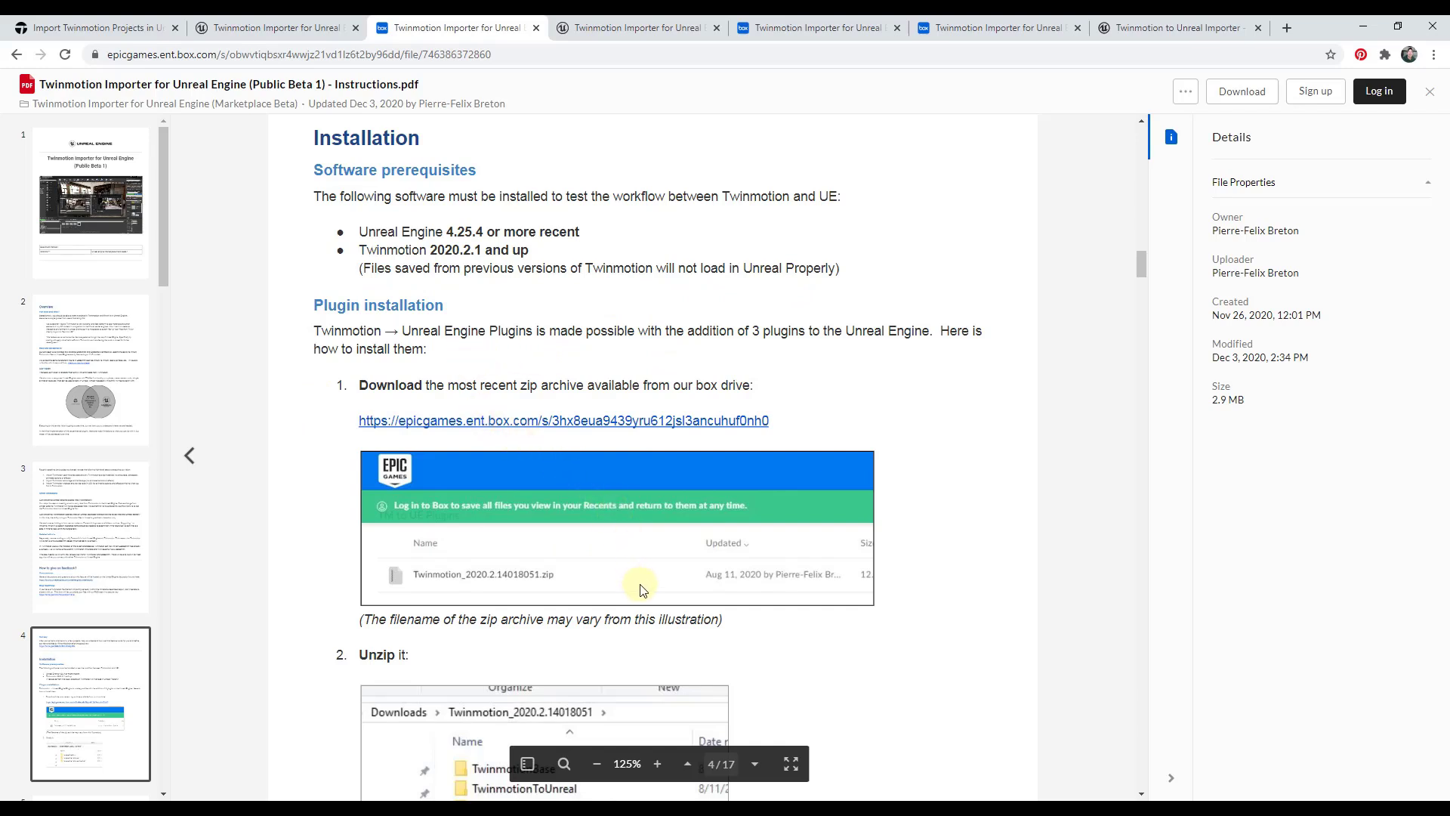
{"action": "mouse_move", "coordinate": [605, 421]}
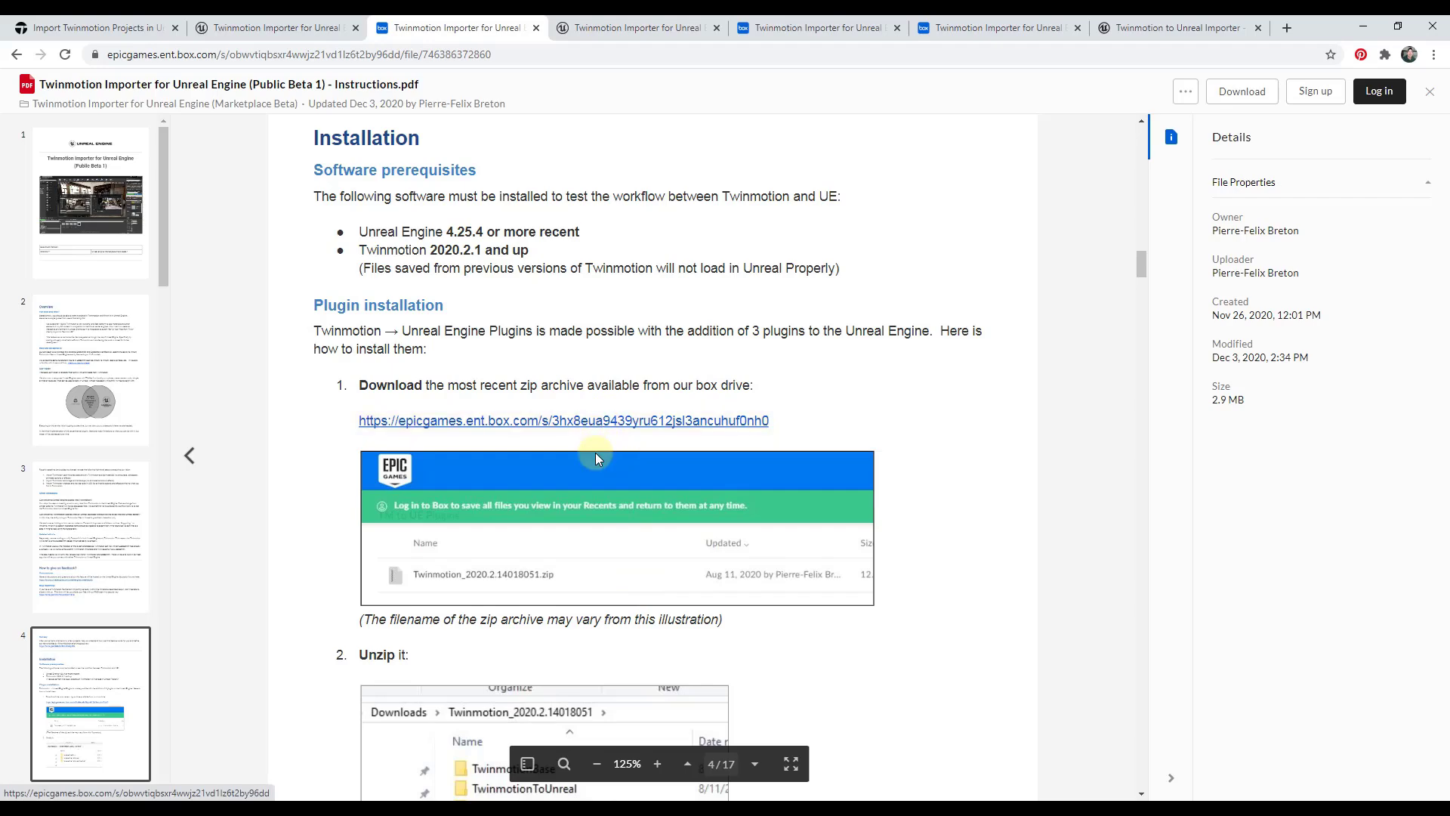
Move through the installation and plugin setup pages to the Scope and roadmap (Public Beta 1) section.
{"action": "scroll", "scroll_direction": "down", "scroll_amount": 3}
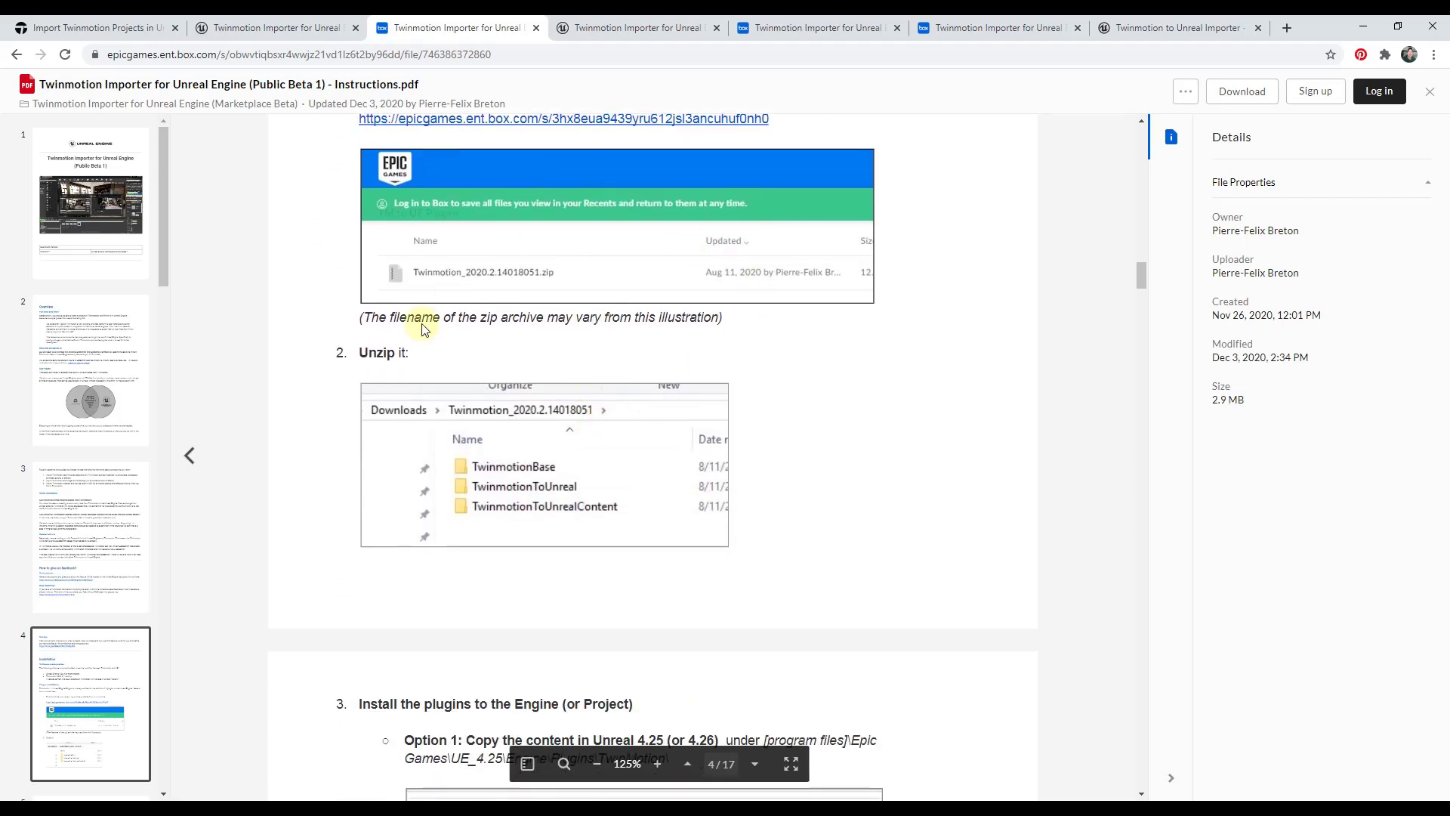
{"action": "scroll", "scroll_direction": "down", "scroll_amount": 3}
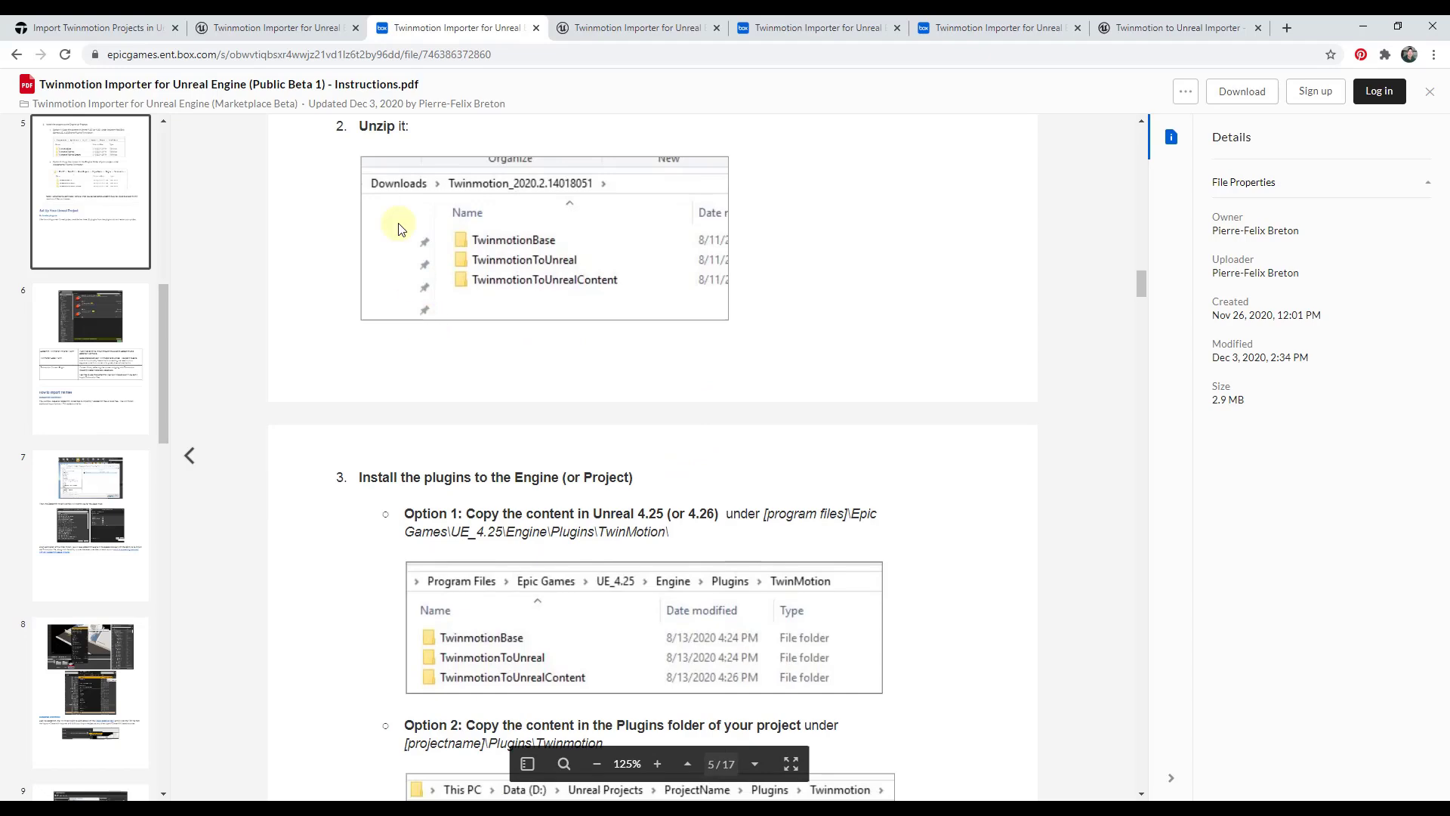
{"action": "scroll", "scroll_direction": "down", "scroll_amount": 3}
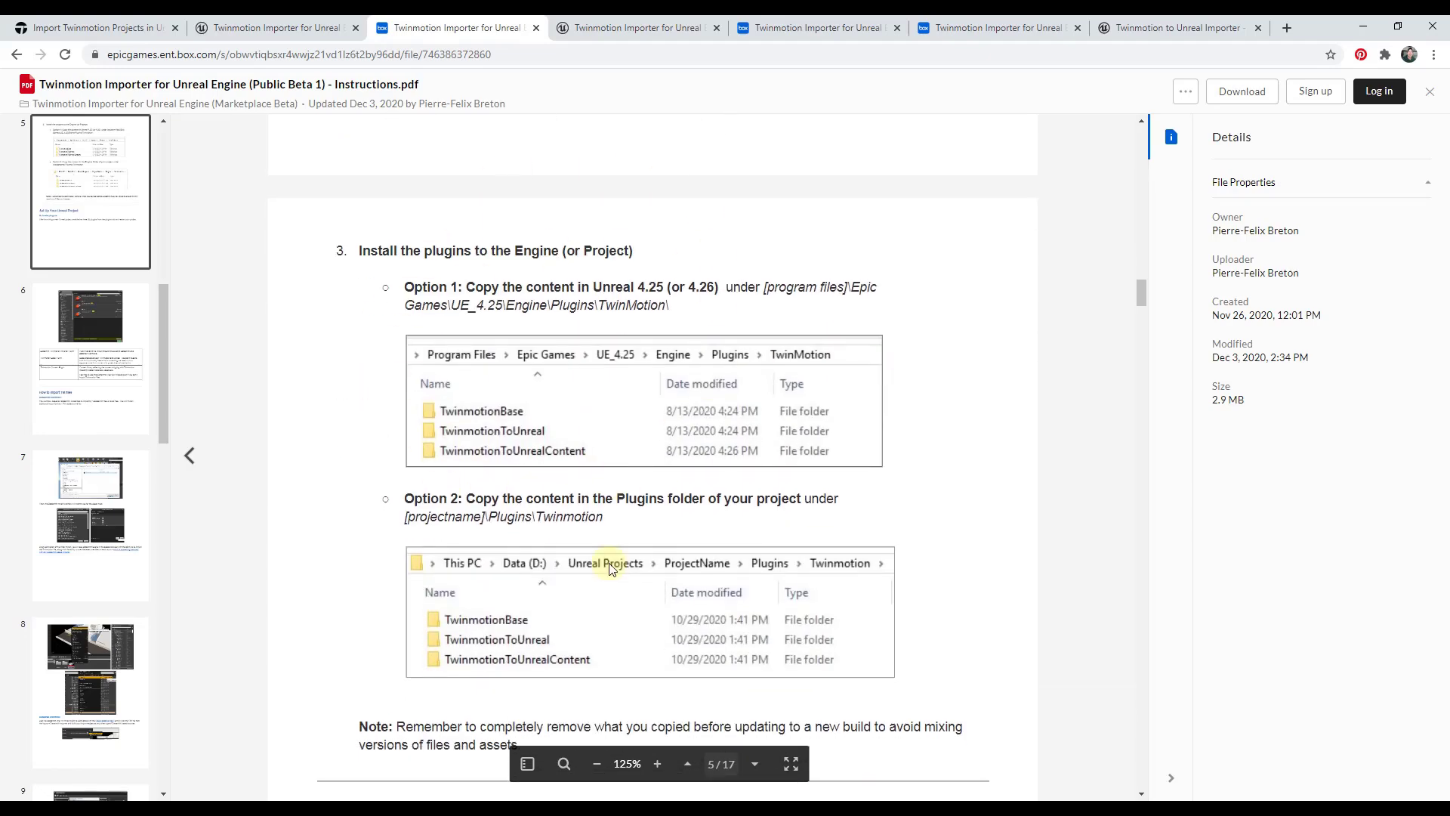
{"action": "scroll", "scroll_direction": "down", "scroll_amount": 3}
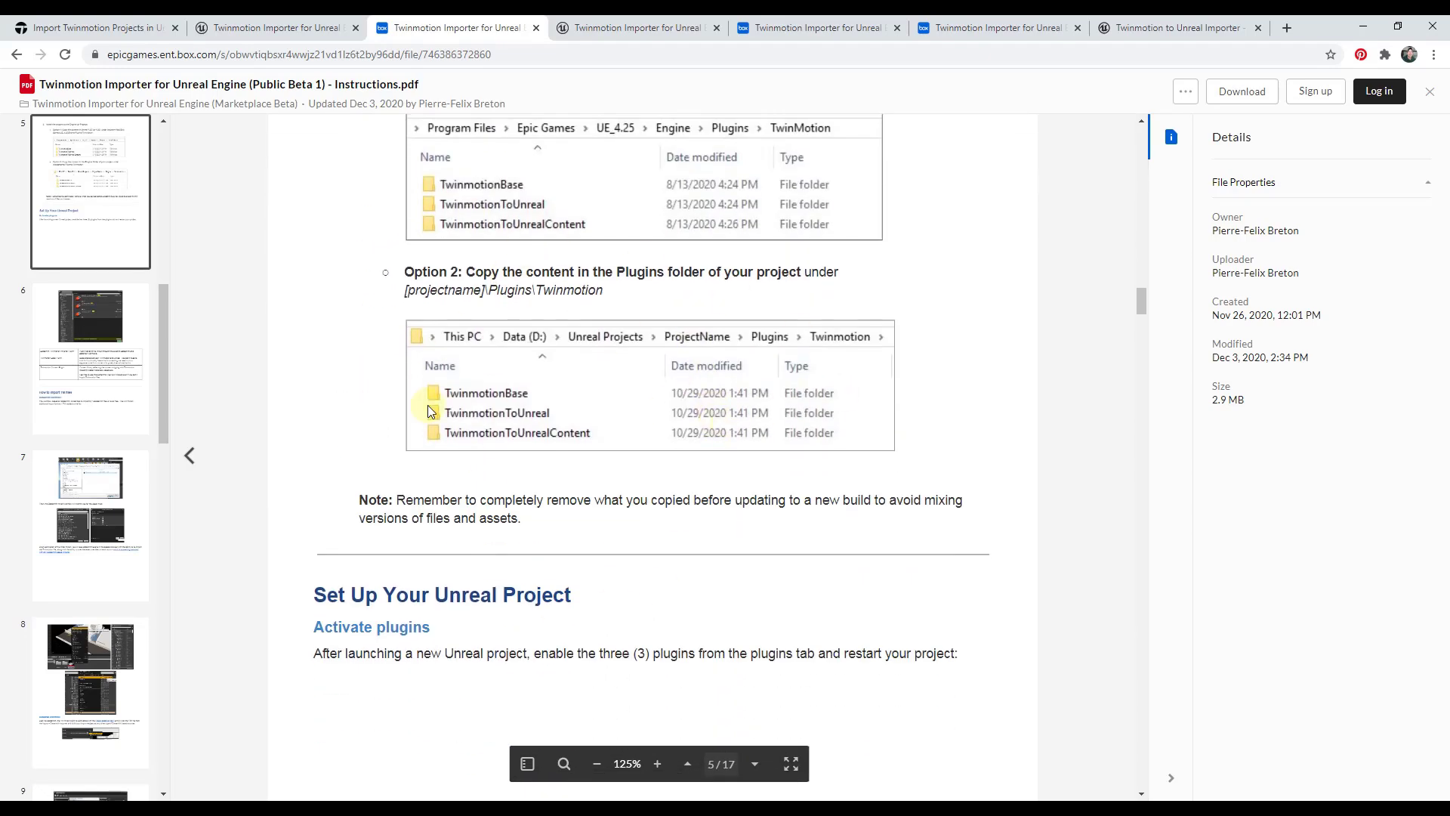
{"action": "scroll", "scroll_direction": "down", "scroll_amount": 3}
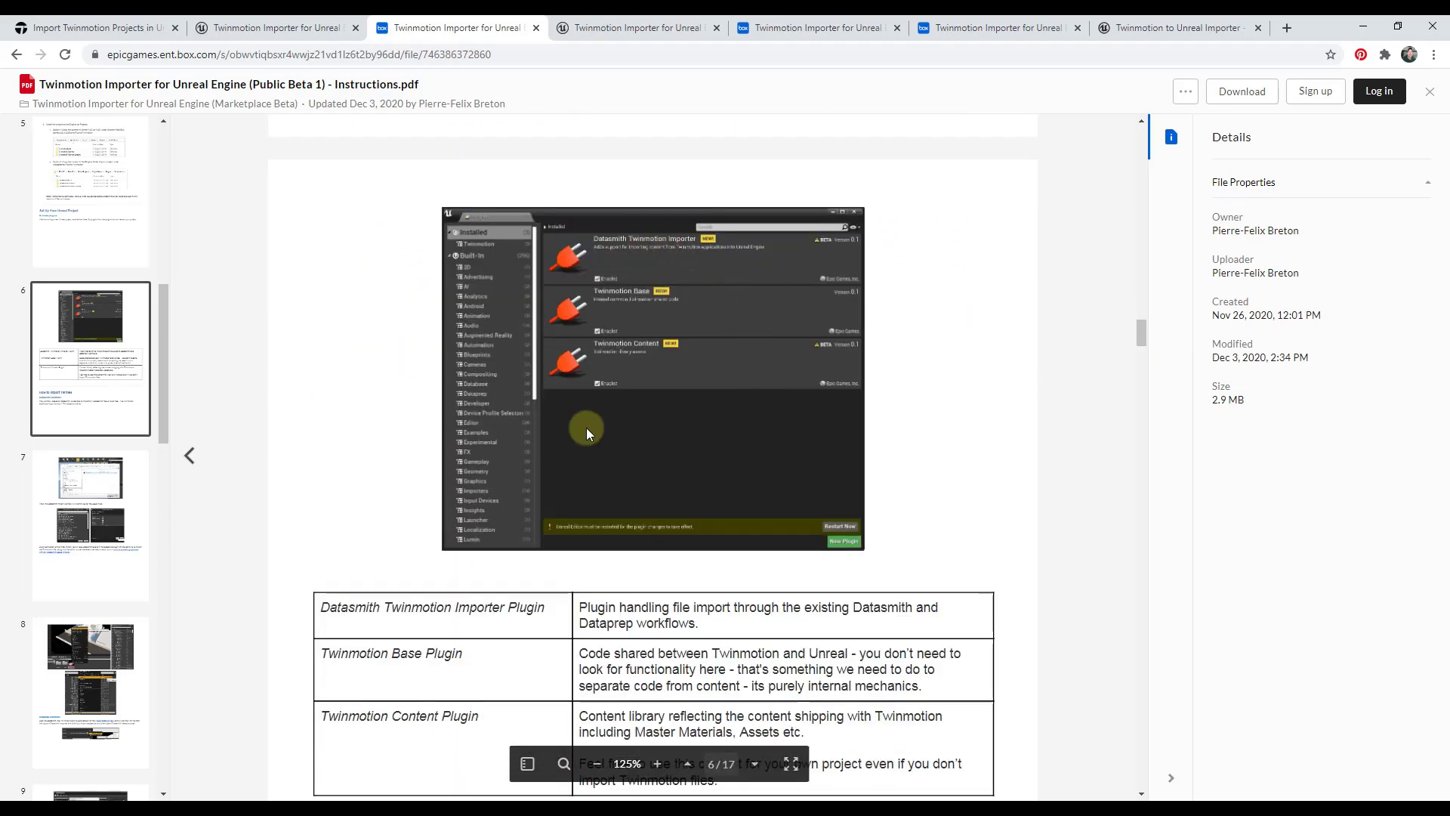
{"action": "mouse_move", "coordinate": [621, 268]}
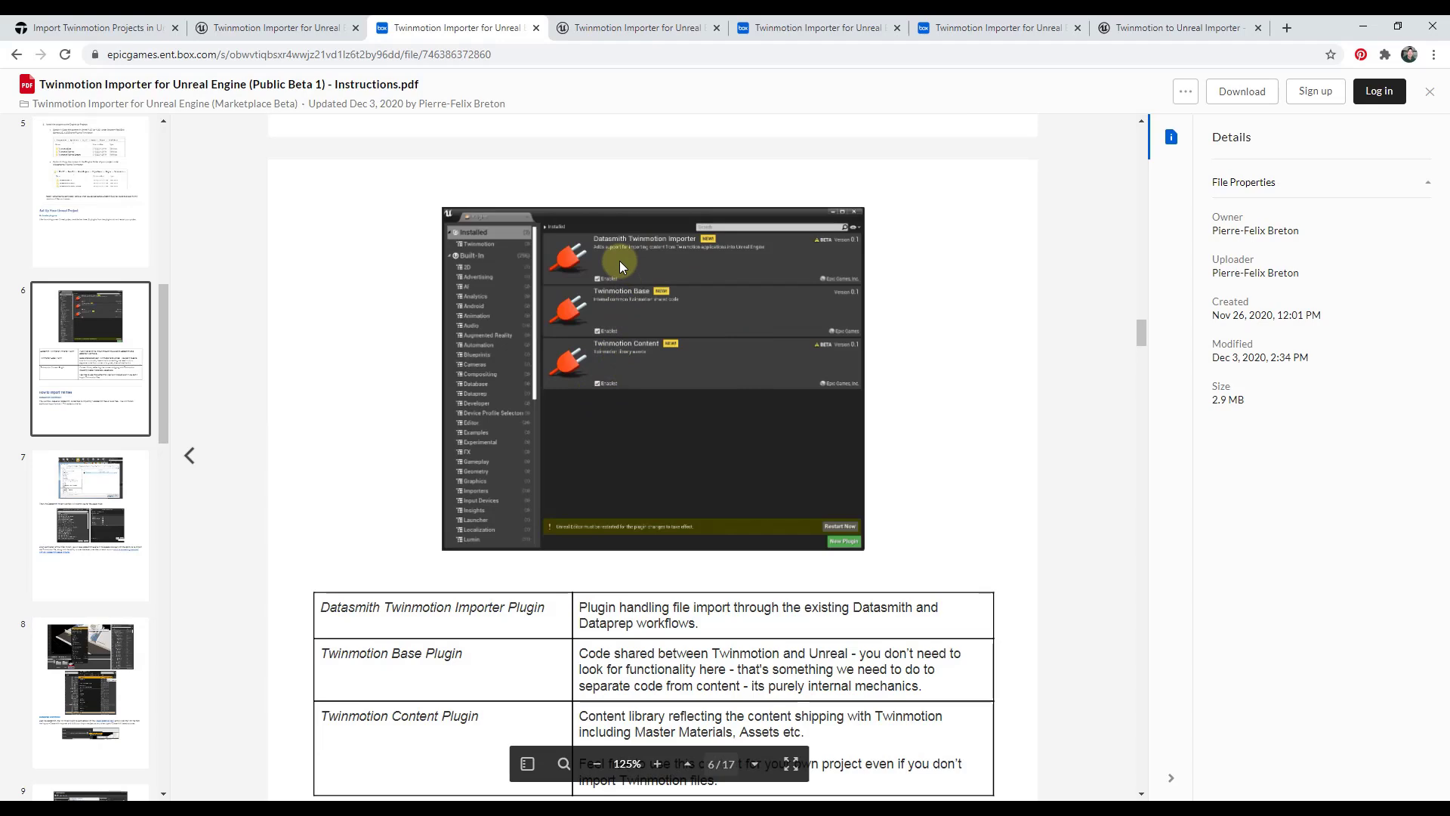
{"action": "scroll", "scroll_direction": "down", "scroll_amount": 3}
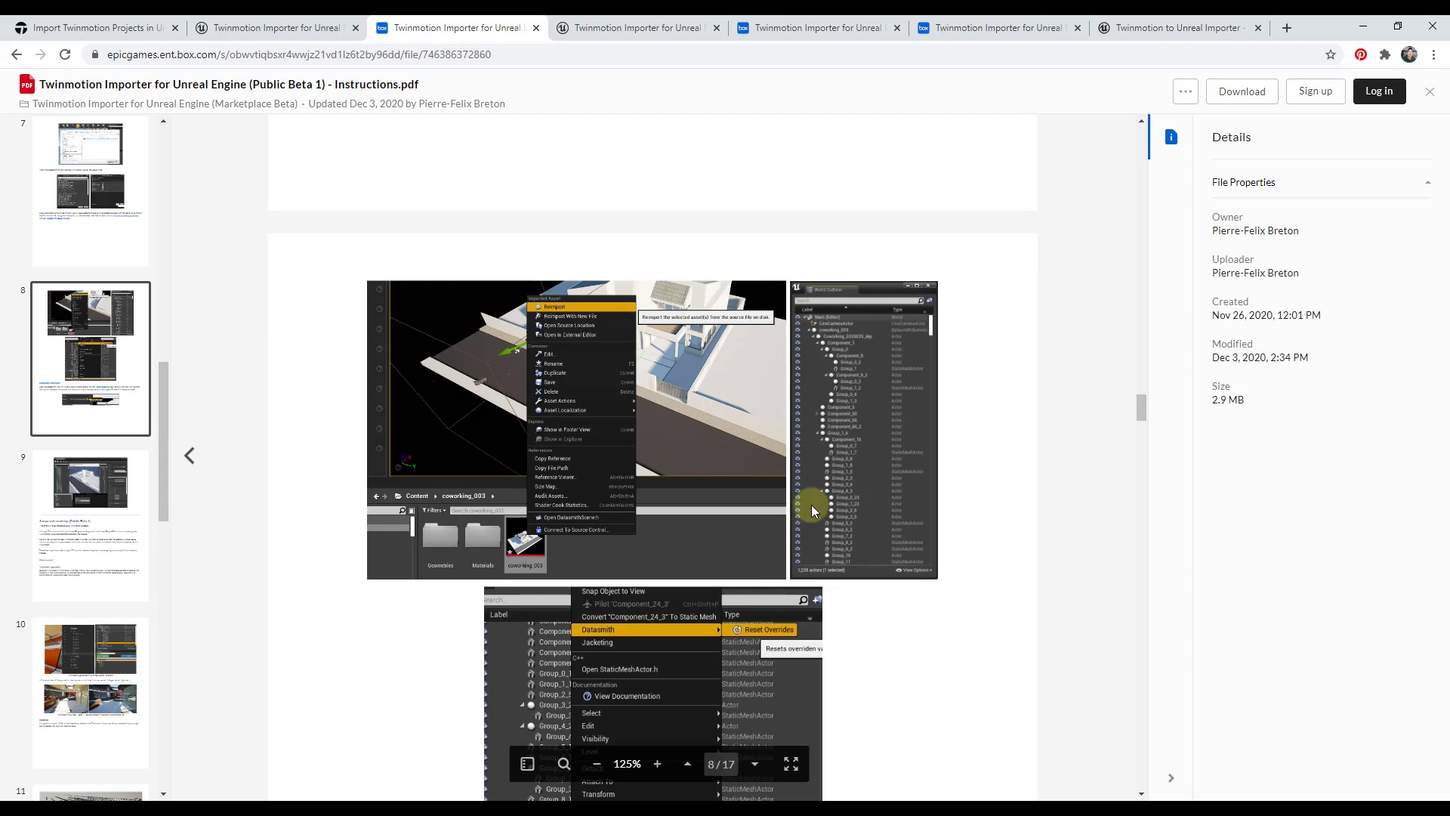
{"action": "mouse_move", "coordinate": [663, 523]}
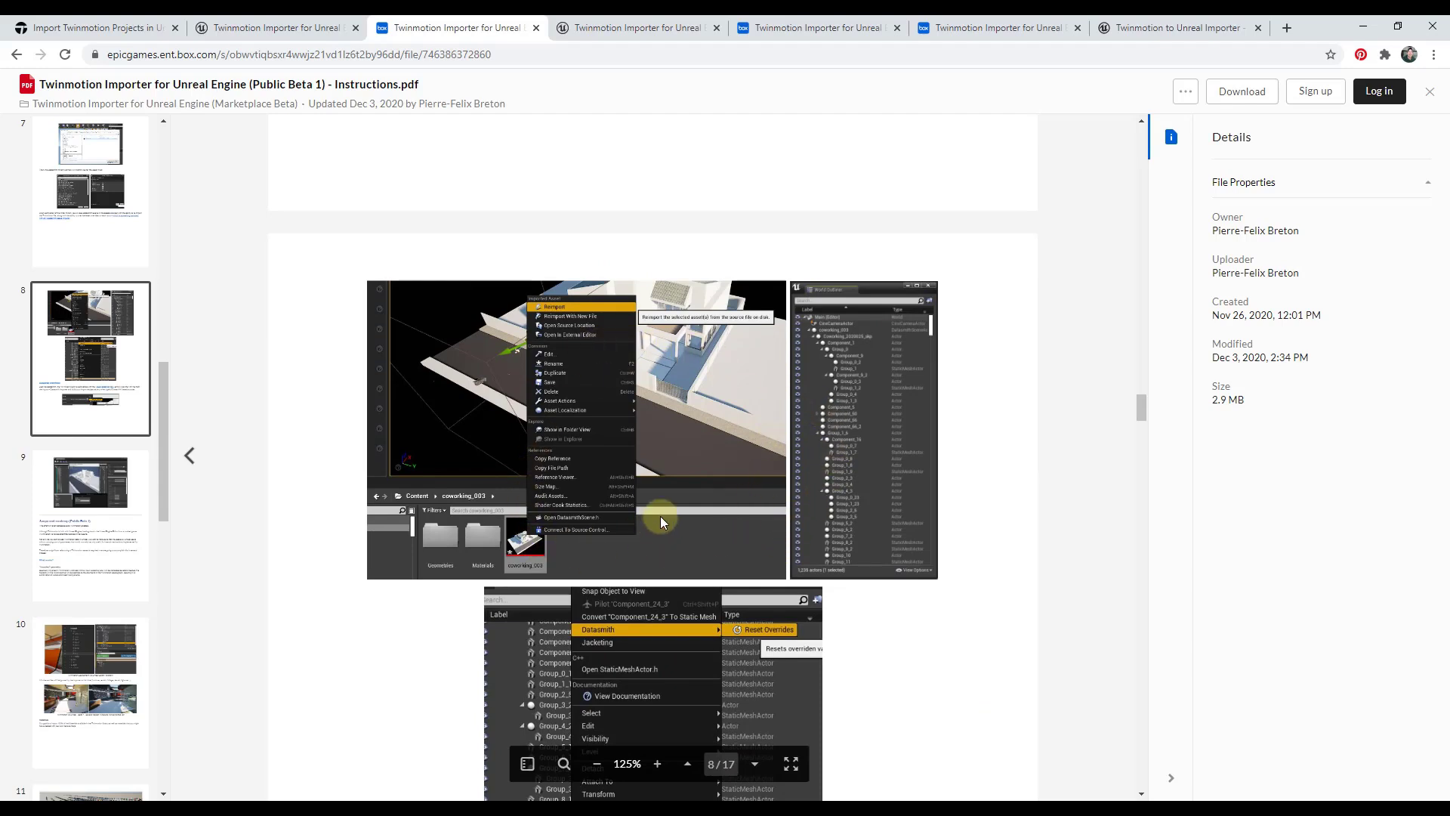
{"action": "mouse_move", "coordinate": [772, 487]}
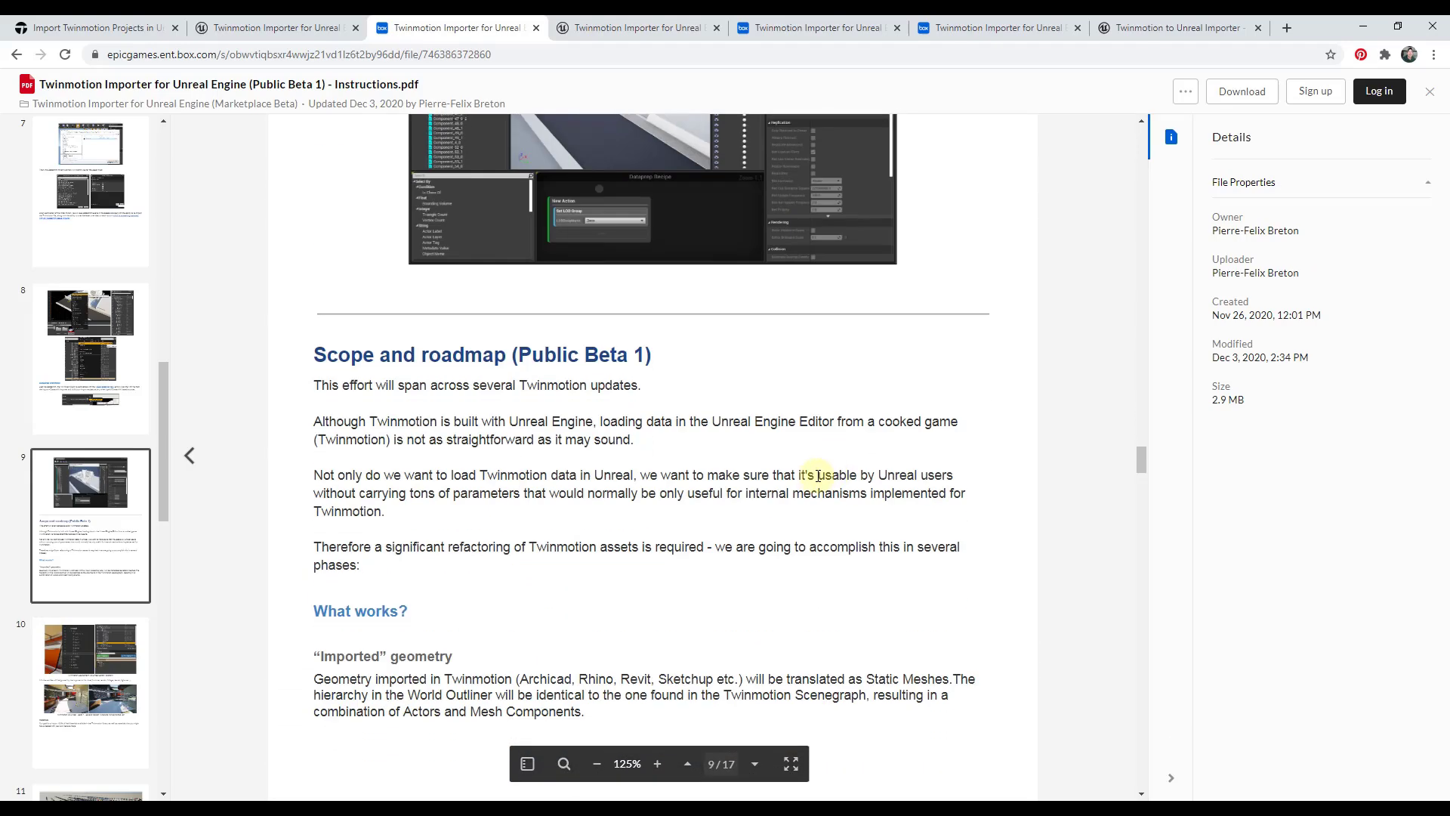
Read the ignored entity types and Materials section through to the master materials list.
{"action": "scroll", "scroll_direction": "down", "scroll_amount": 3}
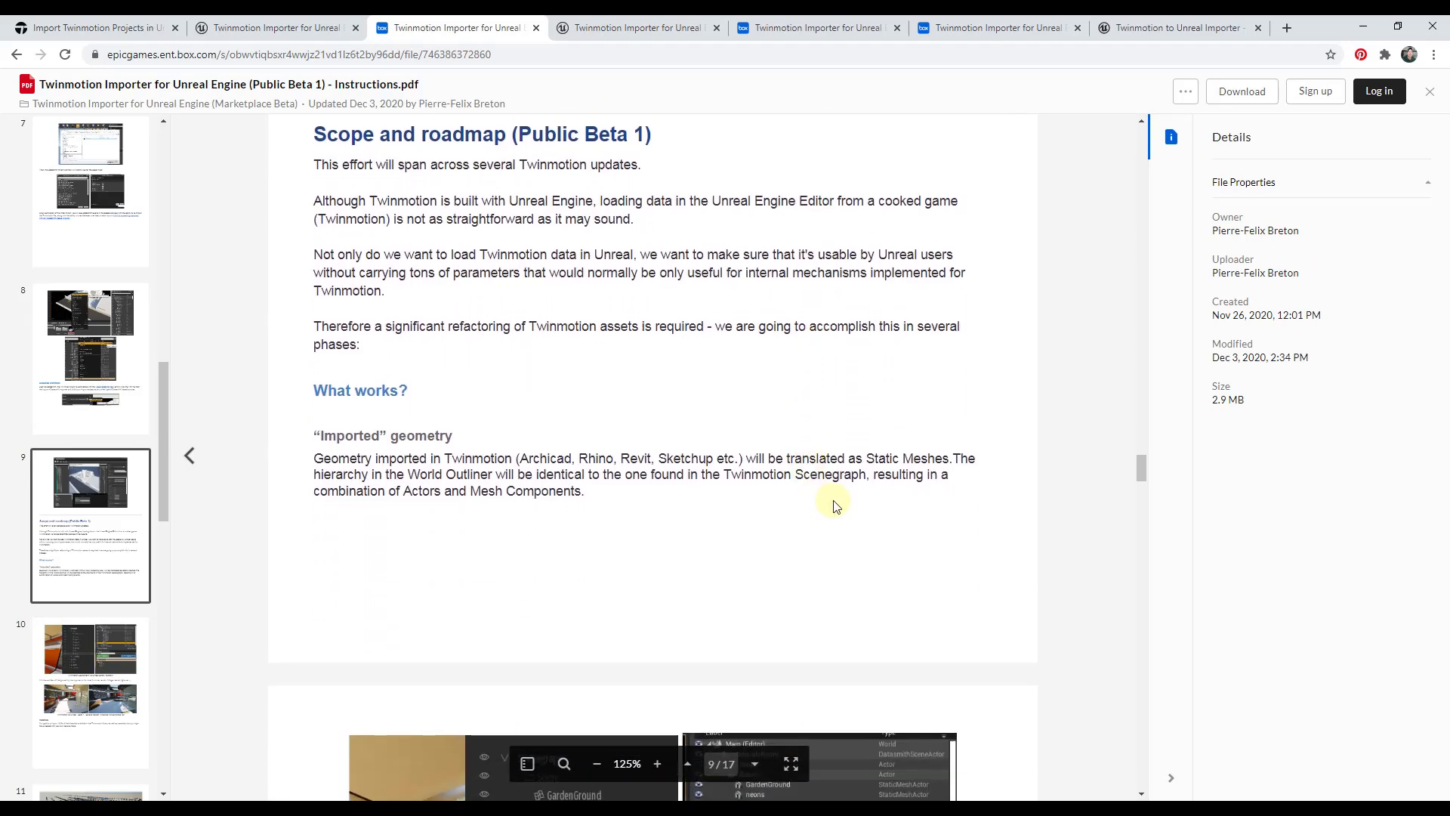
{"action": "scroll", "scroll_direction": "down", "scroll_amount": 3}
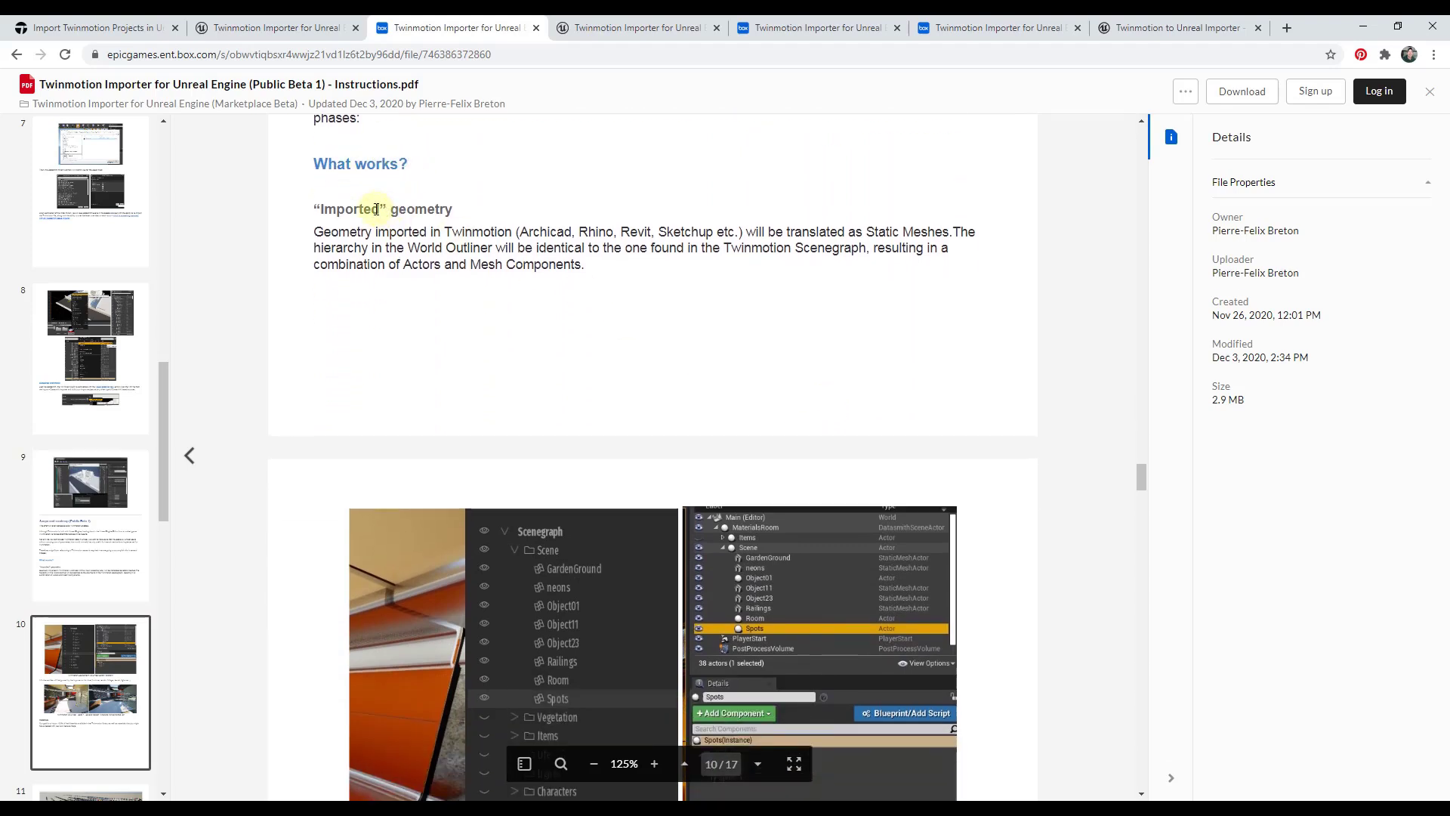
{"action": "mouse_move", "coordinate": [477, 220]}
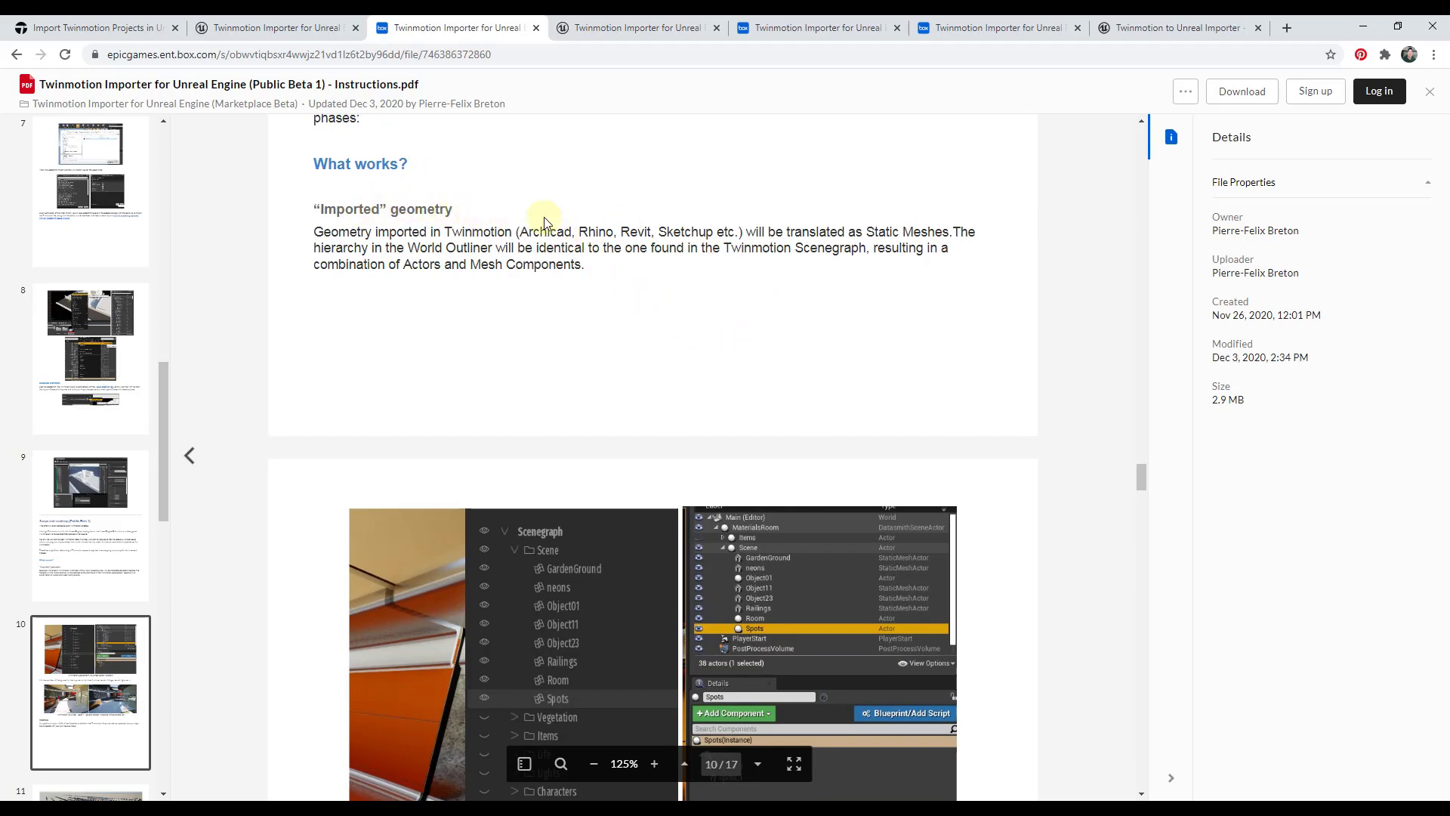
{"action": "mouse_move", "coordinate": [815, 225]}
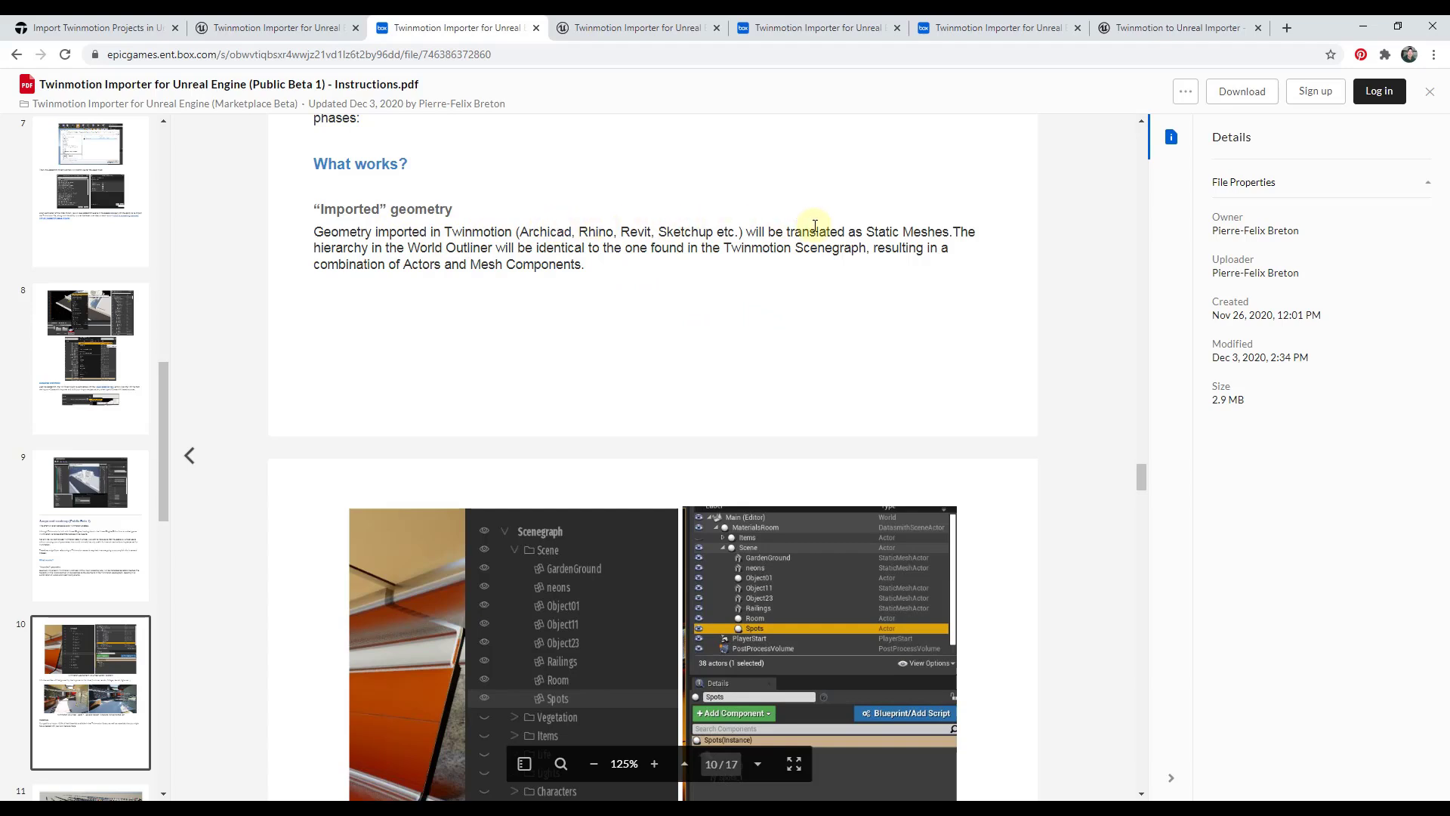
{"action": "mouse_move", "coordinate": [928, 234]}
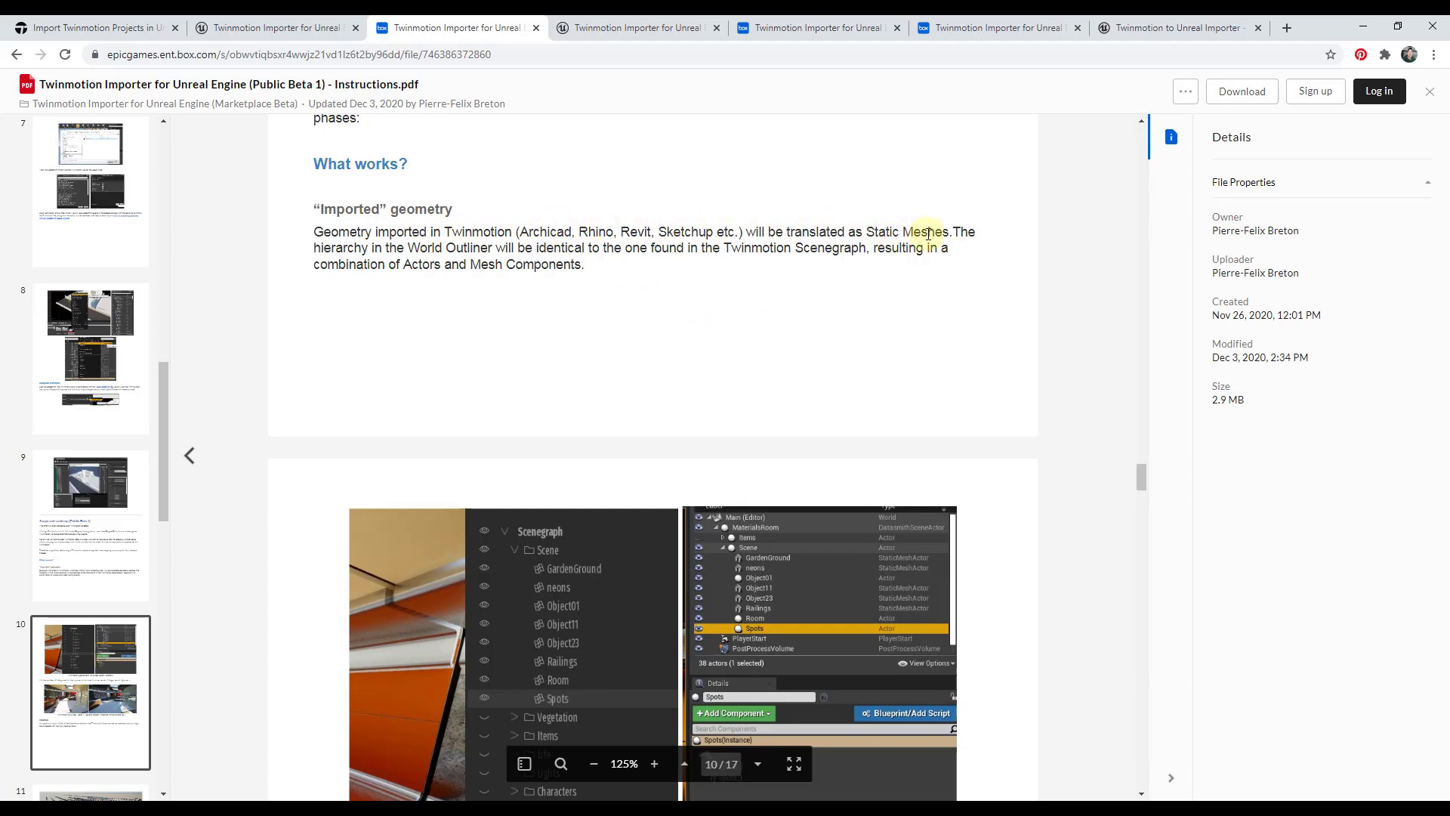
{"action": "scroll", "scroll_direction": "down", "scroll_amount": 3}
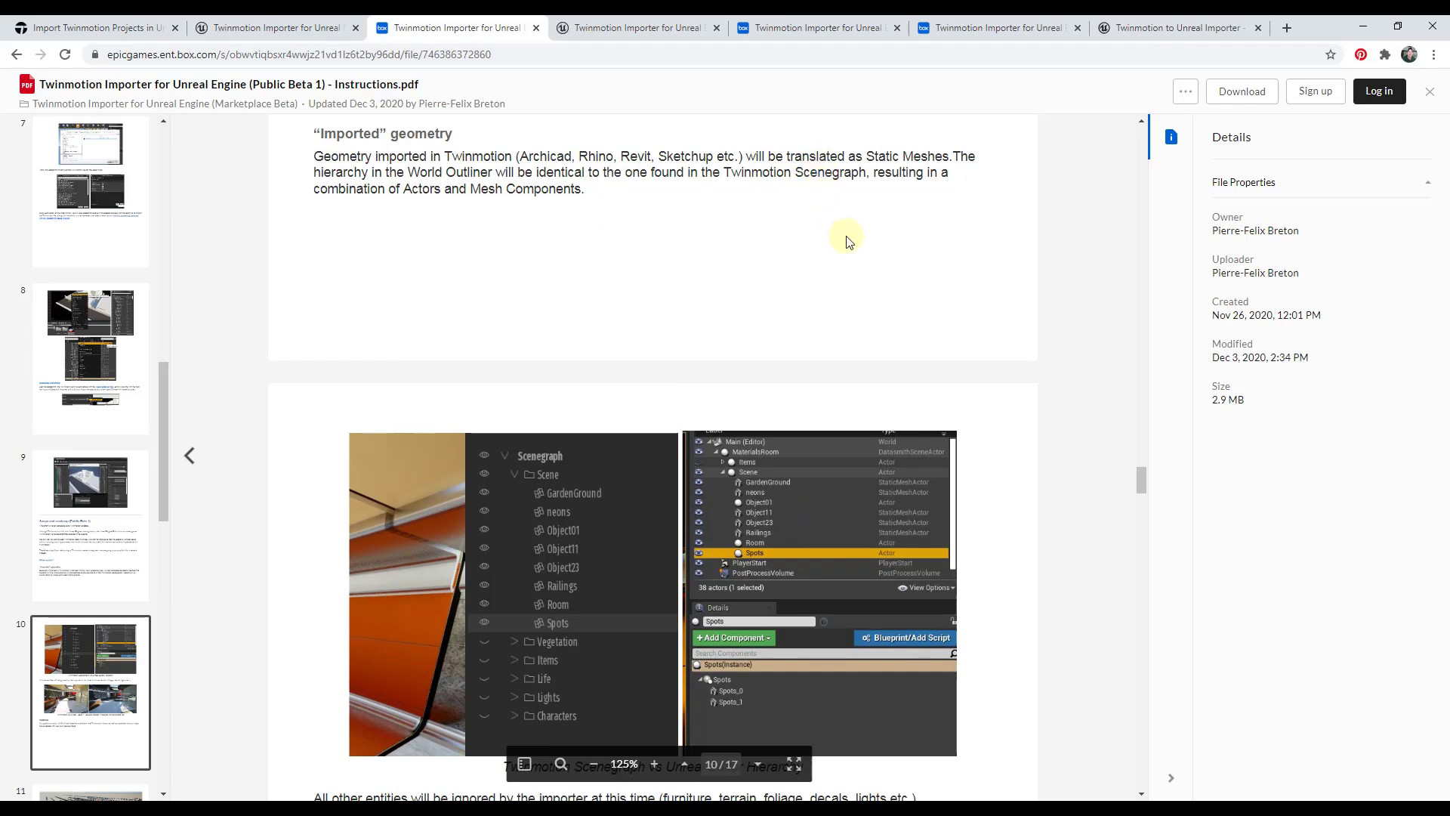
{"action": "scroll", "scroll_direction": "down", "scroll_amount": 3}
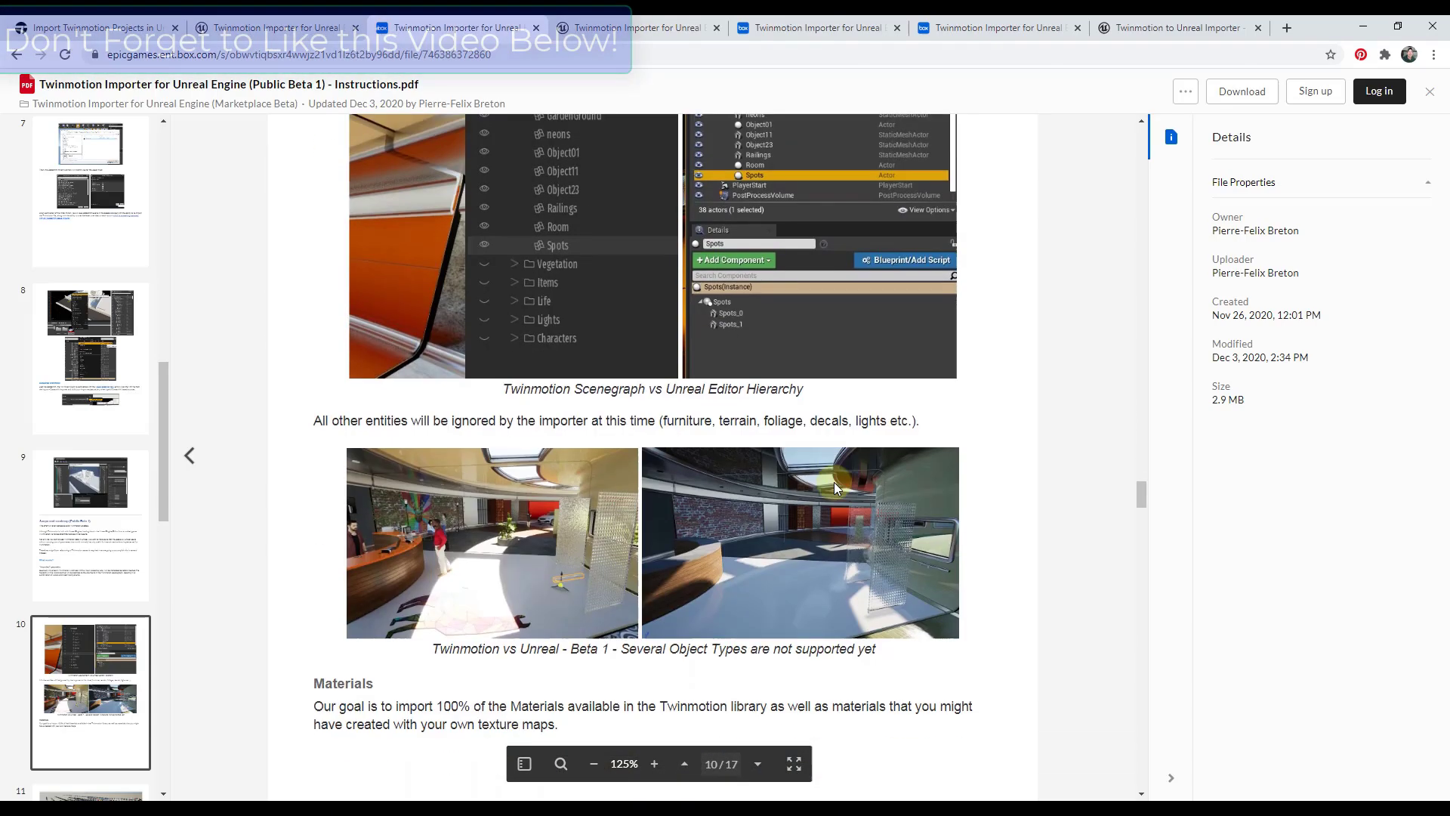
{"action": "scroll", "scroll_direction": "down", "scroll_amount": 3}
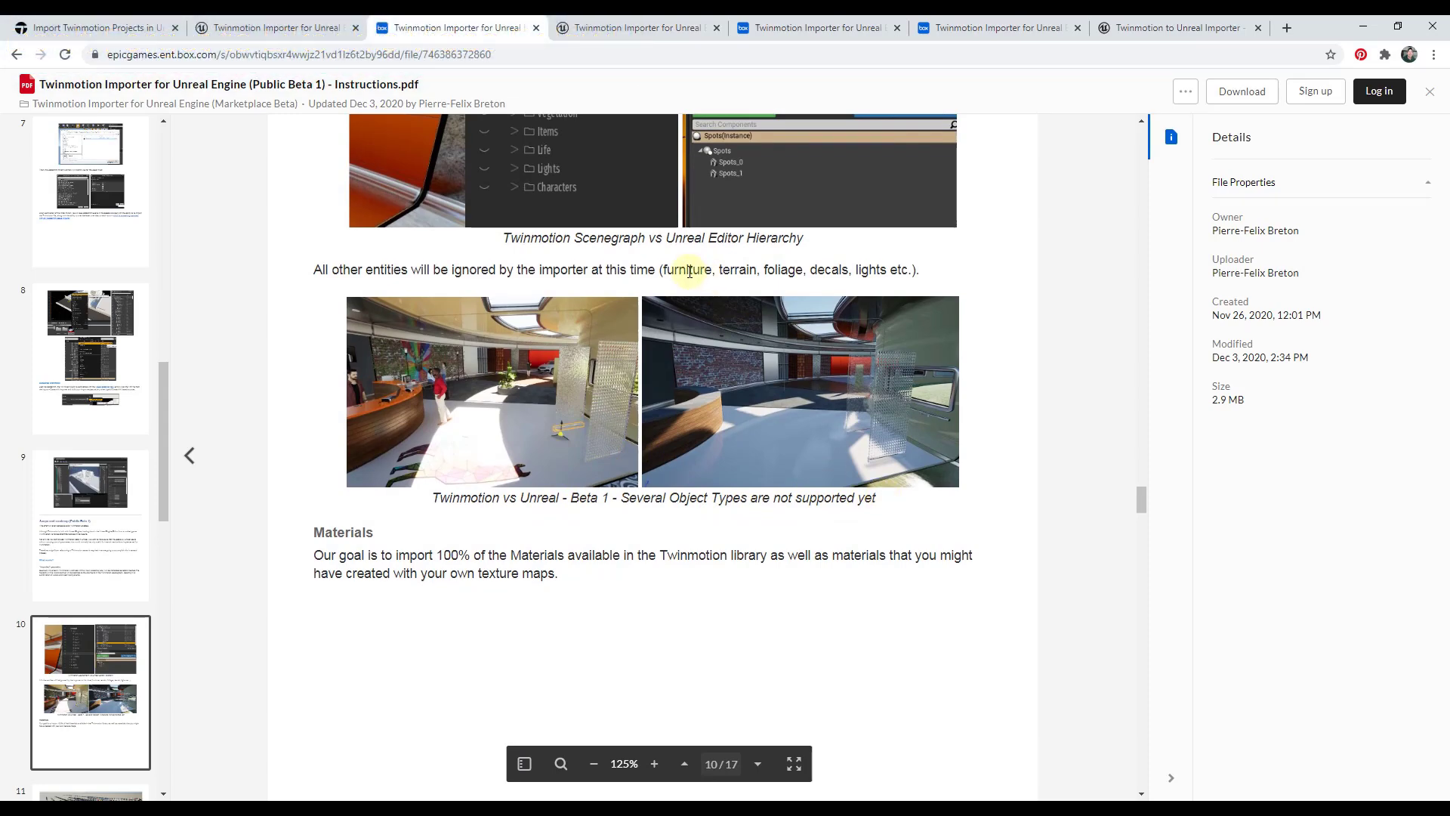
{"action": "mouse_move", "coordinate": [864, 268]}
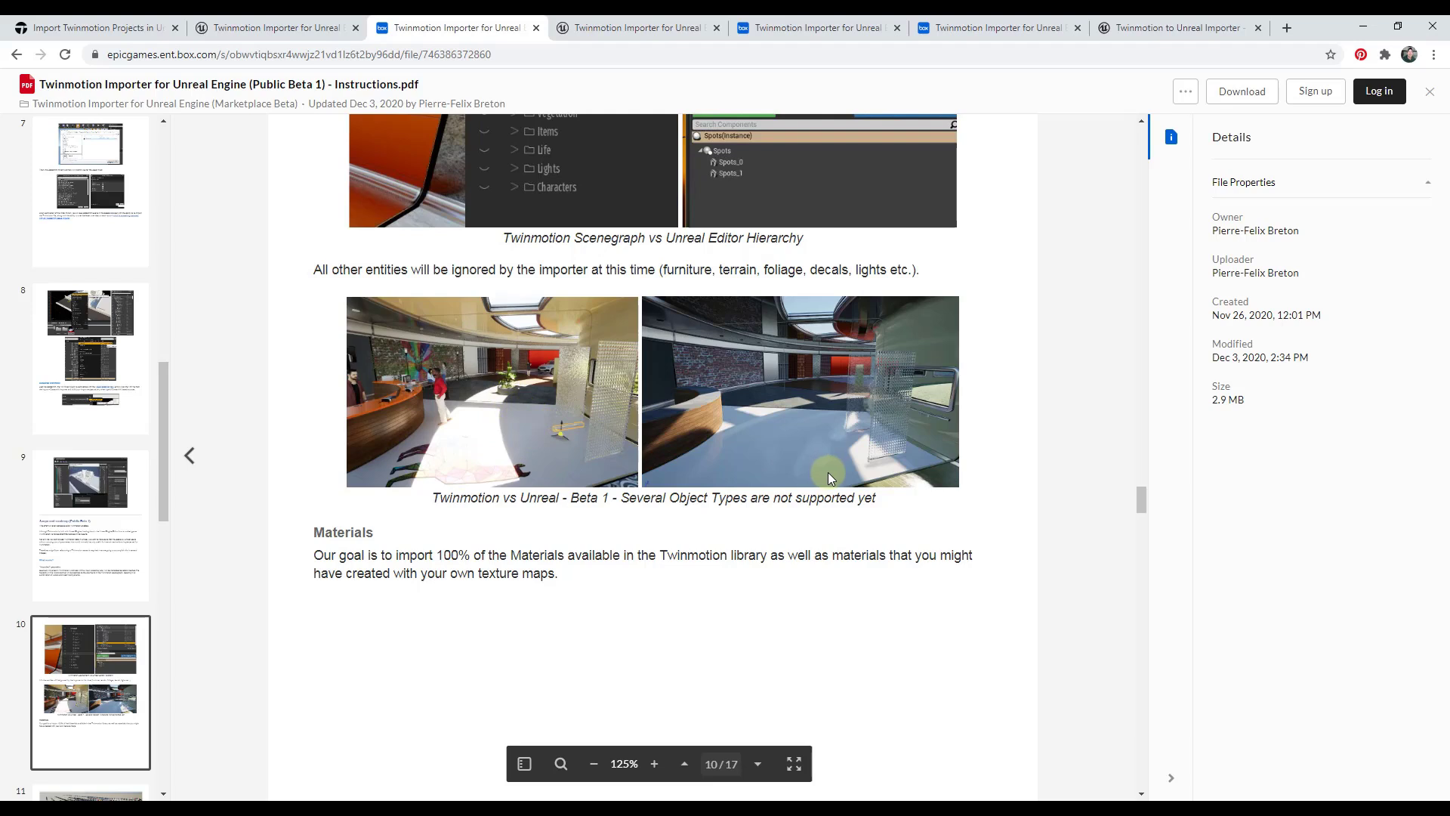
{"action": "mouse_move", "coordinate": [840, 424]}
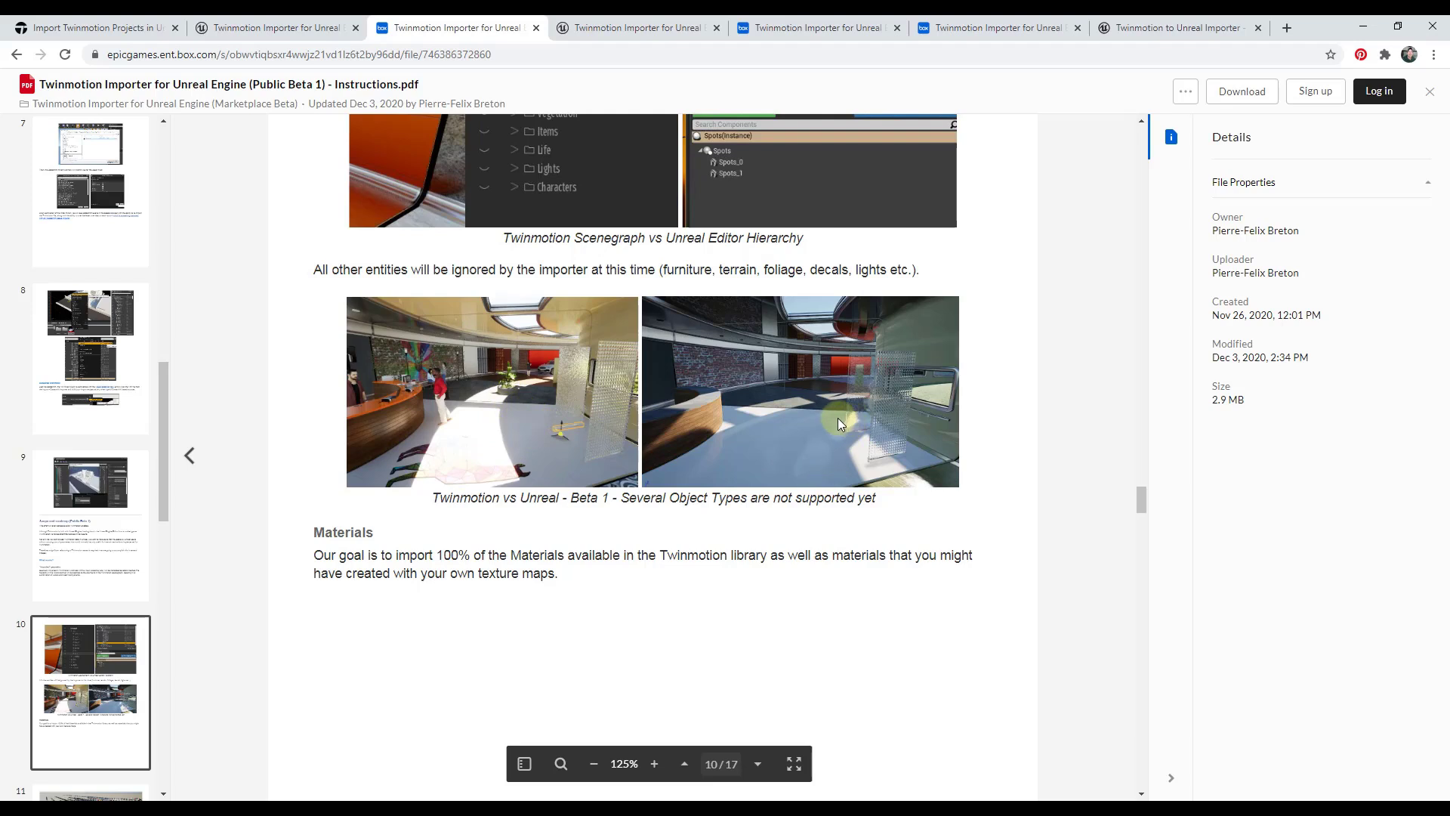
{"action": "mouse_move", "coordinate": [757, 321]}
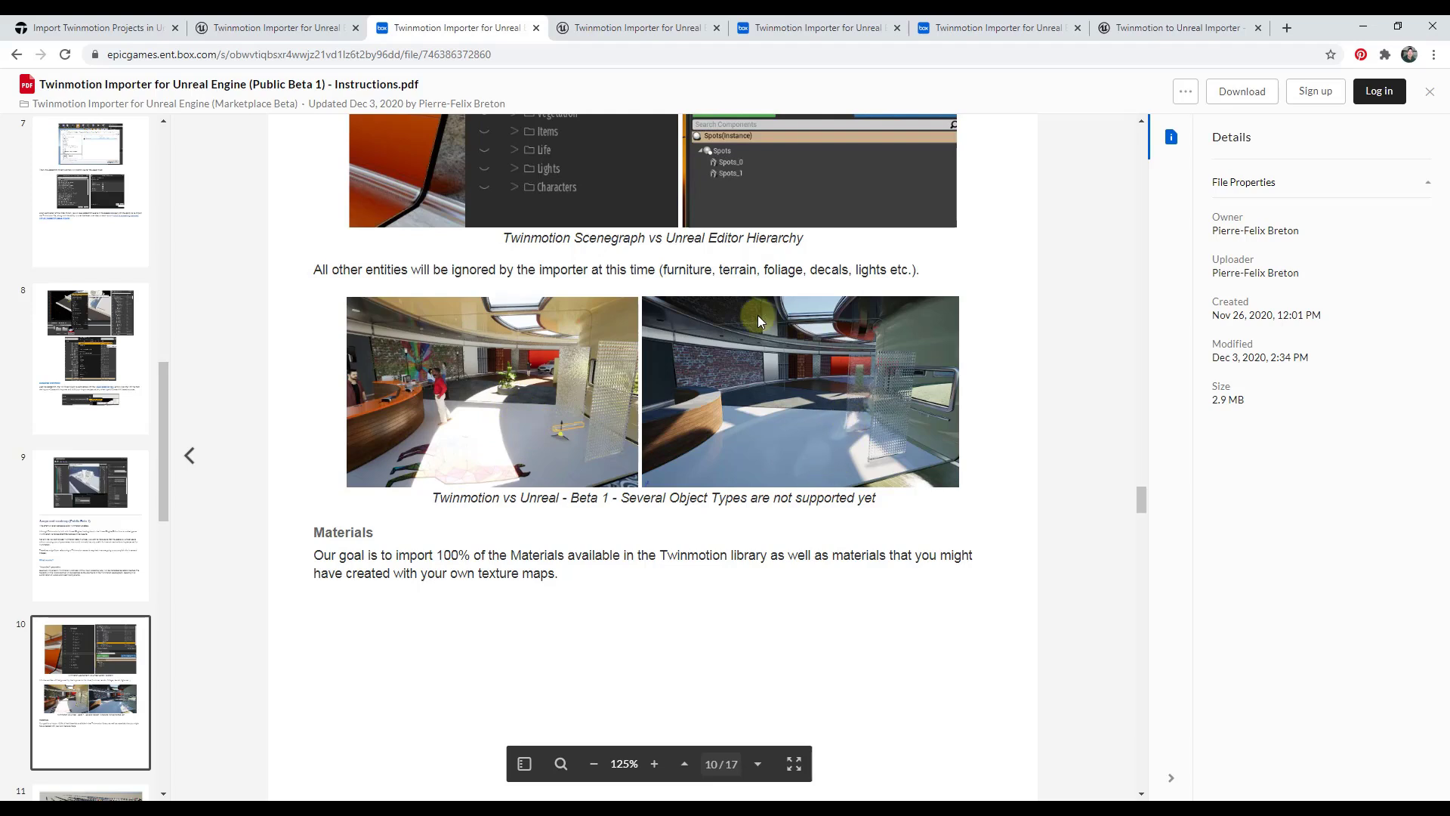
{"action": "mouse_move", "coordinate": [440, 416]}
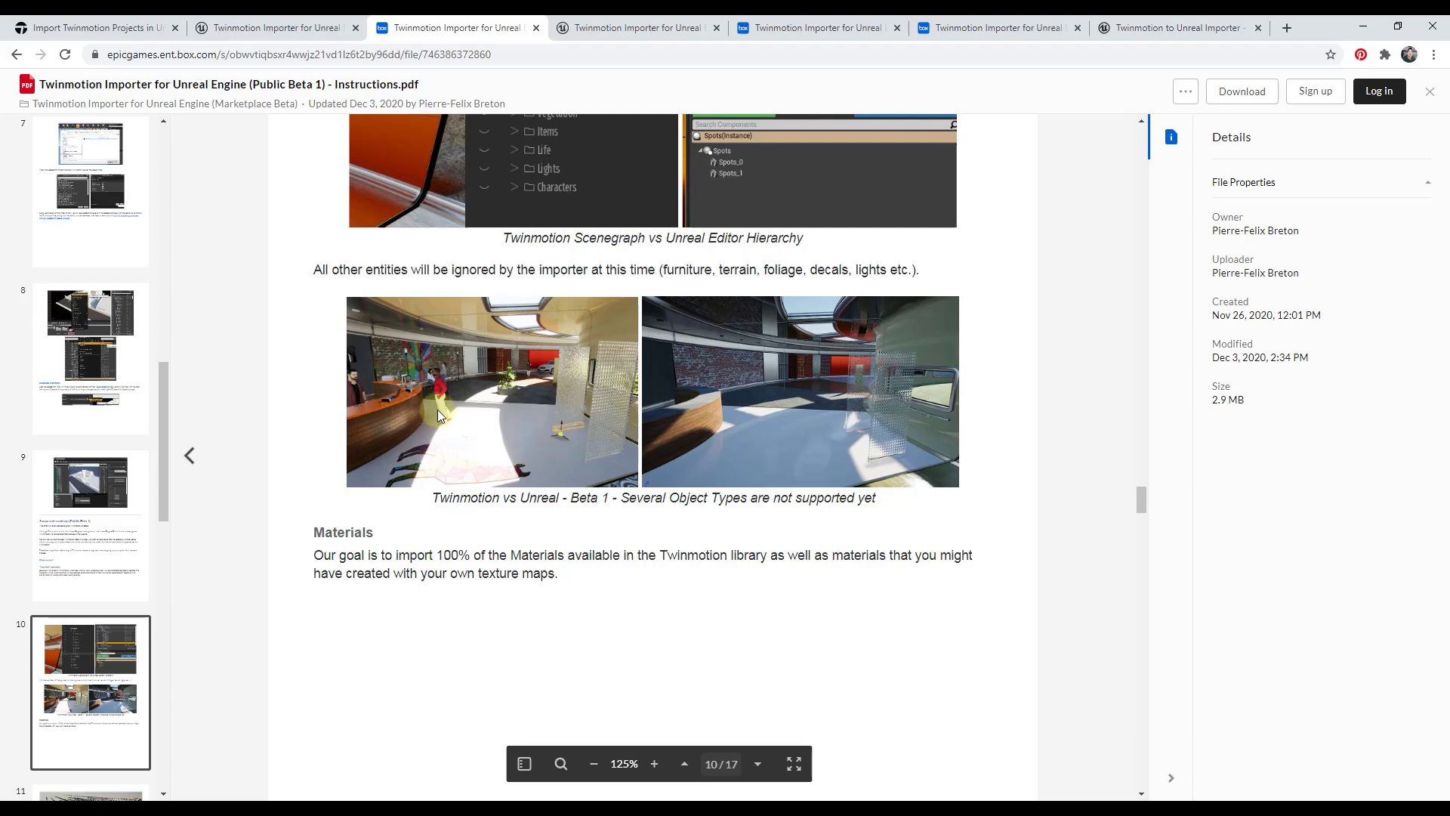
{"action": "mouse_move", "coordinate": [535, 384]}
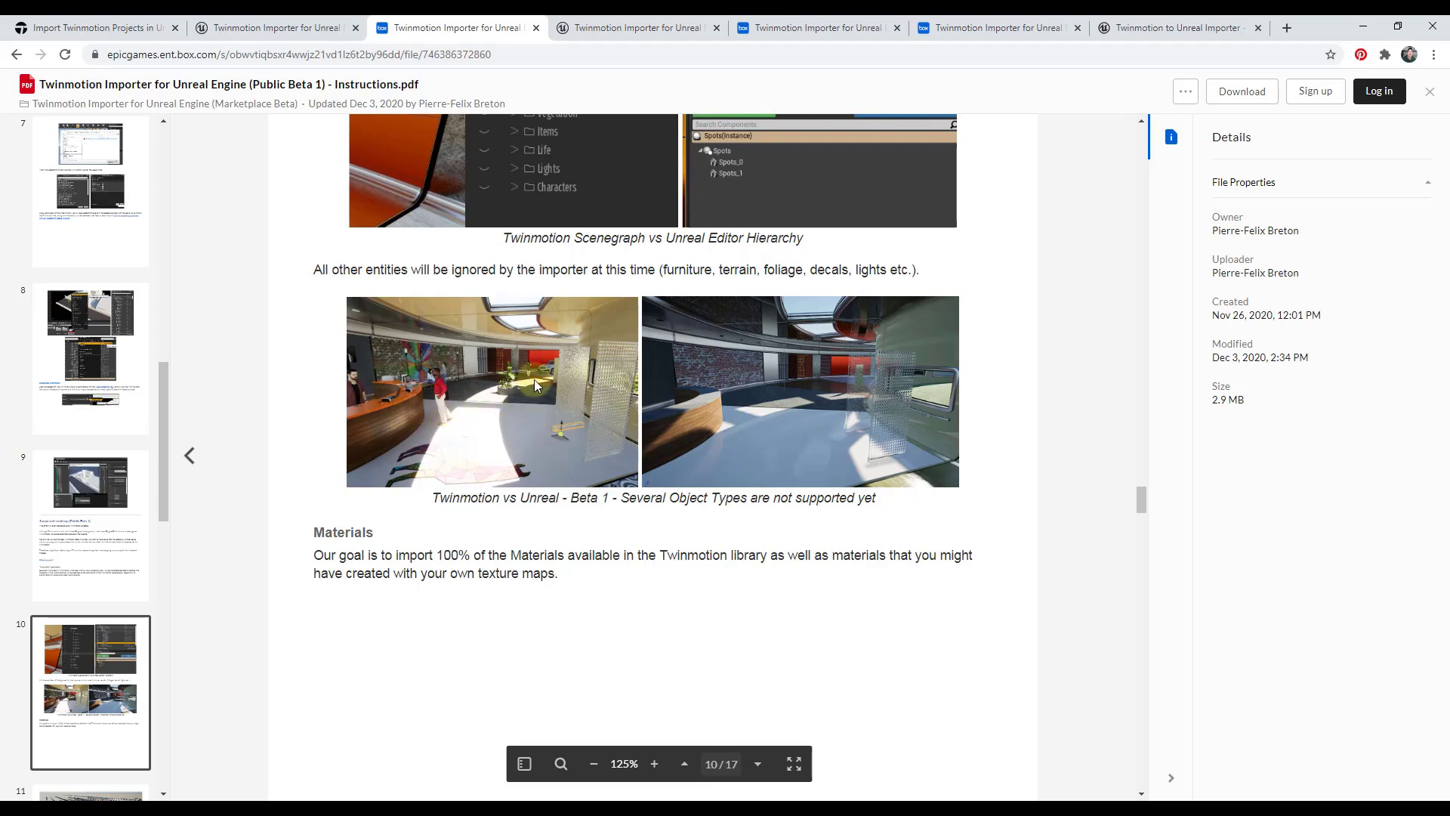
{"action": "mouse_move", "coordinate": [815, 404]}
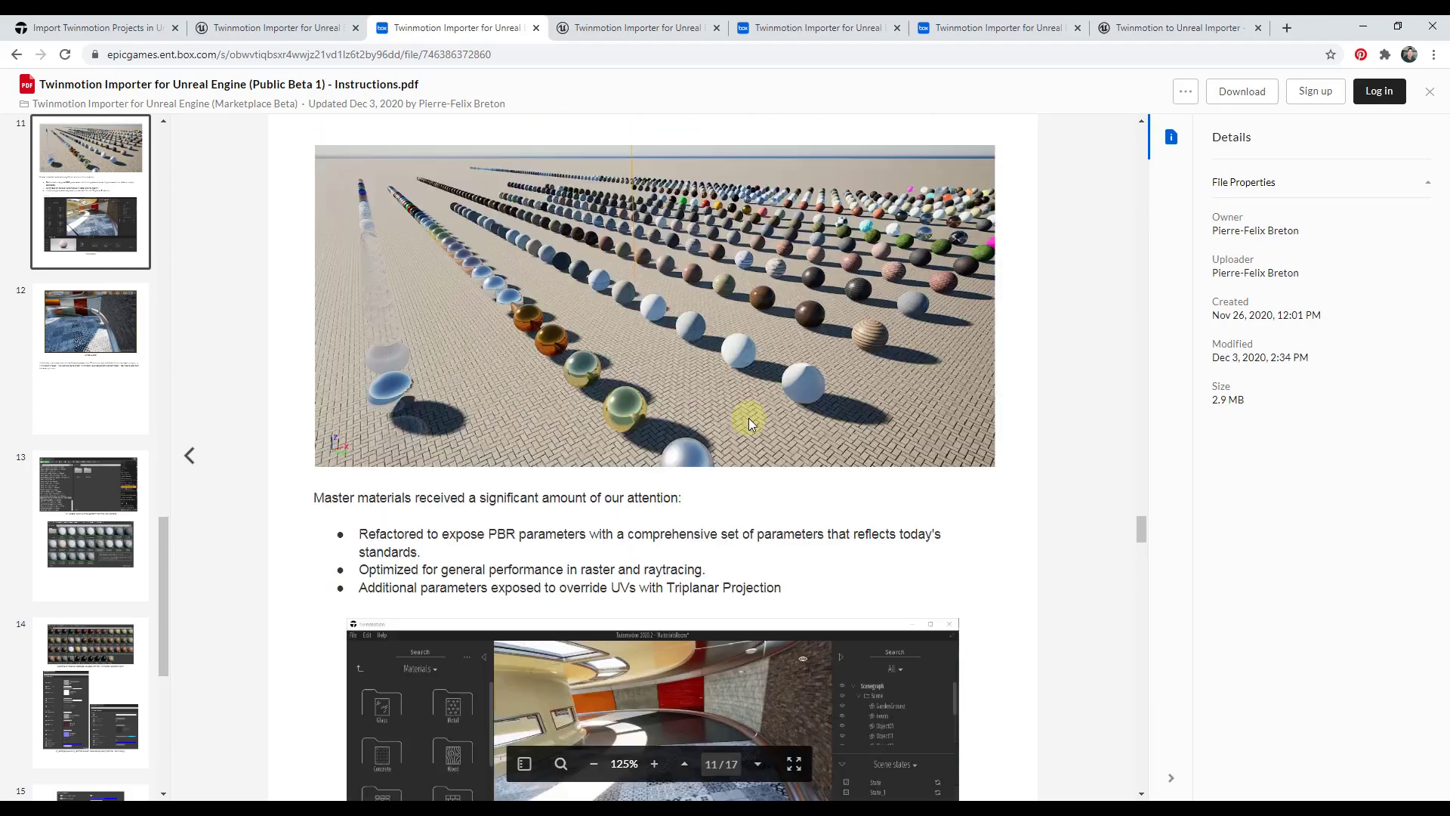
Move through the material presets pages to the M_StdOpaque and M_StdTranslucent details on page 14.
{"action": "scroll", "scroll_direction": "down", "scroll_amount": 3}
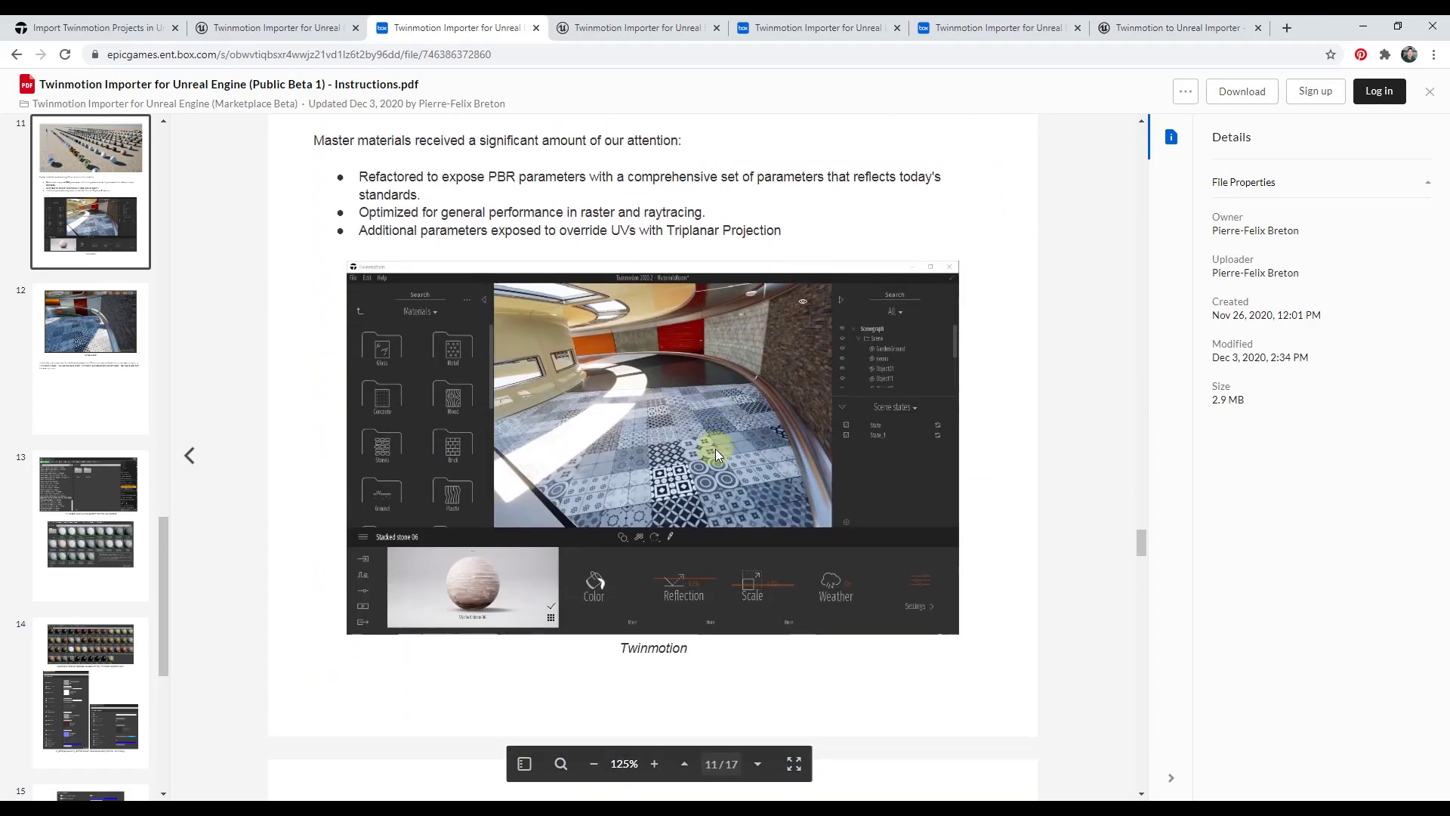
{"action": "mouse_move", "coordinate": [805, 471]}
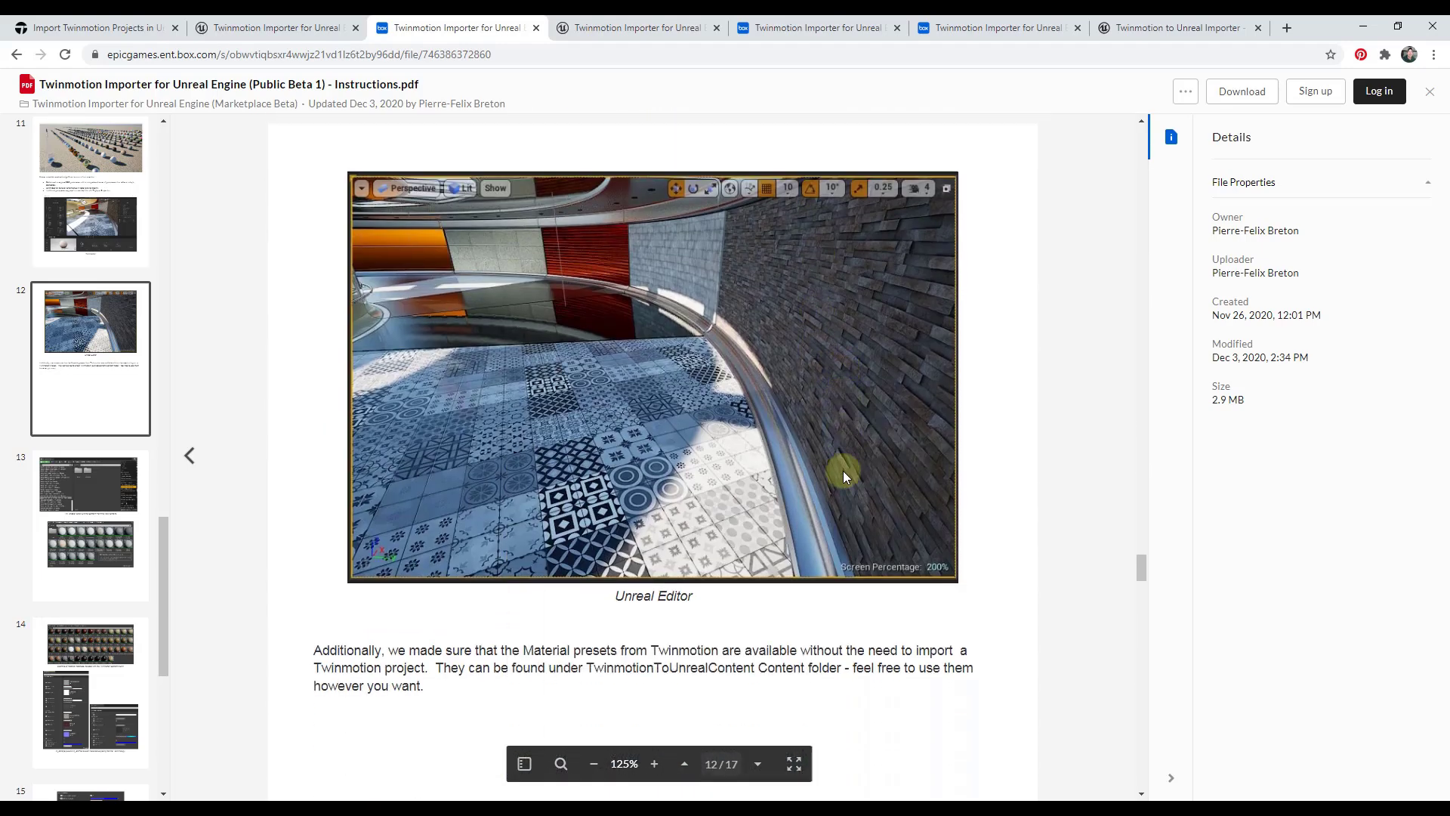
{"action": "scroll", "scroll_direction": "down", "scroll_amount": 3}
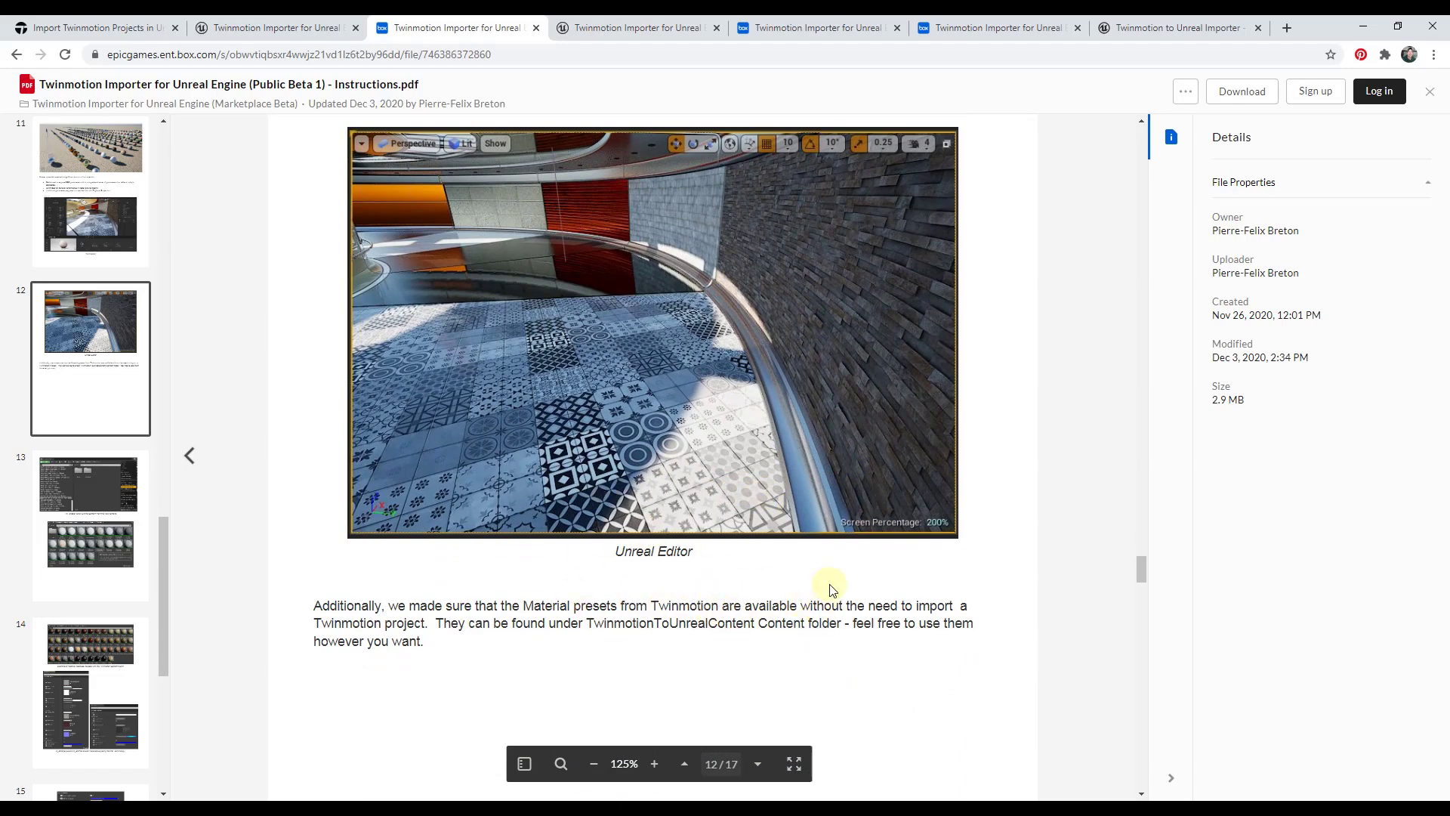
{"action": "mouse_move", "coordinate": [680, 604]}
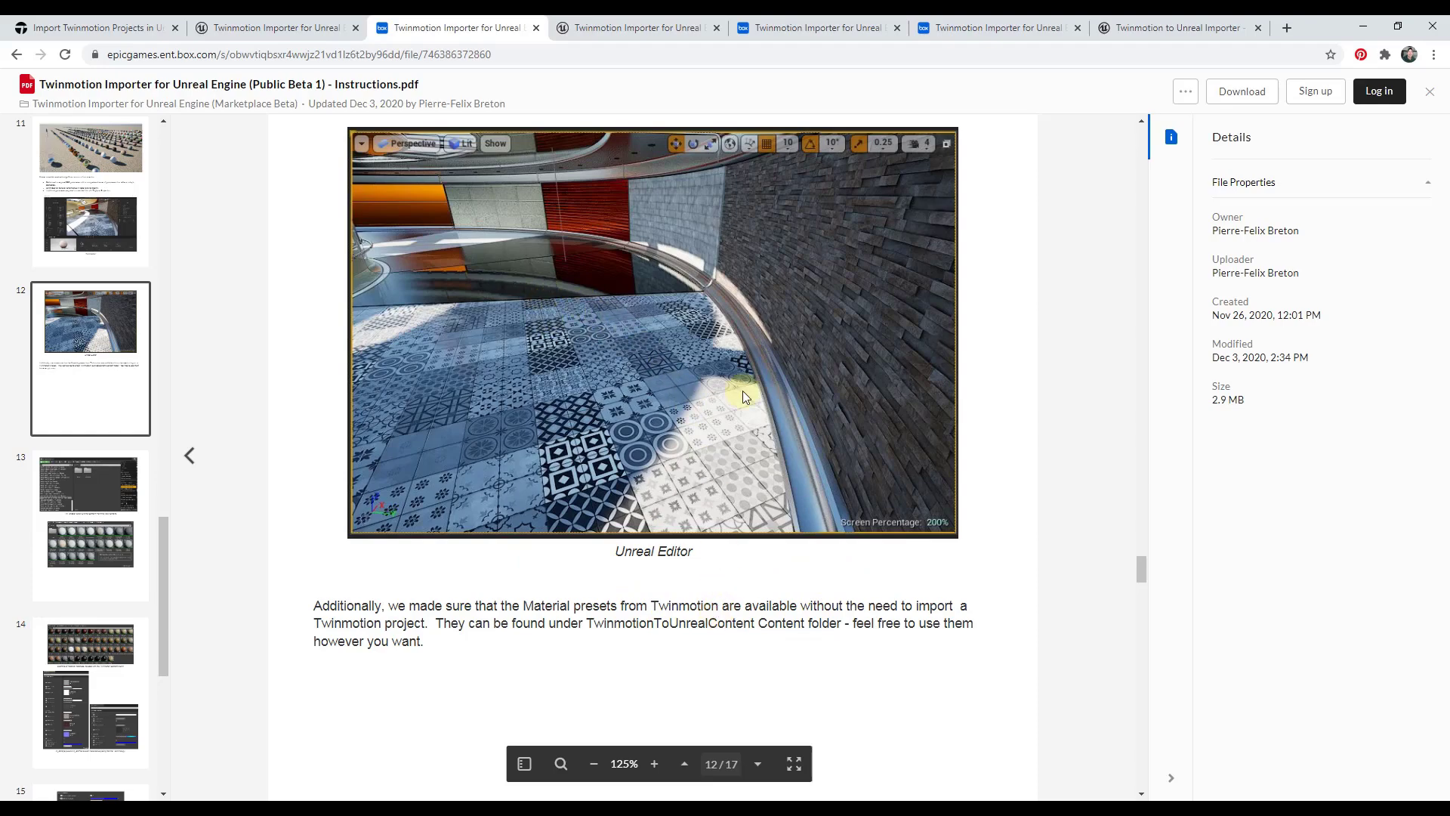
{"action": "scroll", "scroll_direction": "down", "scroll_amount": 3}
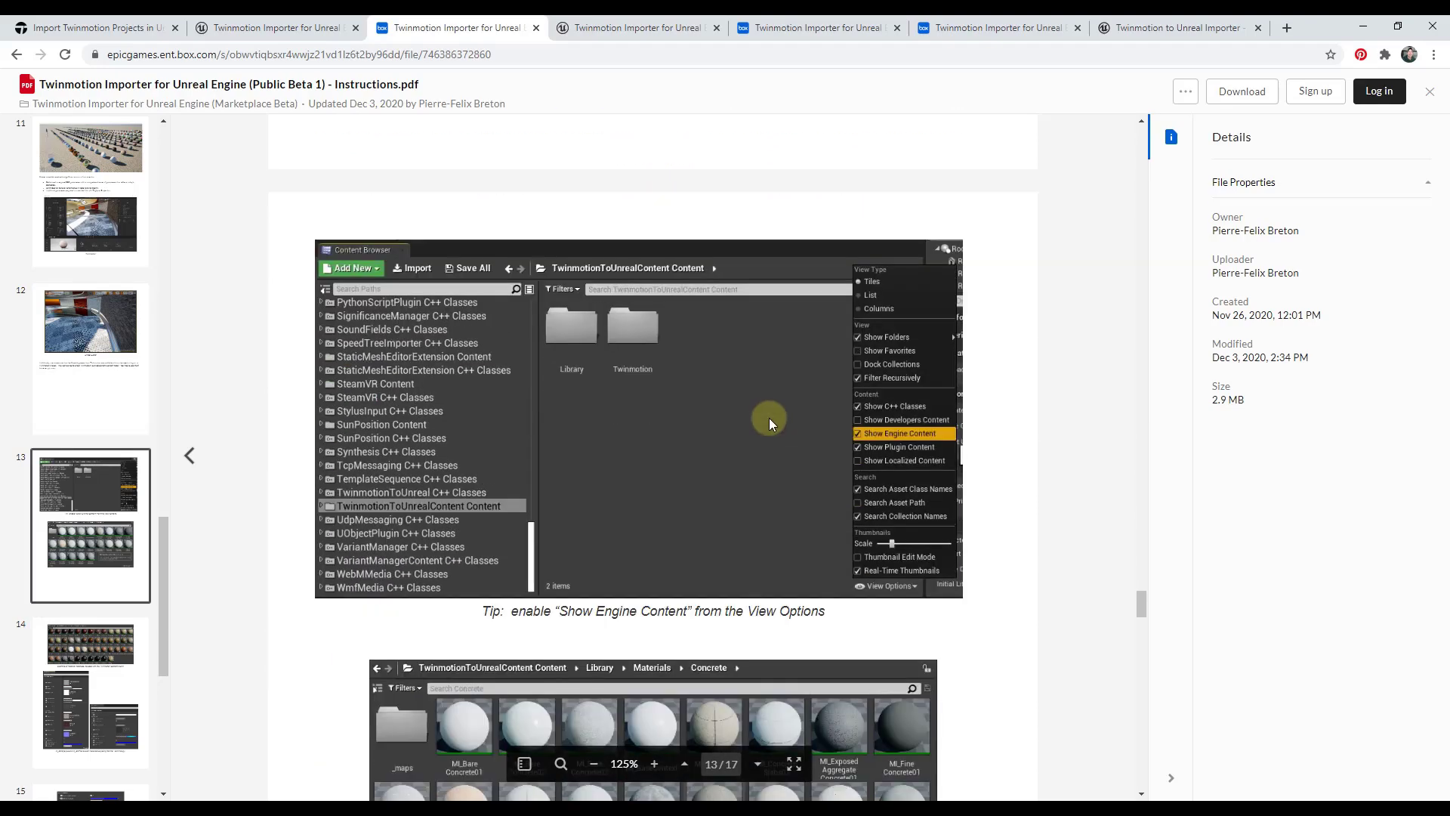
{"action": "scroll", "scroll_direction": "down", "scroll_amount": 3}
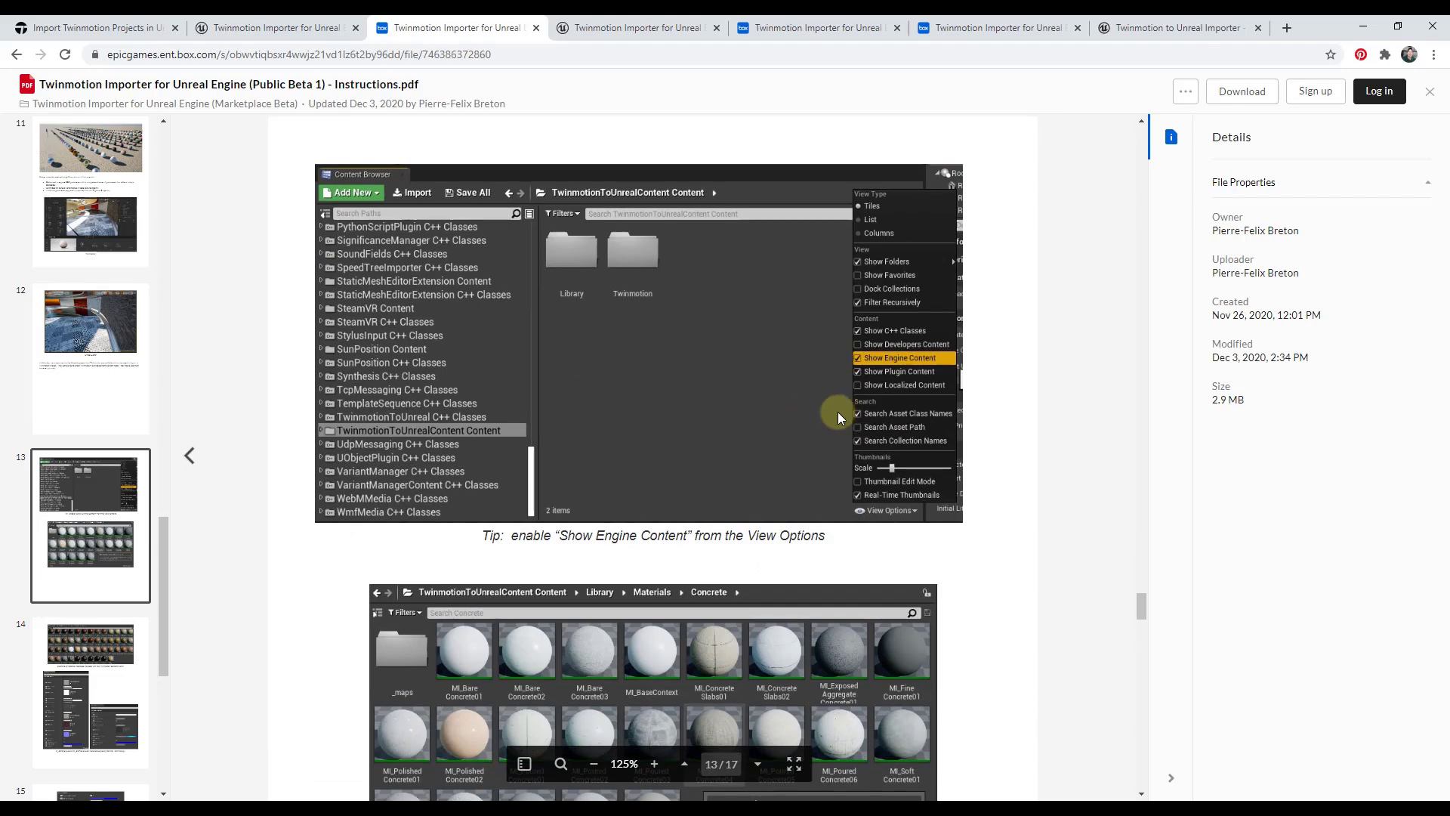
{"action": "scroll", "scroll_direction": "down", "scroll_amount": 3}
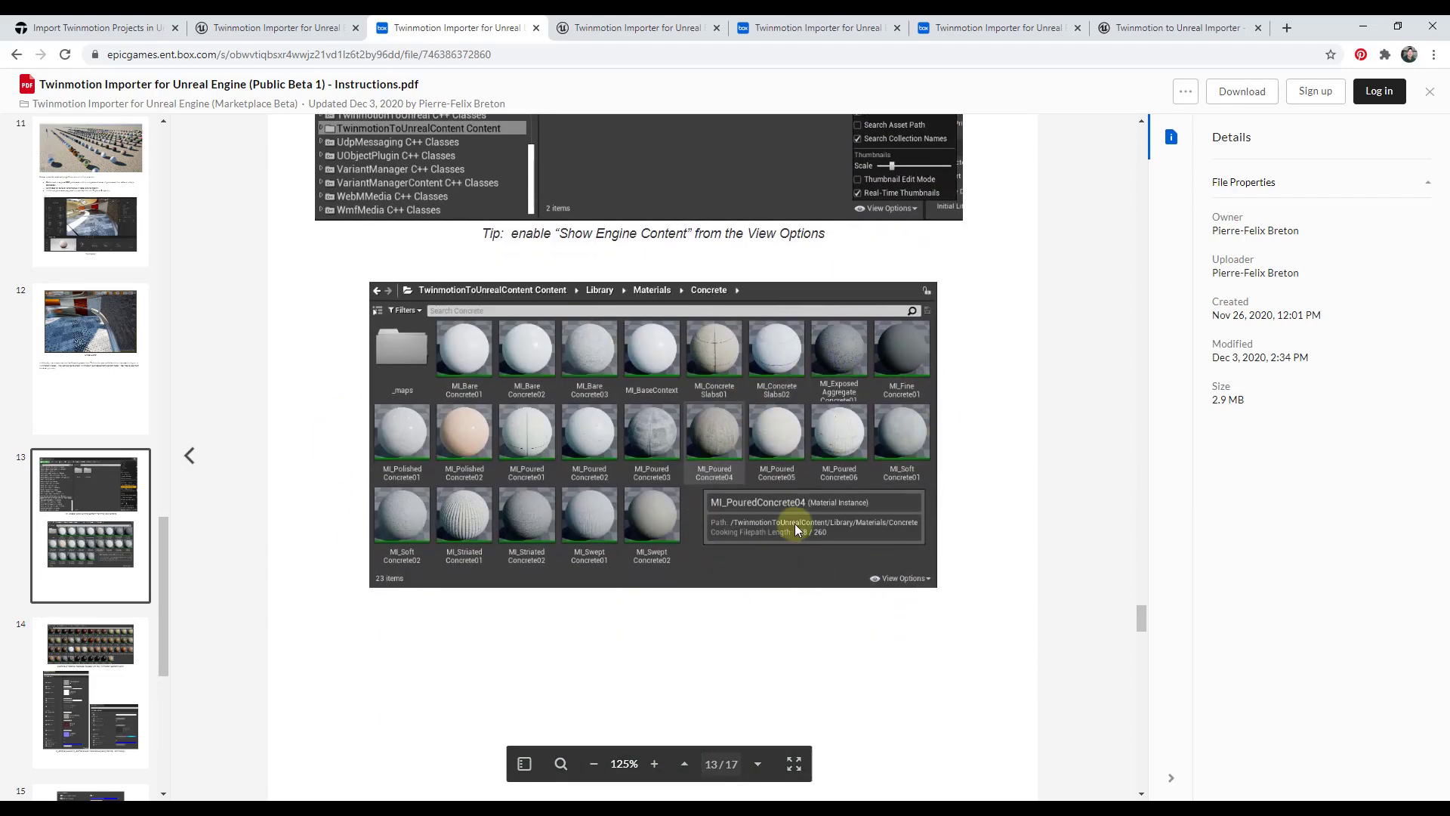
{"action": "mouse_move", "coordinate": [766, 363]}
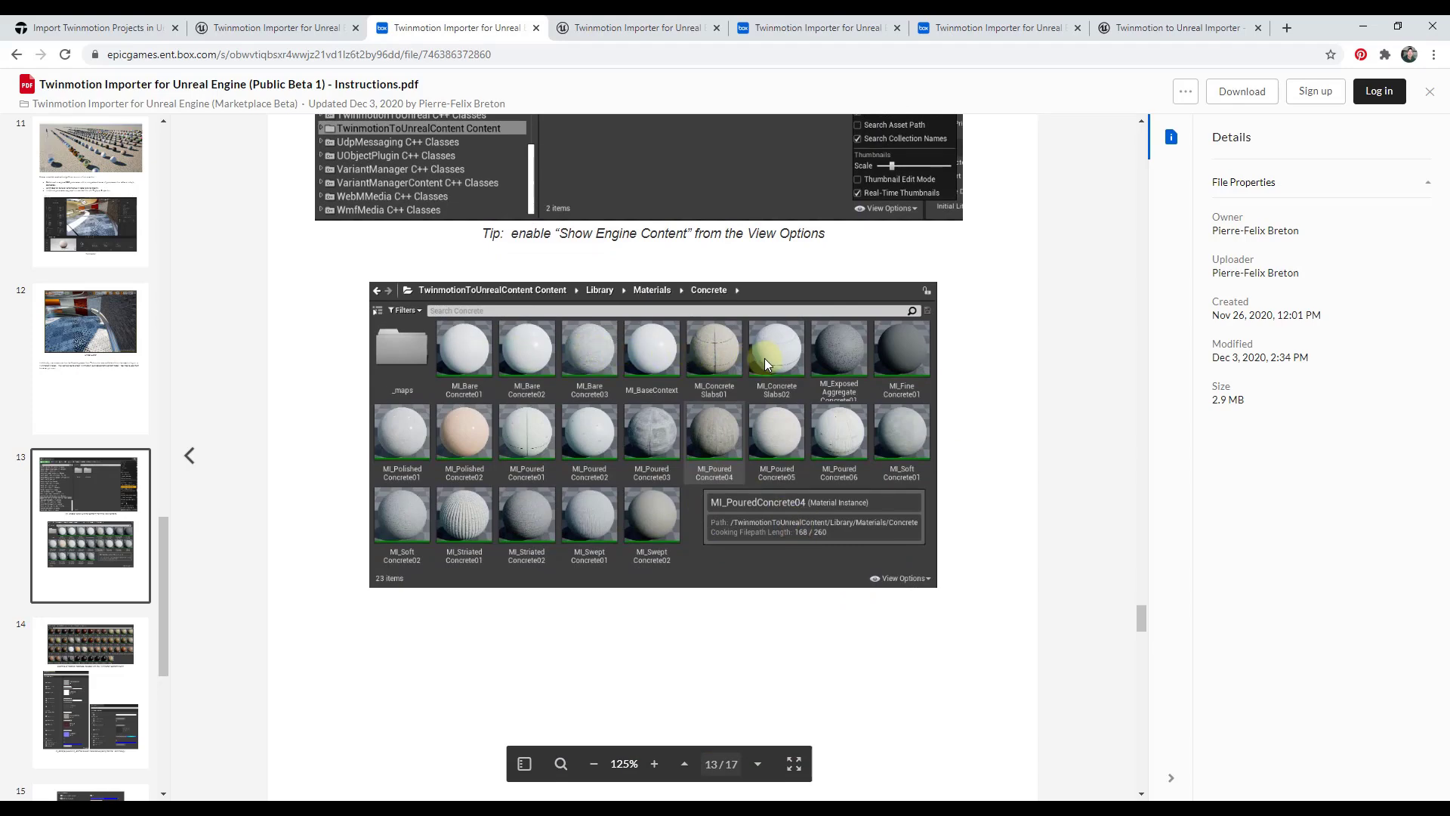
{"action": "scroll", "scroll_direction": "down", "scroll_amount": 3}
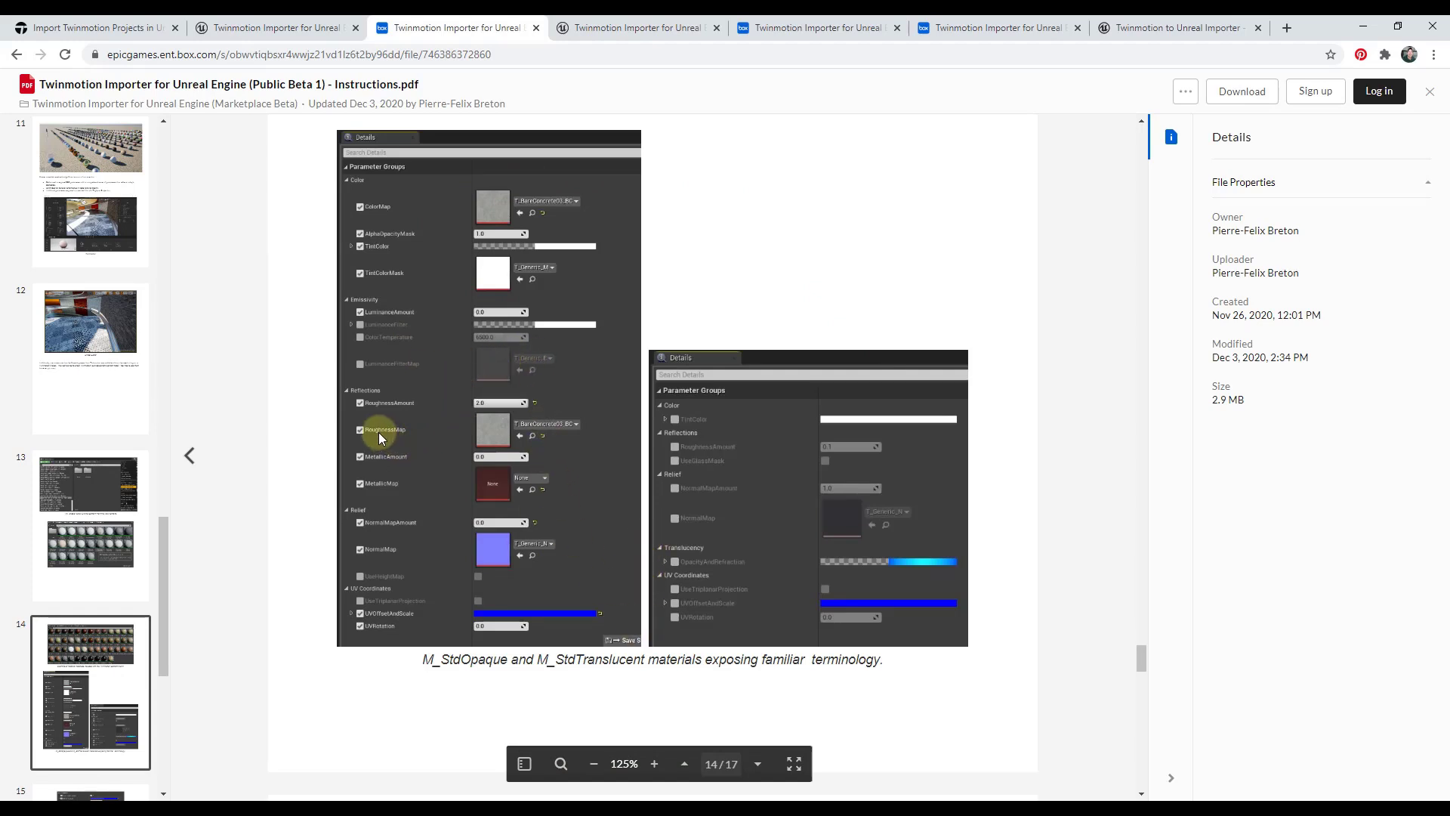
{"action": "mouse_move", "coordinate": [384, 518]}
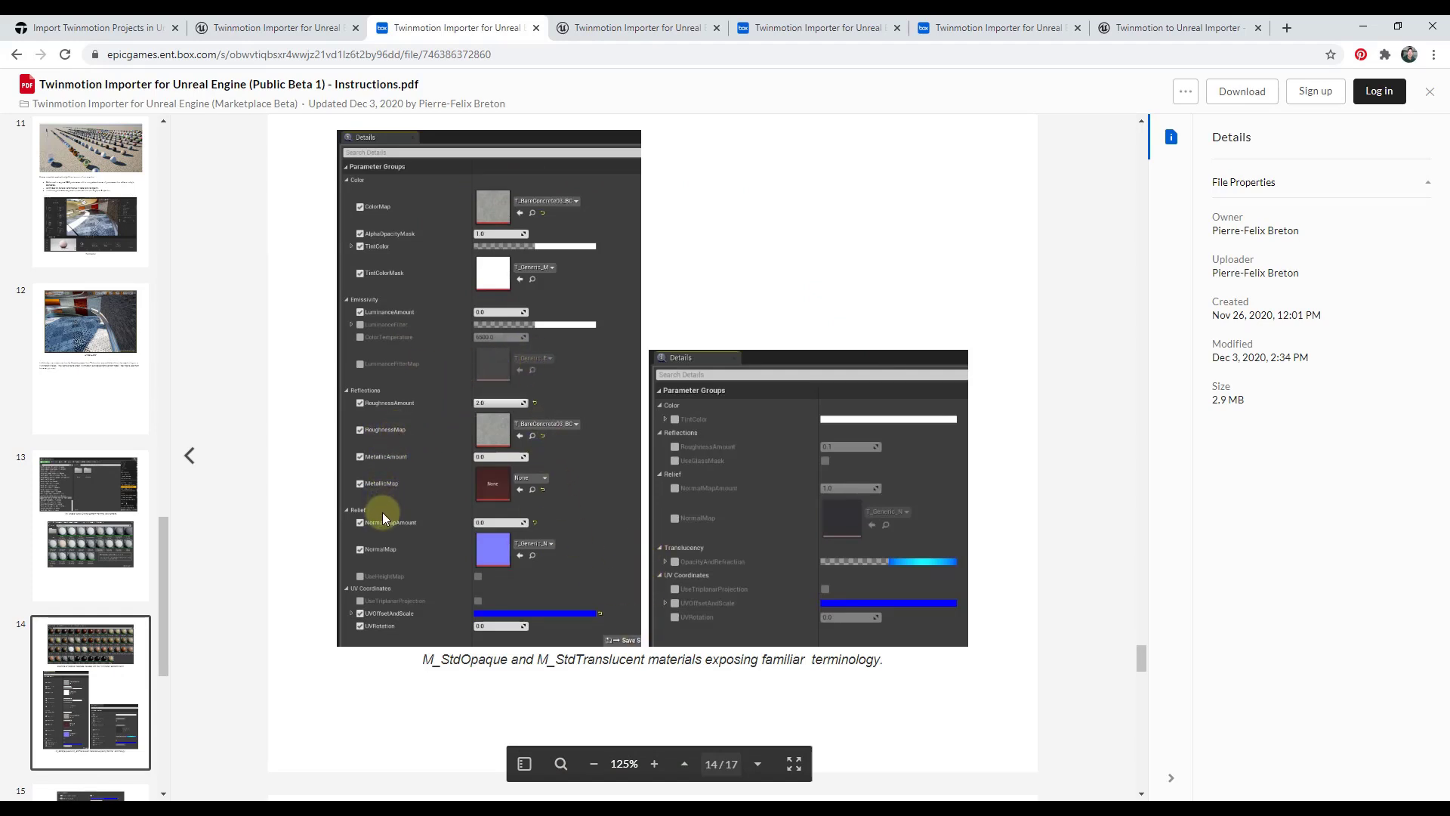
Reach the final page 17 with the forklift note and the Future Releases feature list.
{"action": "scroll", "scroll_direction": "down", "scroll_amount": 3}
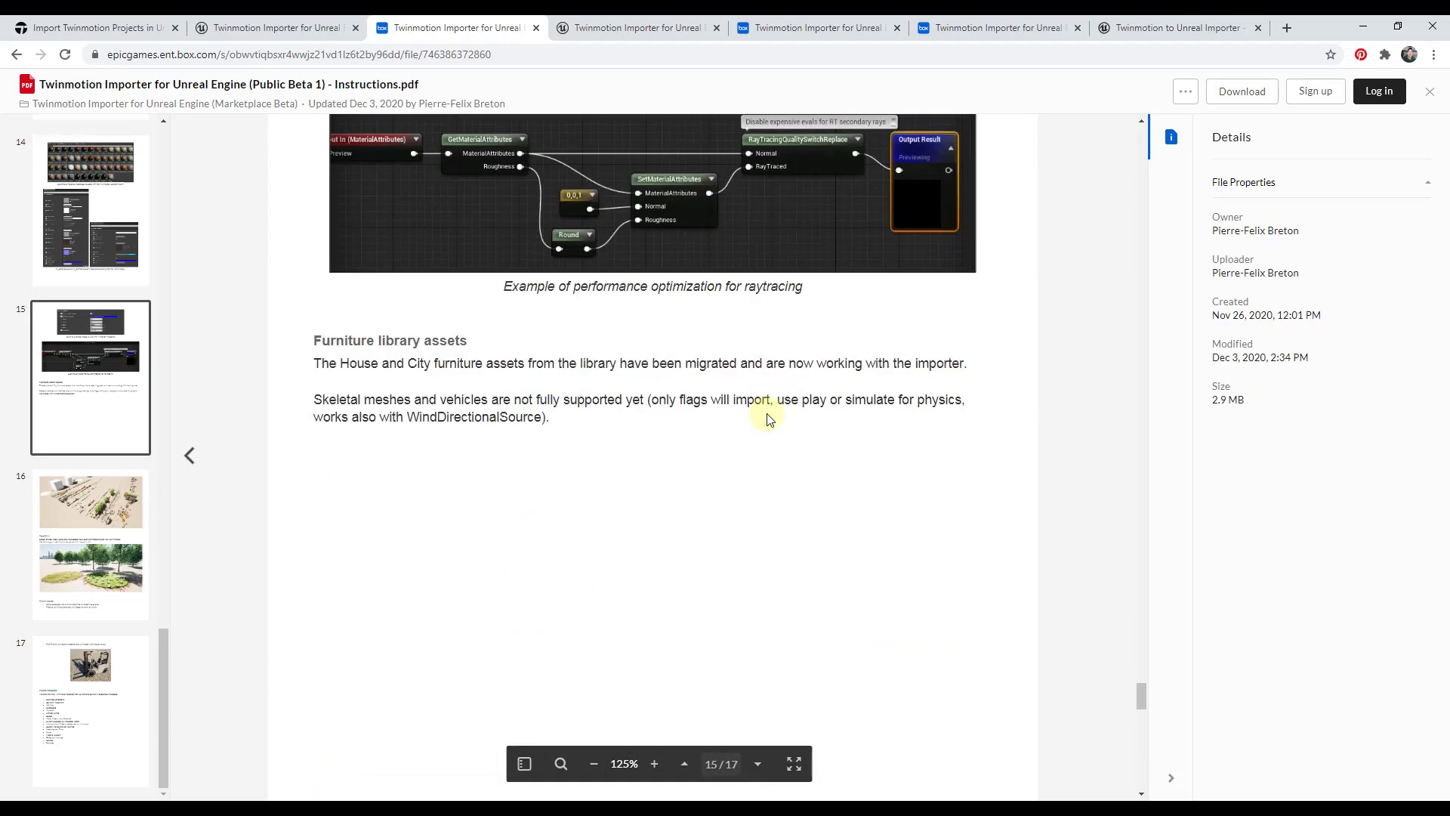
{"action": "scroll", "scroll_direction": "down", "scroll_amount": 3}
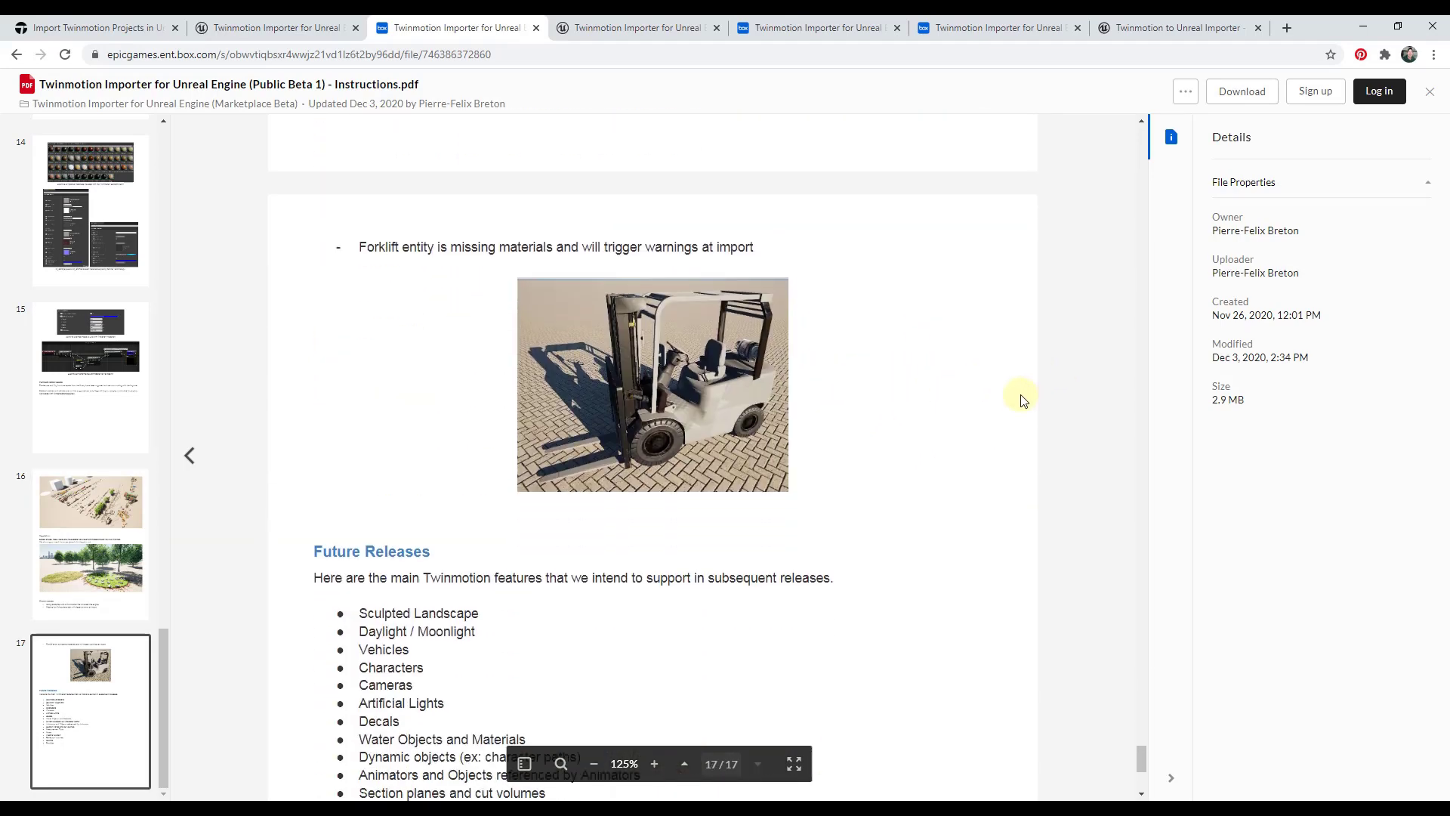
Scroll page 17 until the full Future Releases list shows, from Sculpted Landscape to Particles.
{"action": "scroll", "scroll_direction": "down", "scroll_amount": 3}
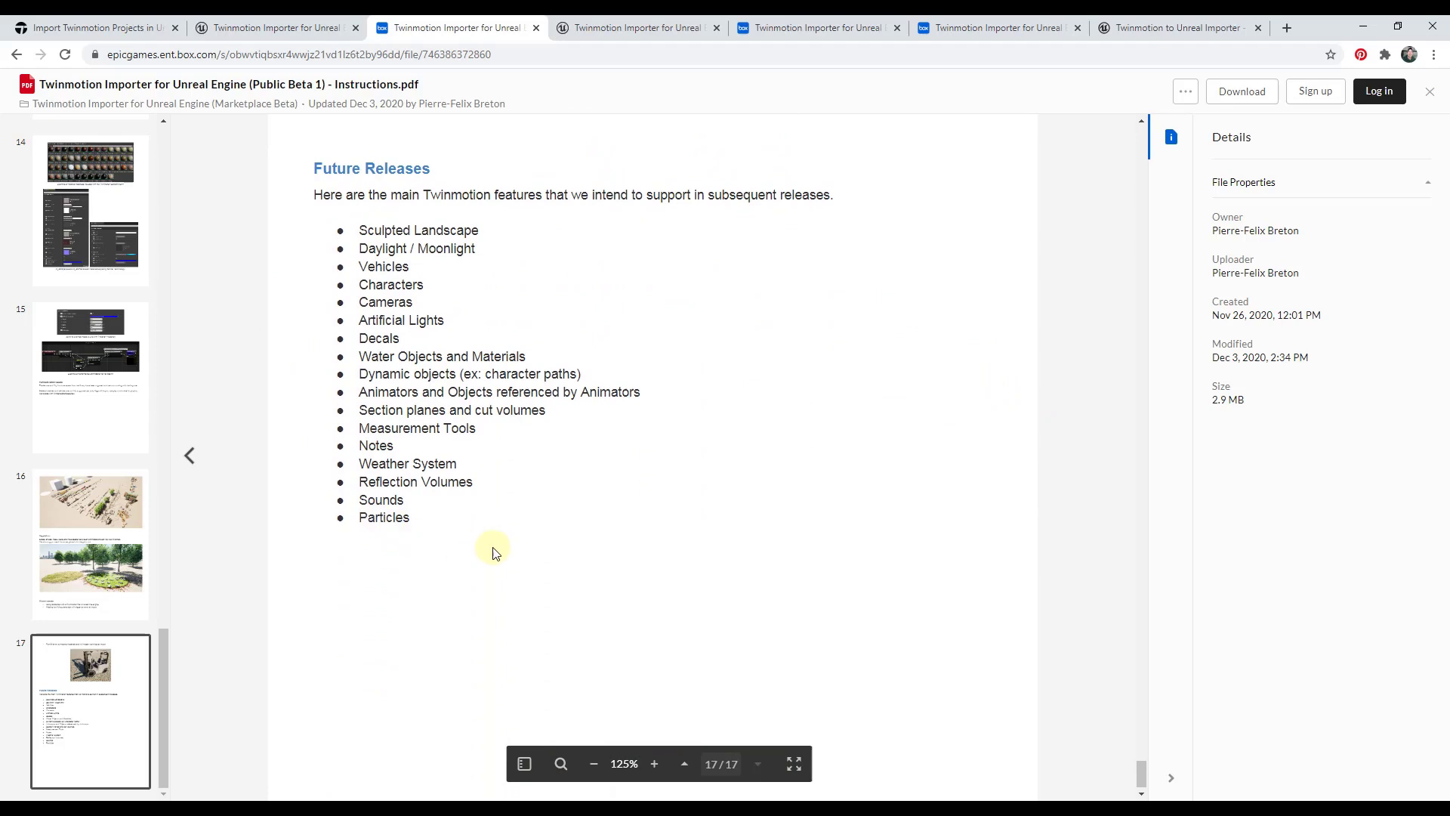
{"action": "mouse_move", "coordinate": [809, 197]}
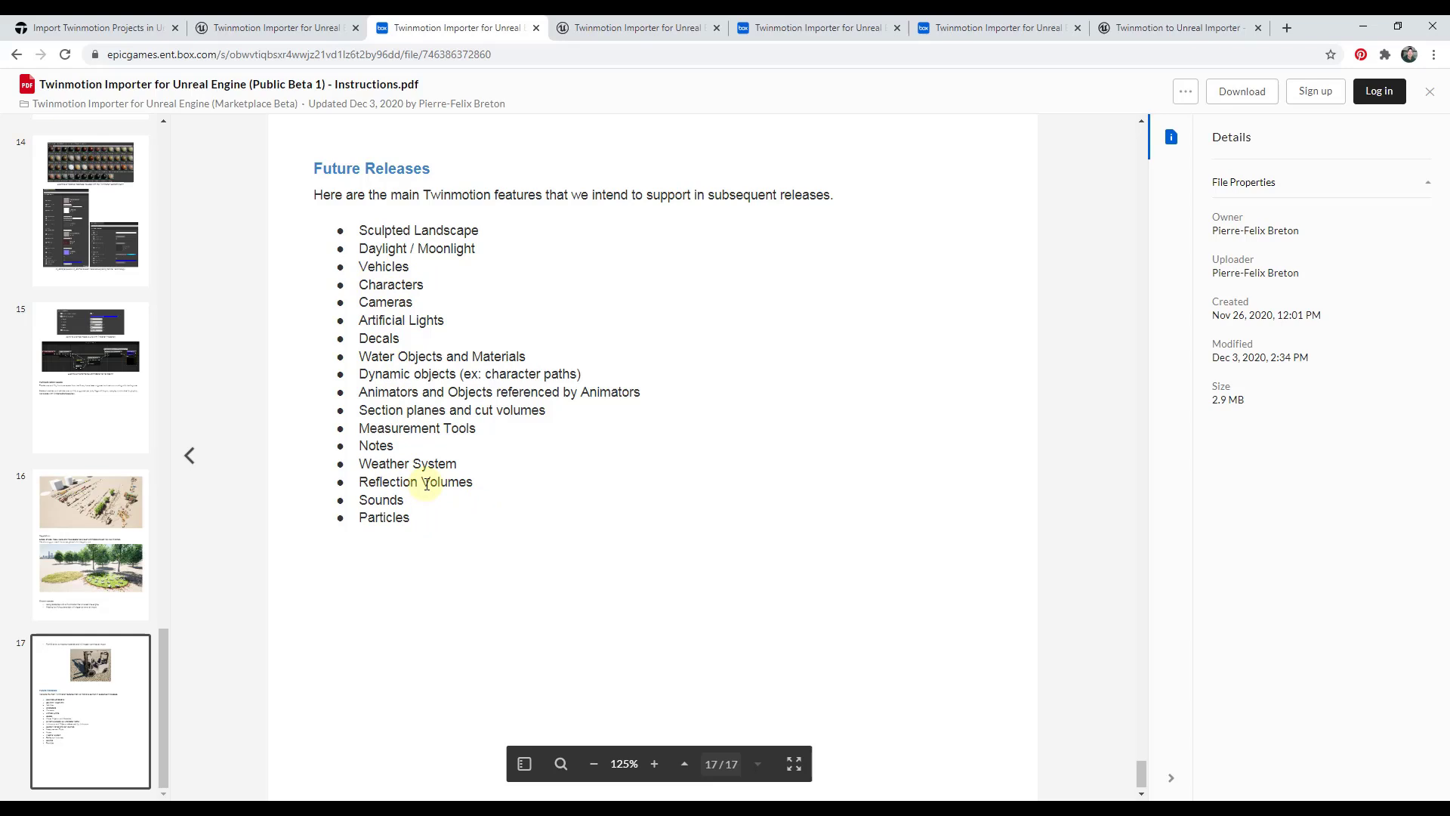
{"action": "mouse_move", "coordinate": [547, 476]}
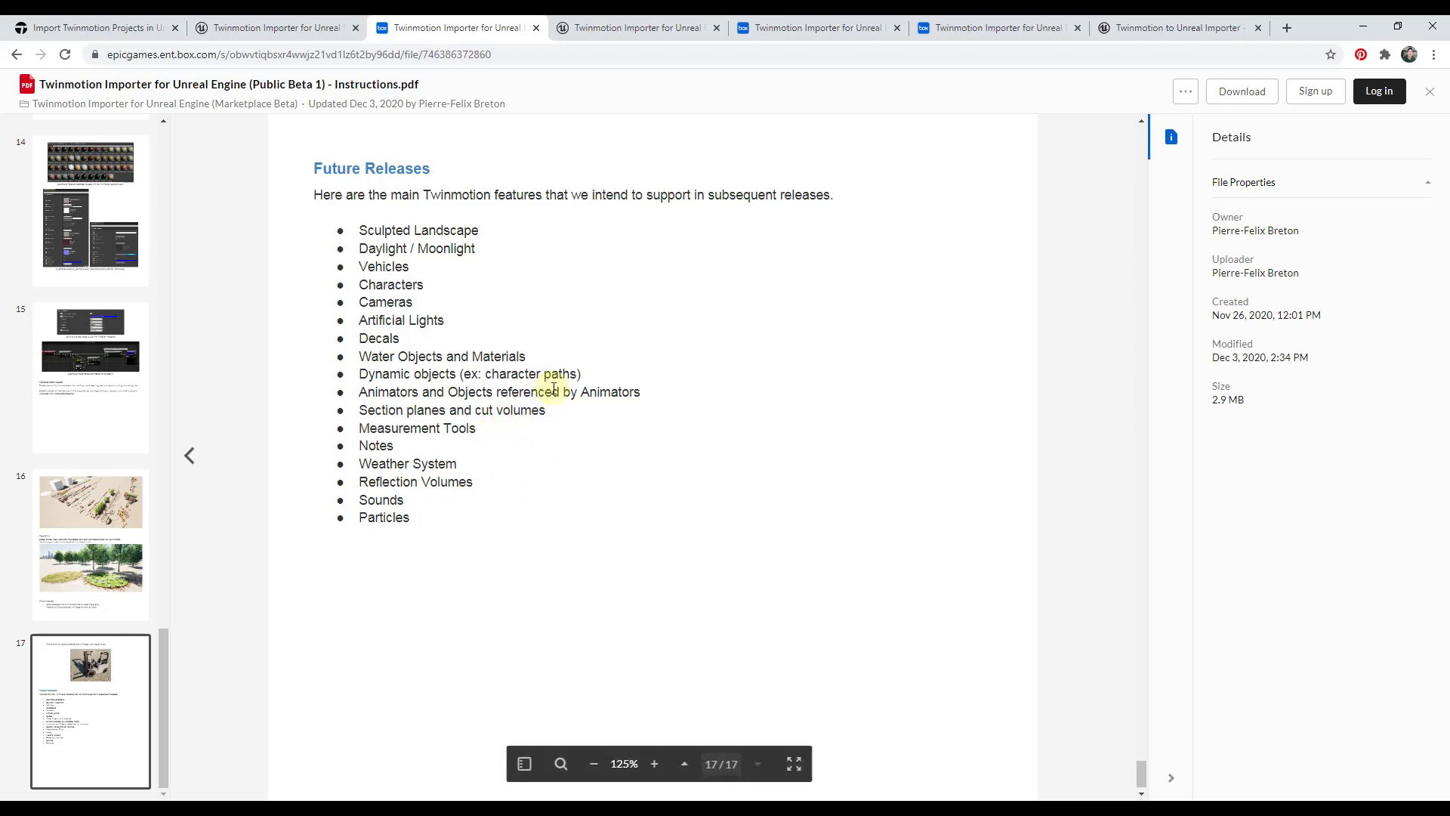
{"action": "mouse_move", "coordinate": [555, 289]}
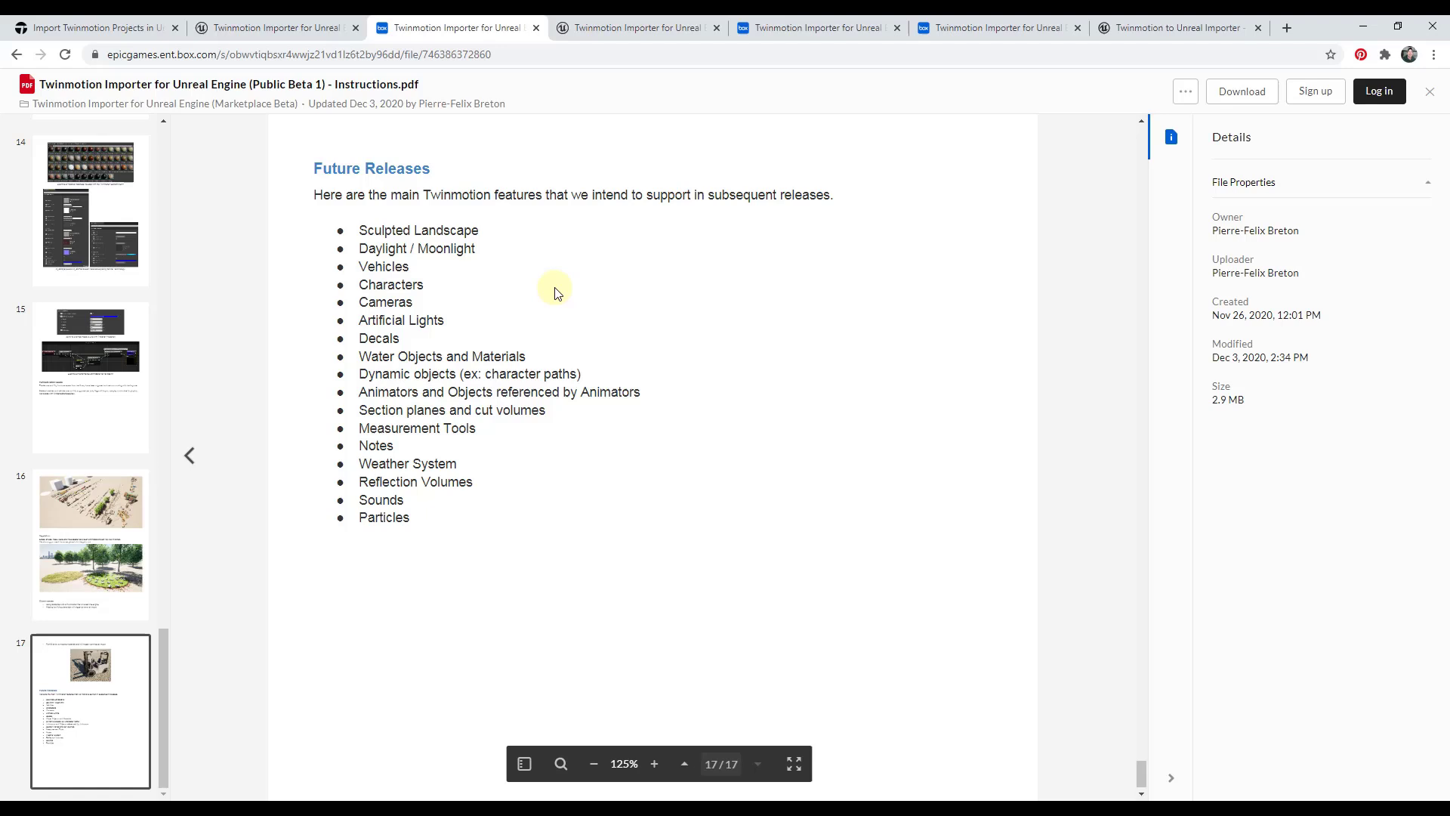